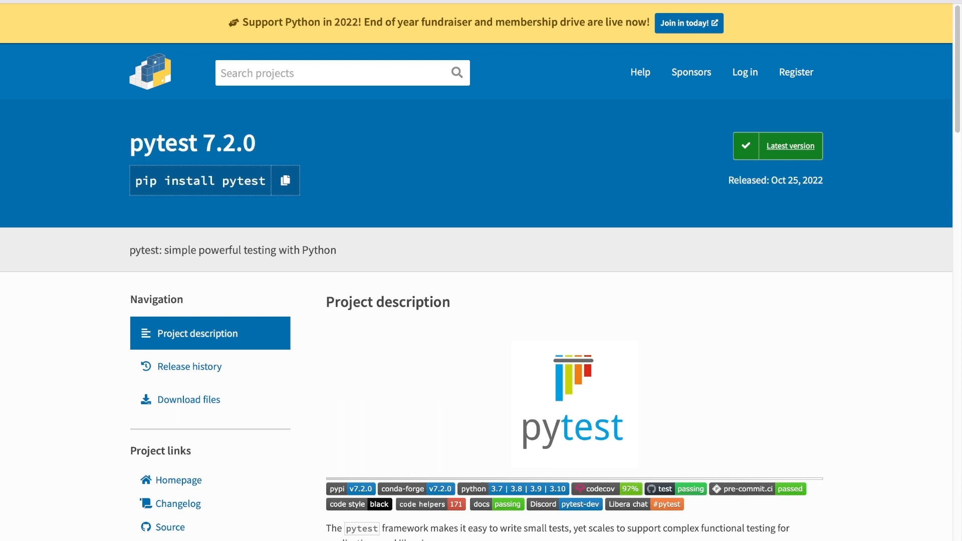
pyautogui.moveTo(339, 144)
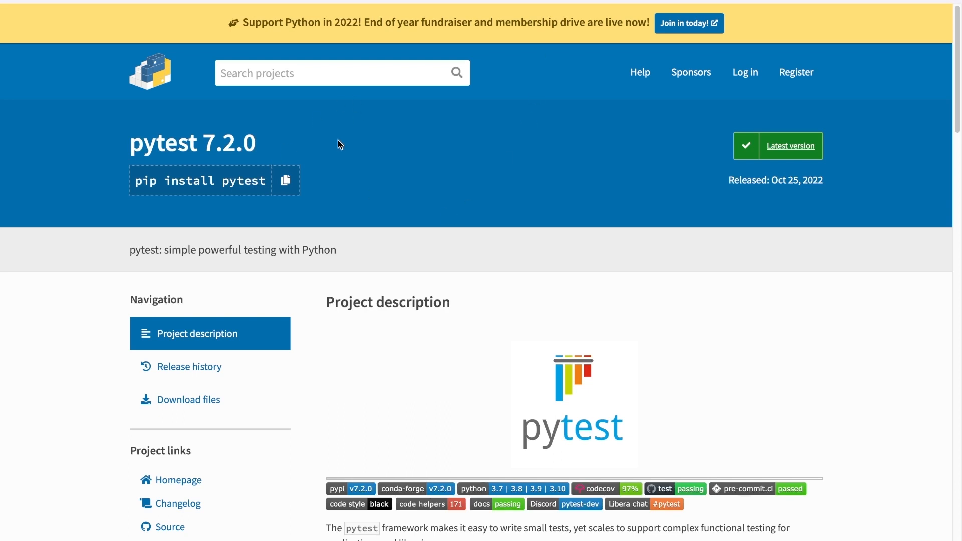
pyautogui.moveTo(233, 156)
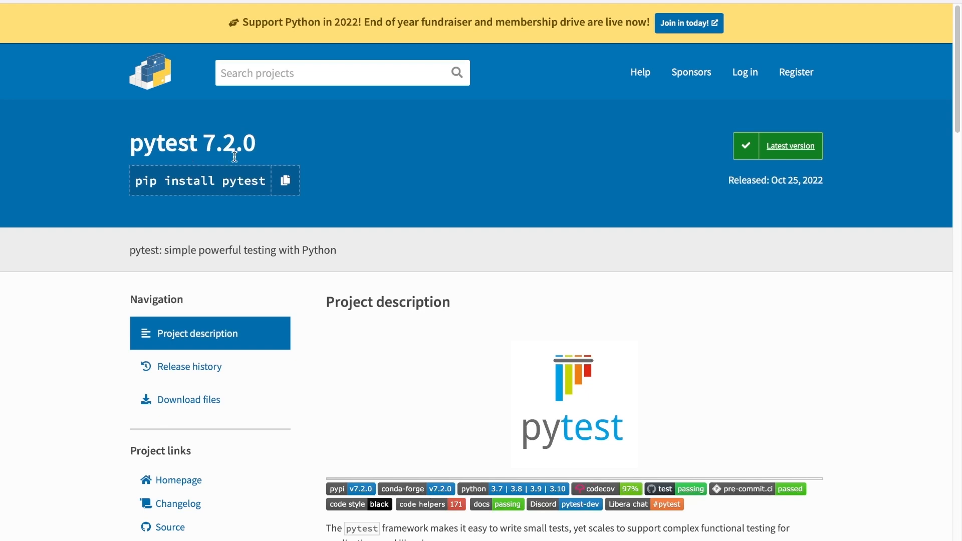
pyautogui.moveTo(296, 153)
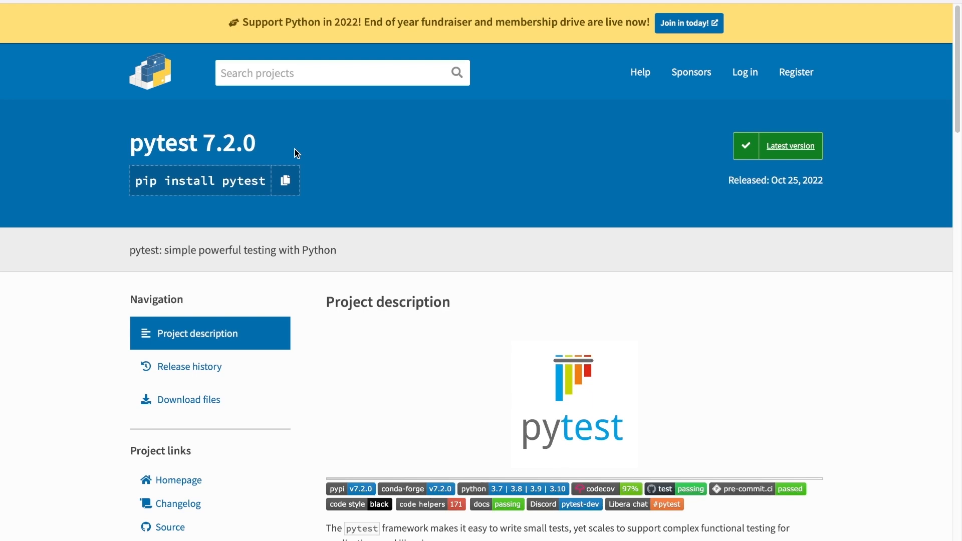
pyautogui.moveTo(296, 152)
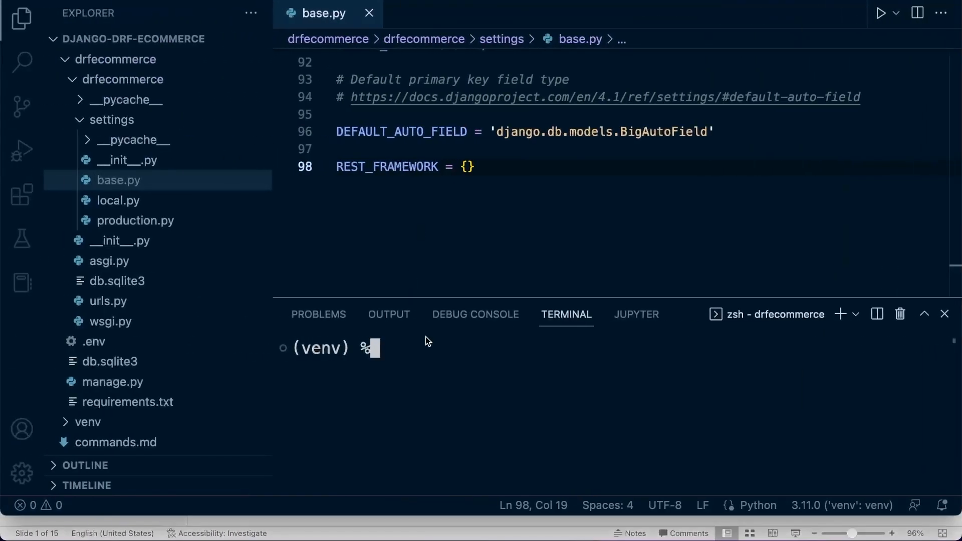
# Step: Install pytest with pip and regenerate requirements.txt using pip freeze
pyautogui.write('pip install pytest')
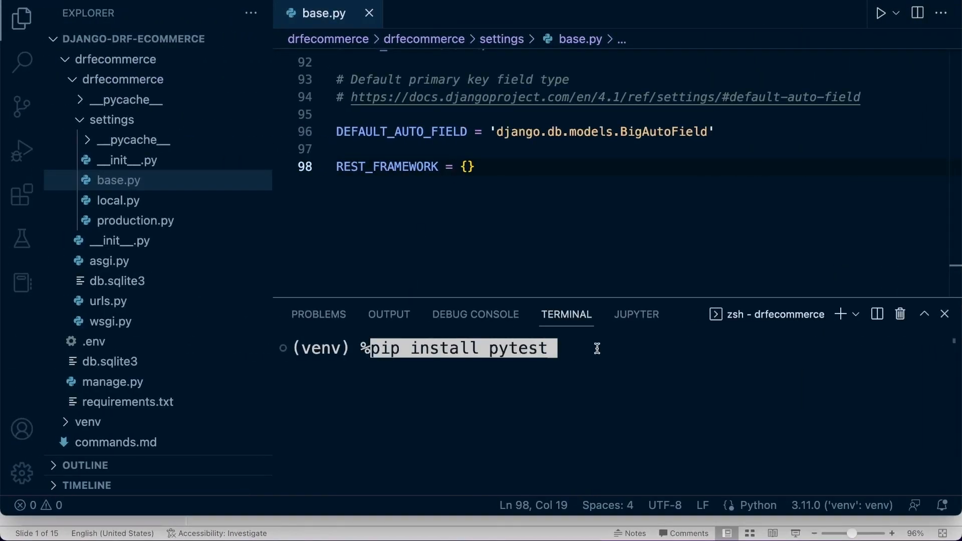
pyautogui.press('Return')
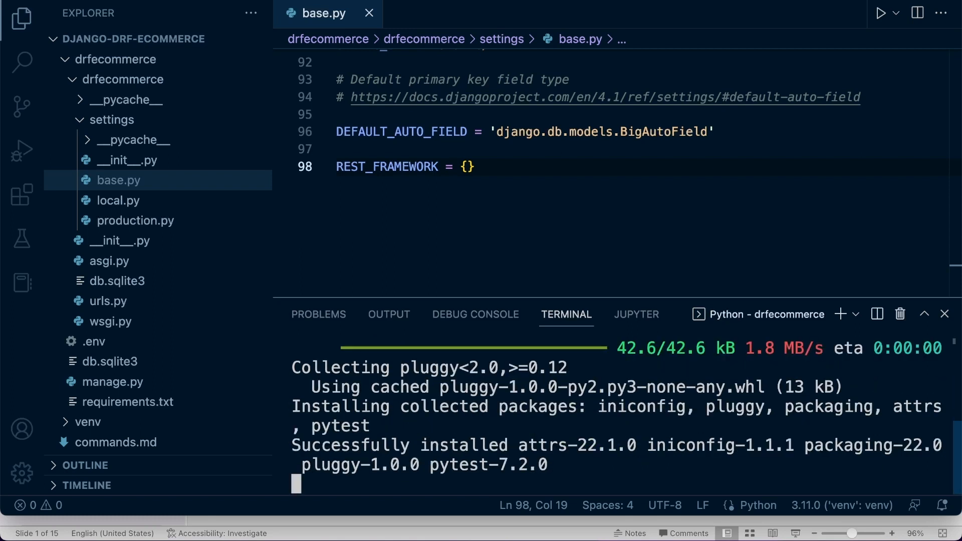
pyautogui.write('pip freeze > requirements.txt')
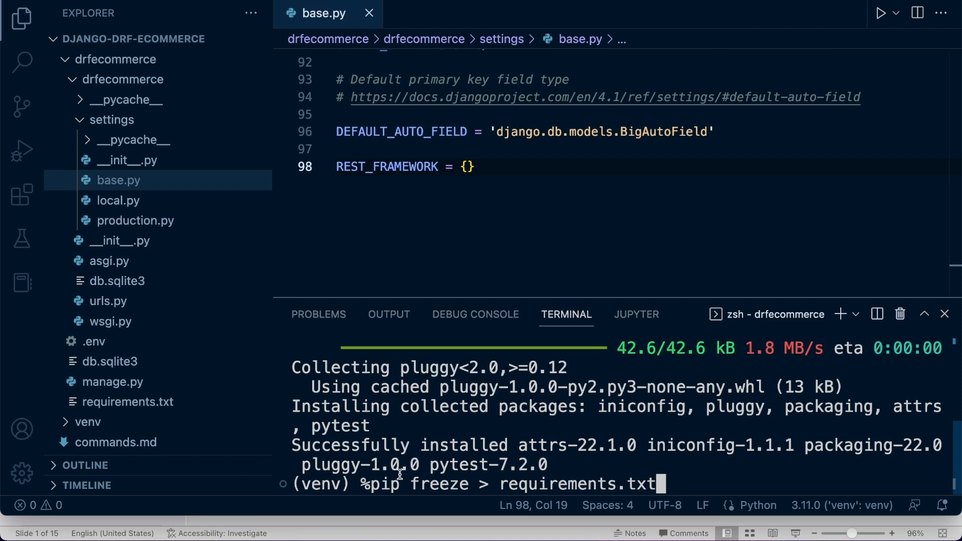
pyautogui.moveTo(668, 481)
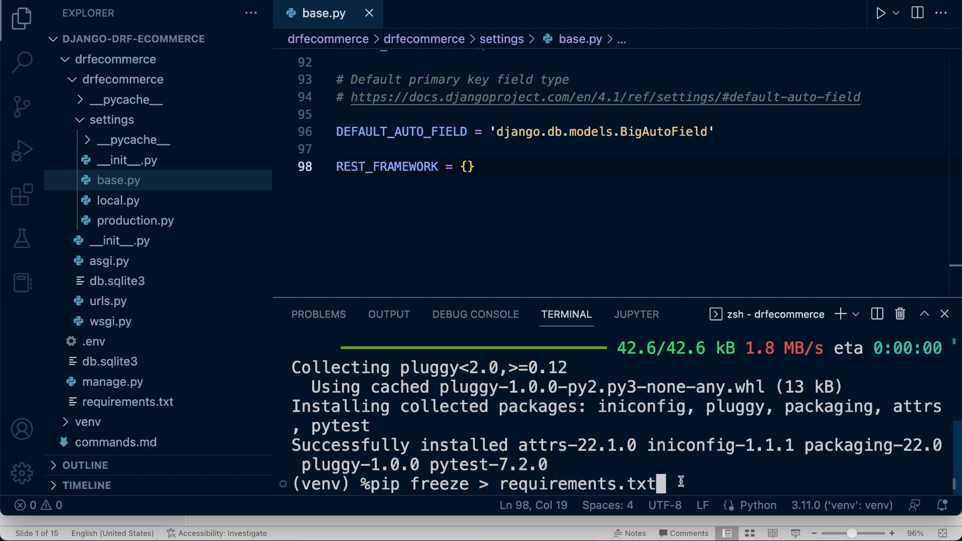
pyautogui.press('Return')
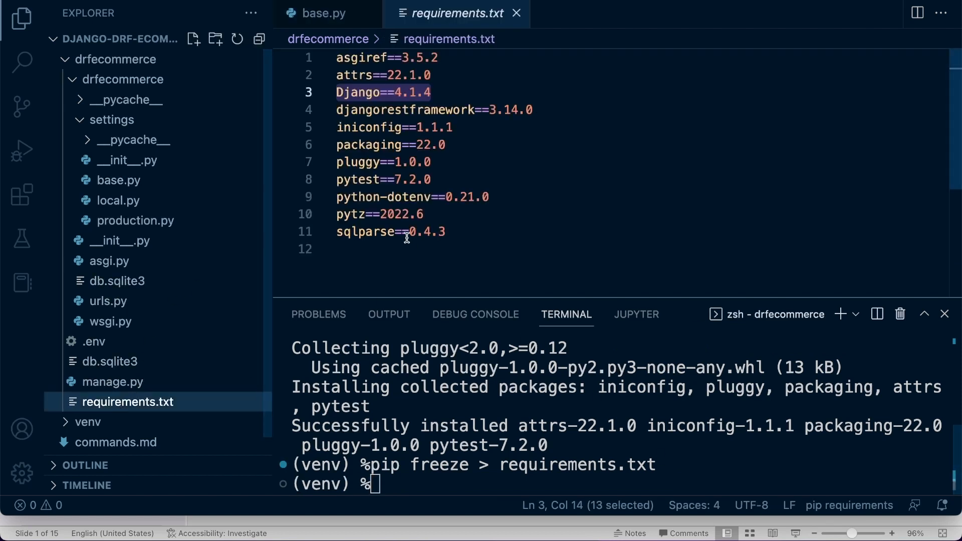
pyautogui.moveTo(453, 107)
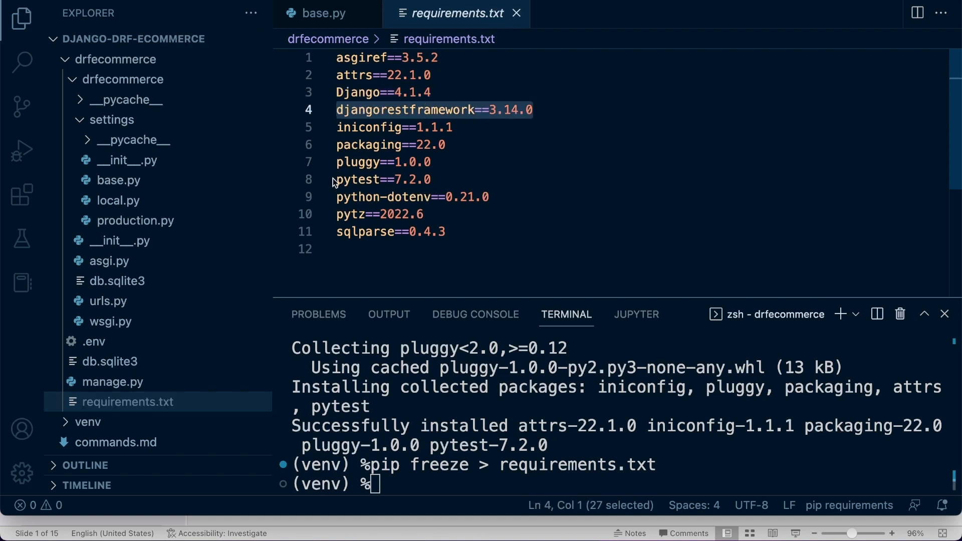
# Step: Add djangorestframework==3.14.0 and pytest==7.2.0 (copied from requirements.txt) to commands.md
pyautogui.click(115, 442)
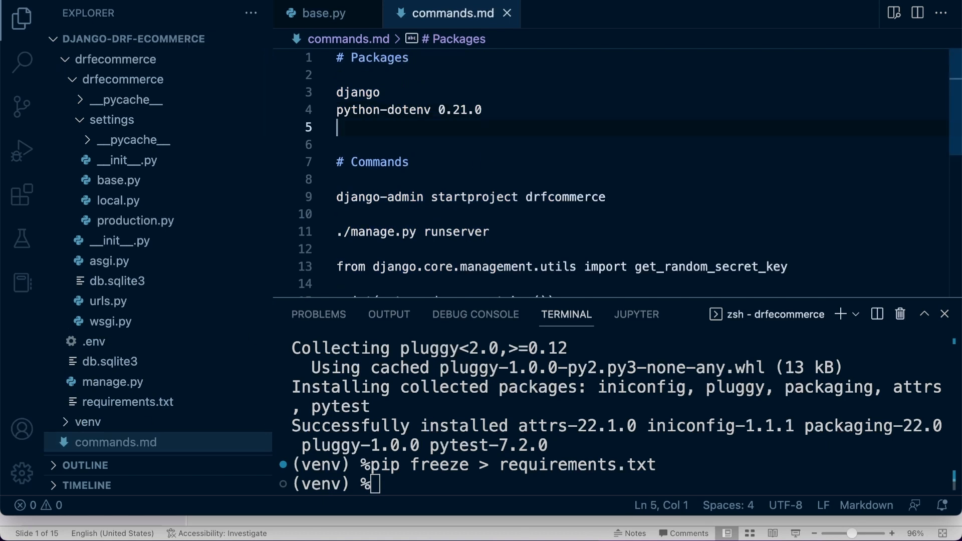
pyautogui.write('djangorestframework==3.14.0')
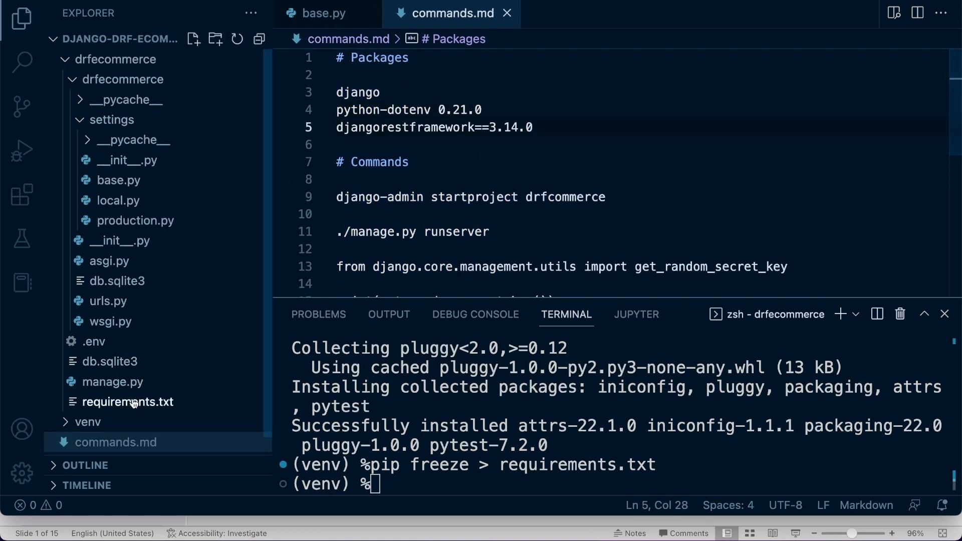
pyautogui.click(128, 401)
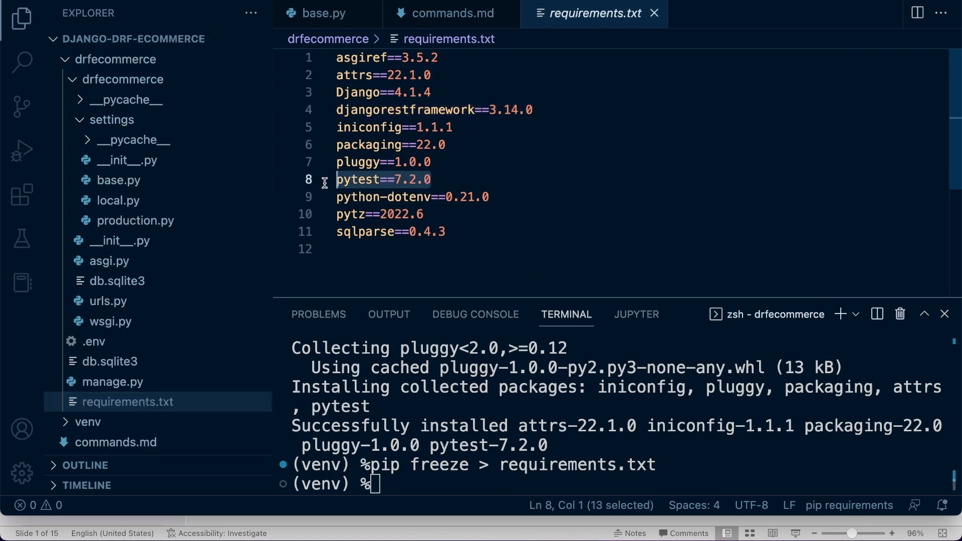
pyautogui.moveTo(437, 13)
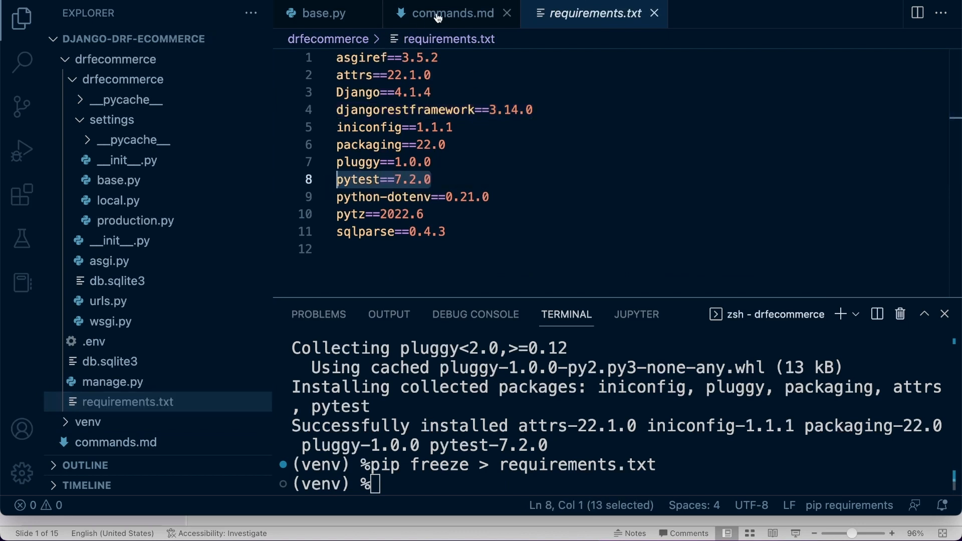
pyautogui.click(451, 13)
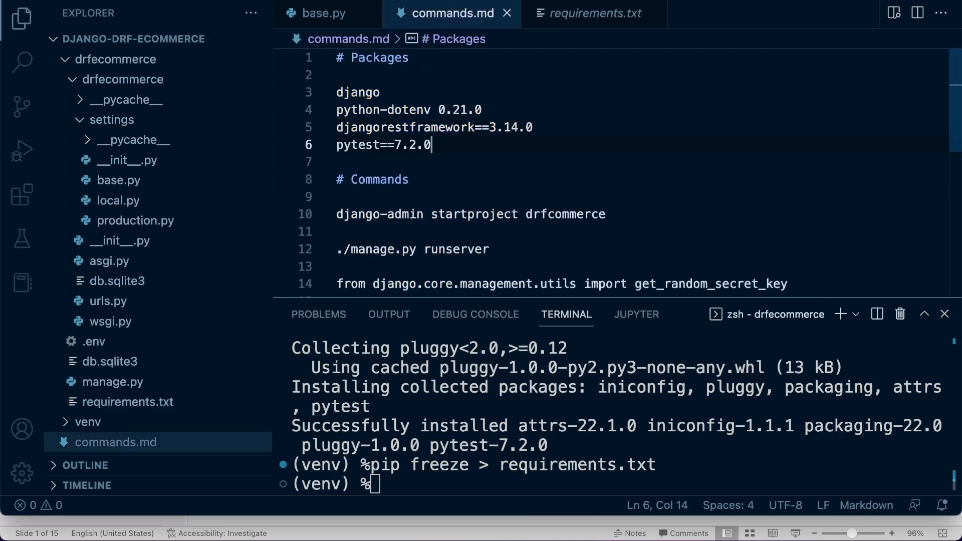
pyautogui.moveTo(514, 137)
pyautogui.write('pytet')
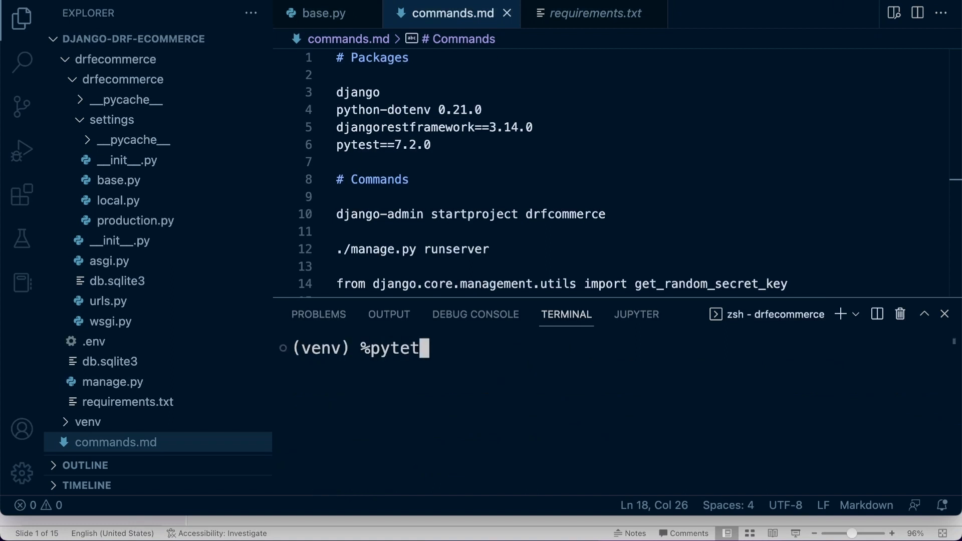
# Step: Run pytest in the terminal and review the session output
pyautogui.press('Return')
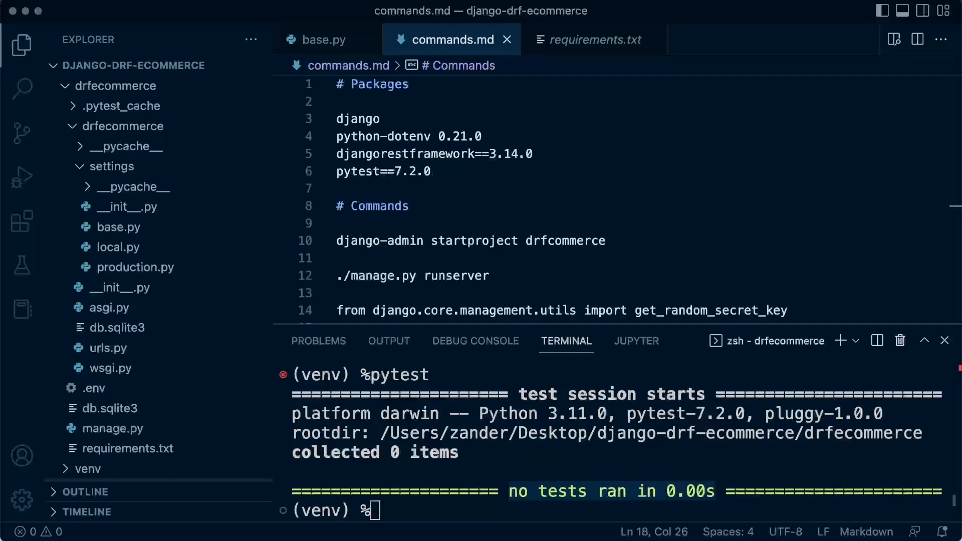
pyautogui.scroll(-3)
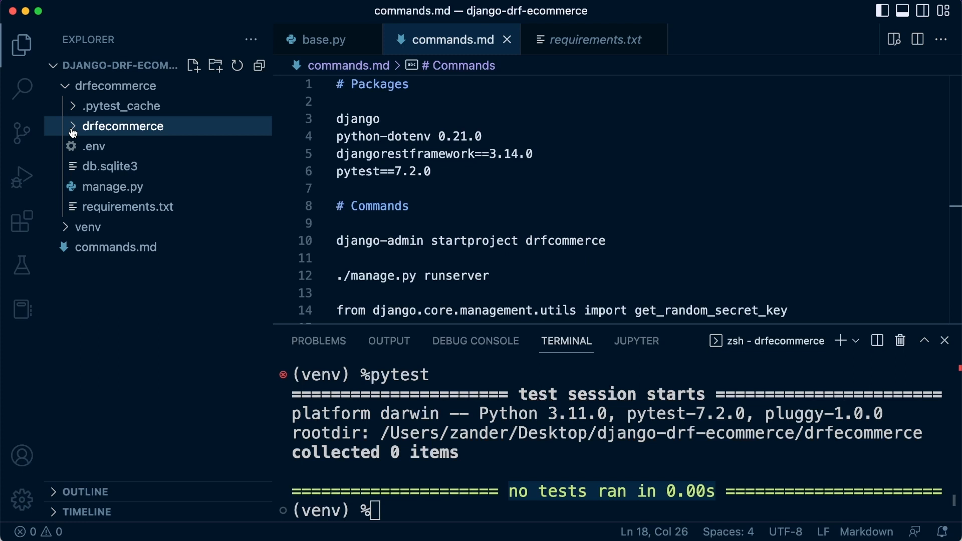
pyautogui.moveTo(90, 227)
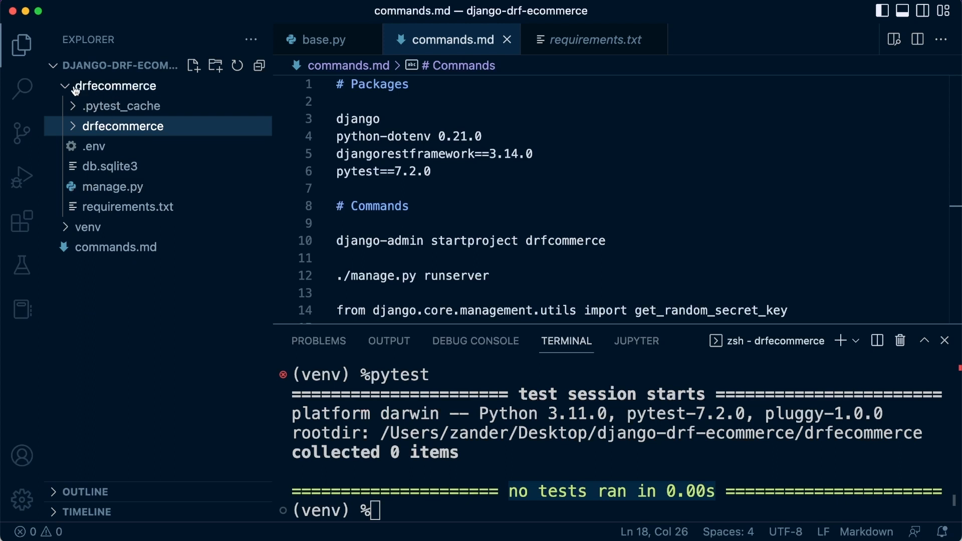
# Step: Create a new pytest.ini file in the outer drfecommerce folder
pyautogui.click(114, 85)
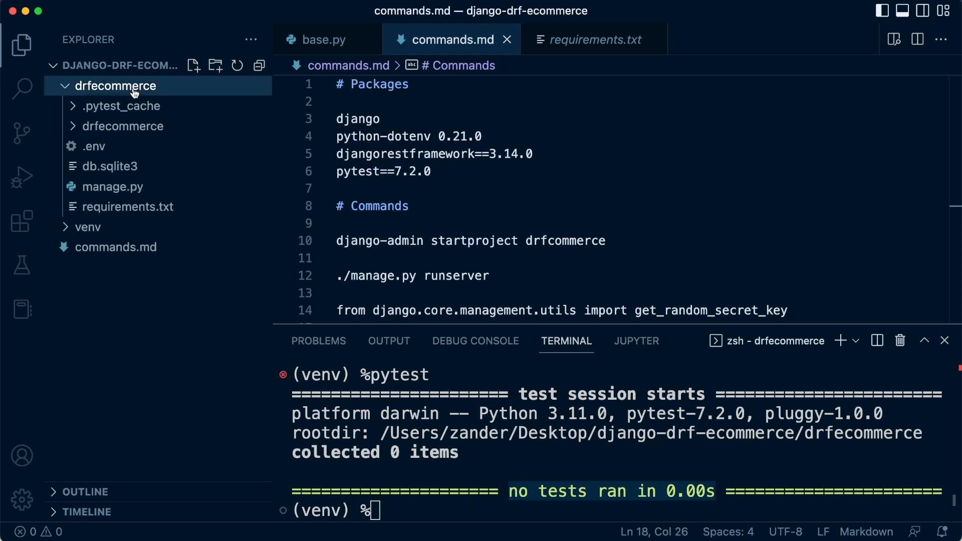
pyautogui.click(193, 65)
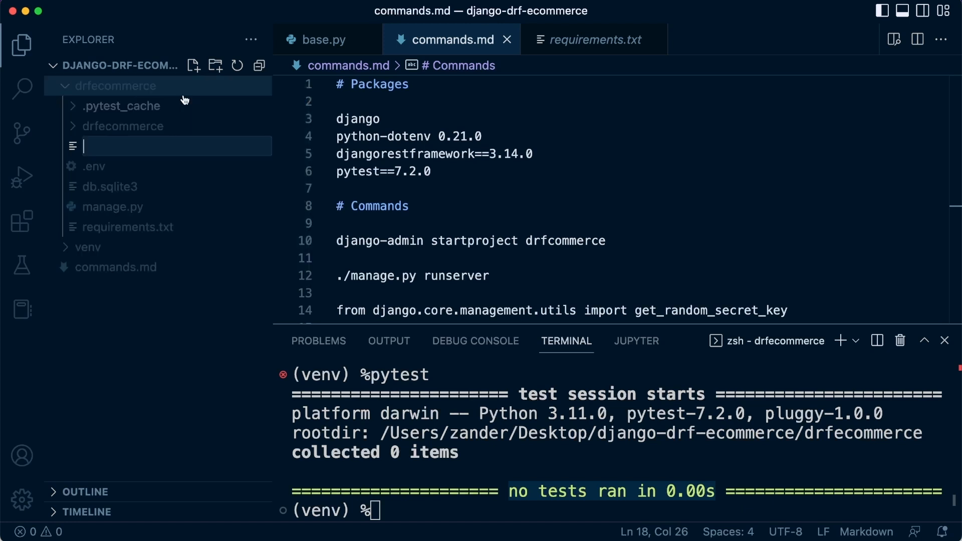
pyautogui.write('pytest.ini')
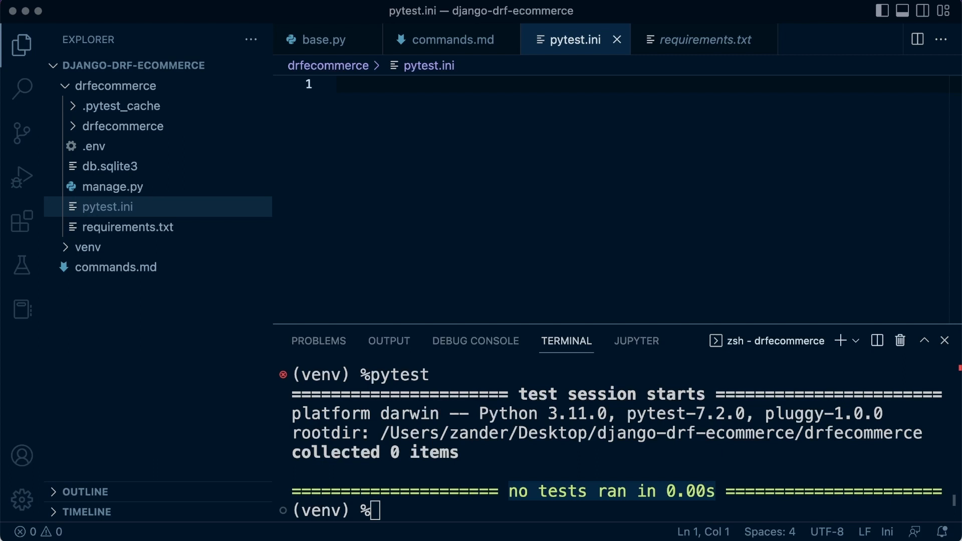
pyautogui.moveTo(807, 67)
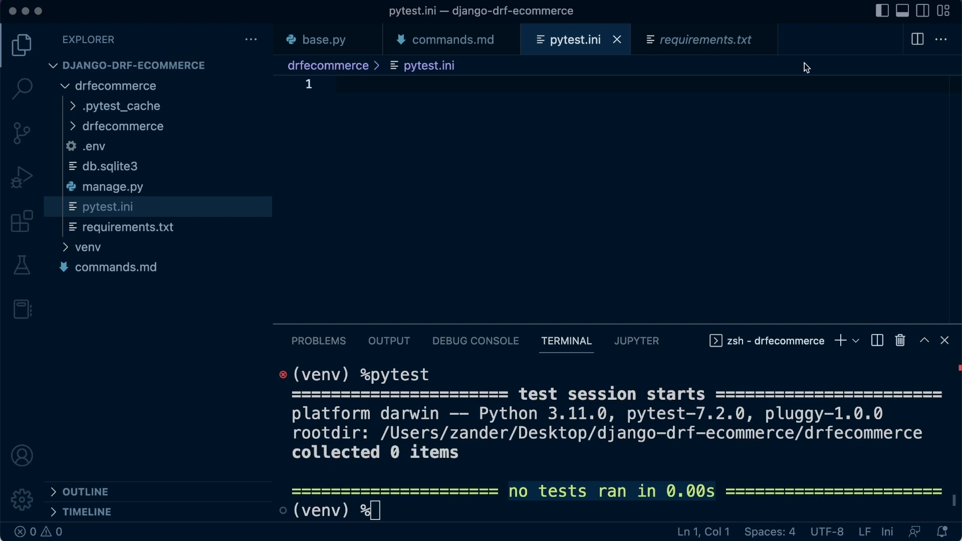
pyautogui.moveTo(447, 109)
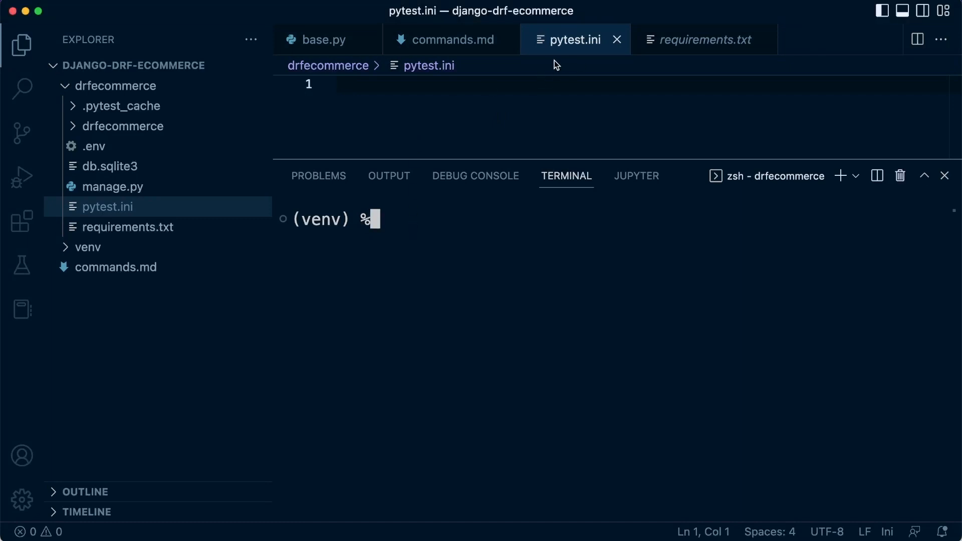
pyautogui.moveTo(457, 209)
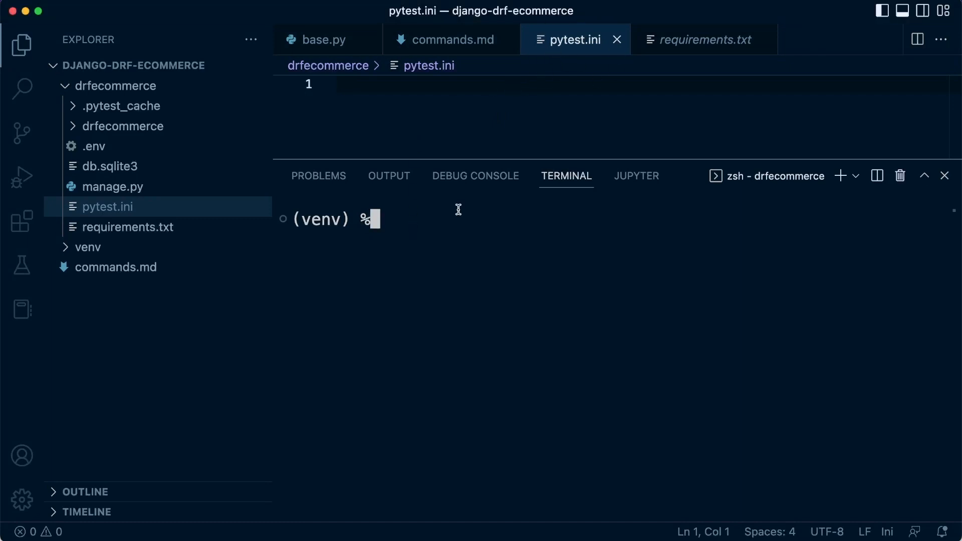
# Step: Browse the pytest --help ini-options, then open the base.py settings file
pyautogui.write('pytes')
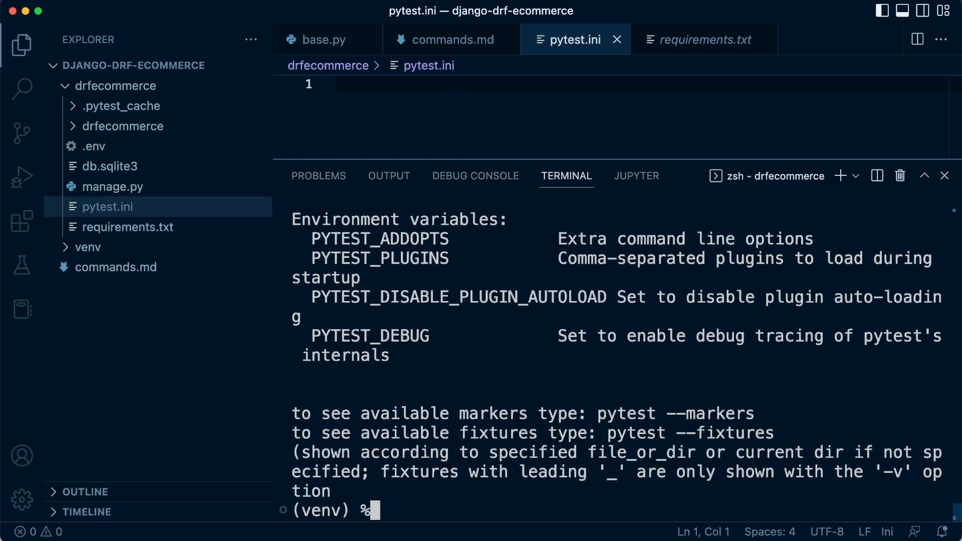
pyautogui.scroll(3)
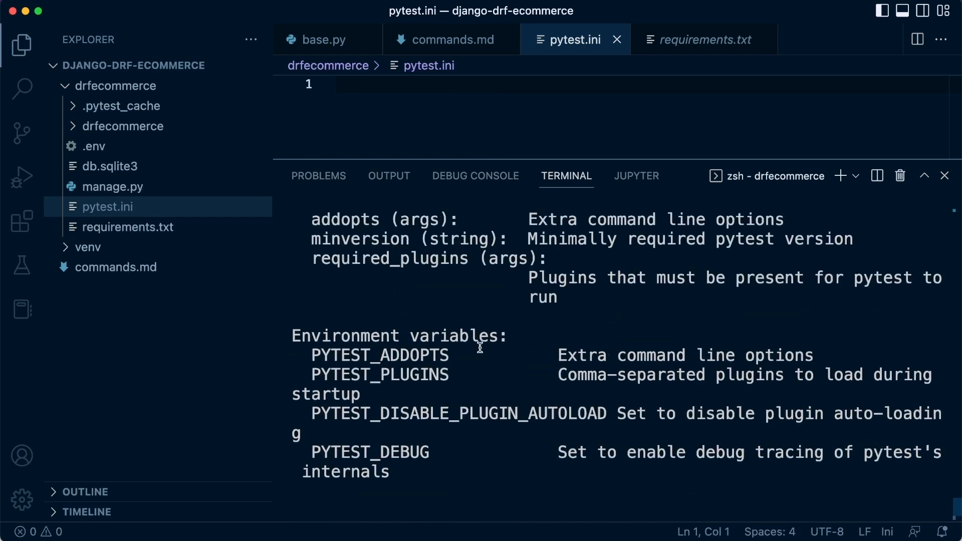
pyautogui.scroll(-3)
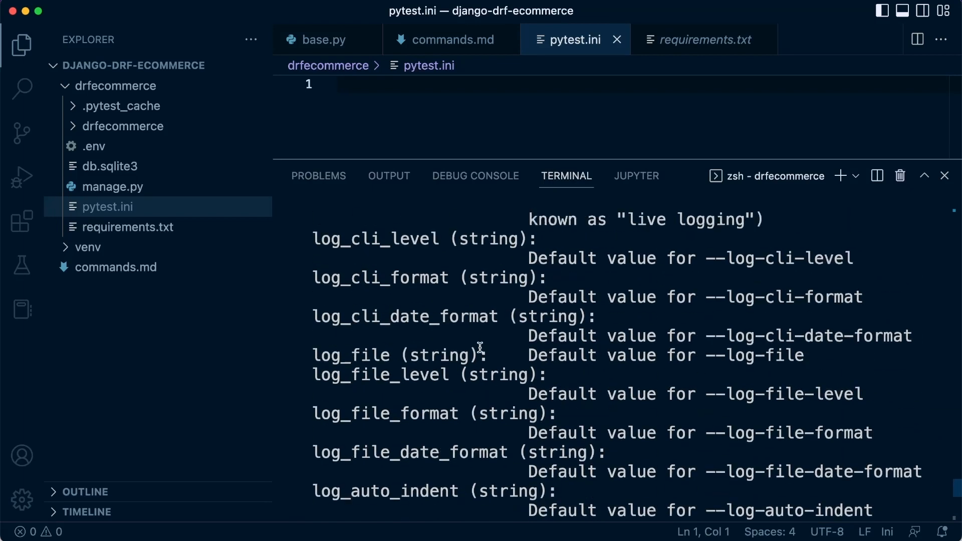
pyautogui.scroll(-3)
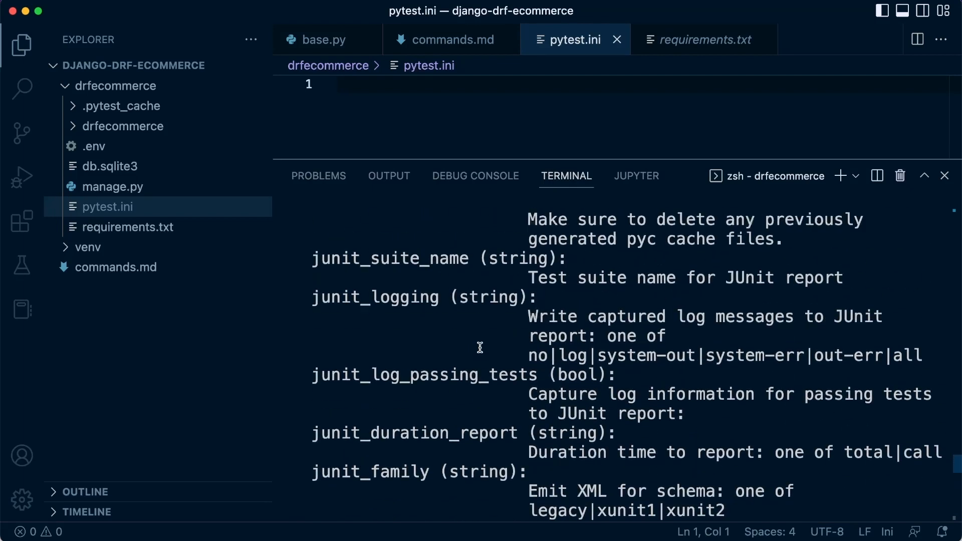
pyautogui.scroll(-3)
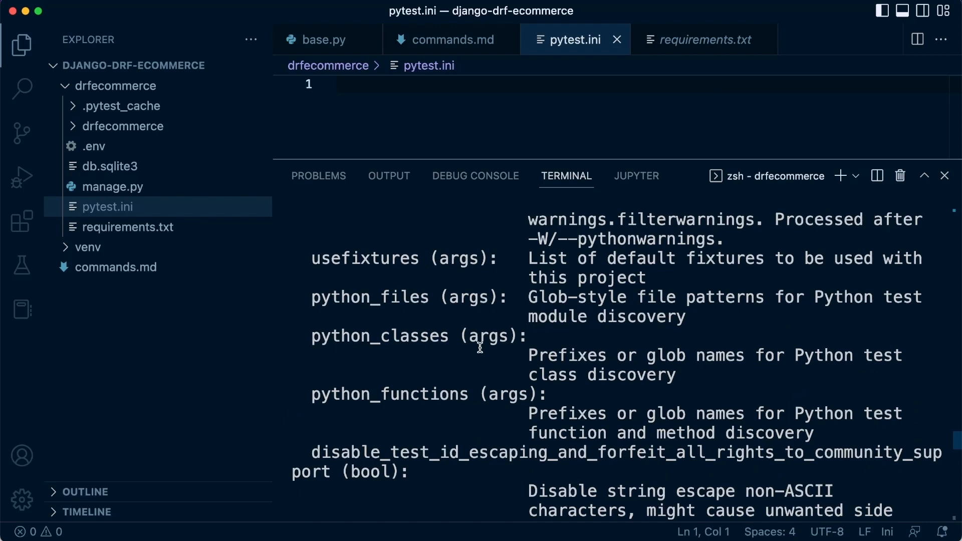
pyautogui.scroll(-3)
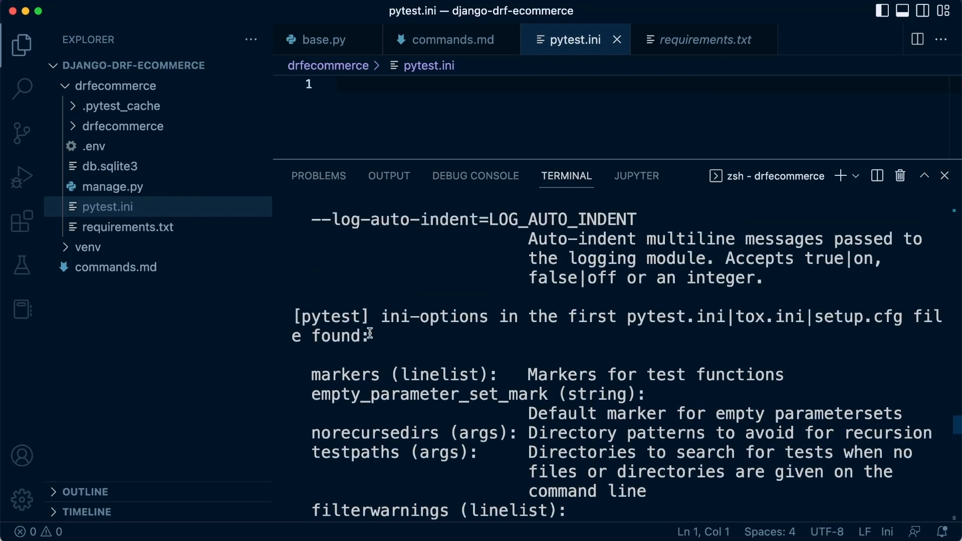
pyautogui.moveTo(452, 337)
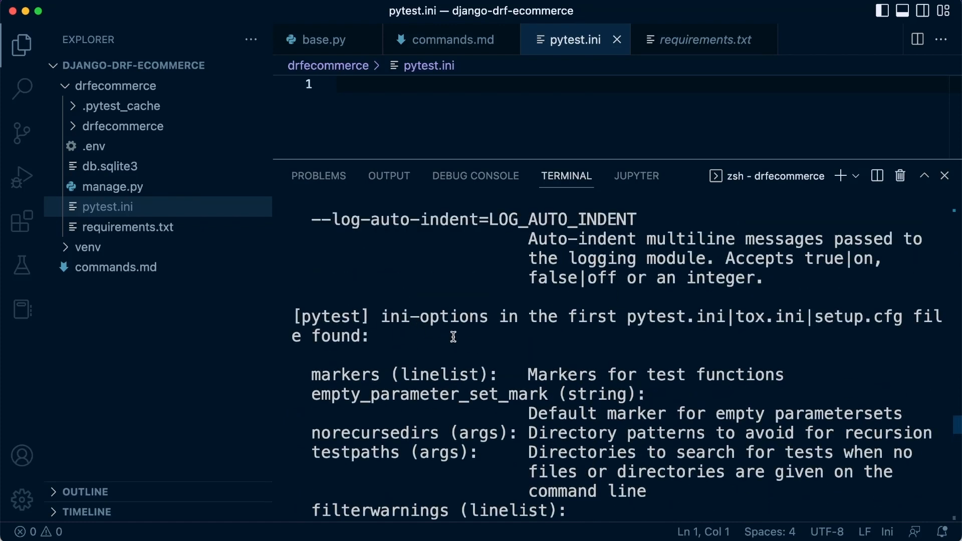
pyautogui.scroll(-3)
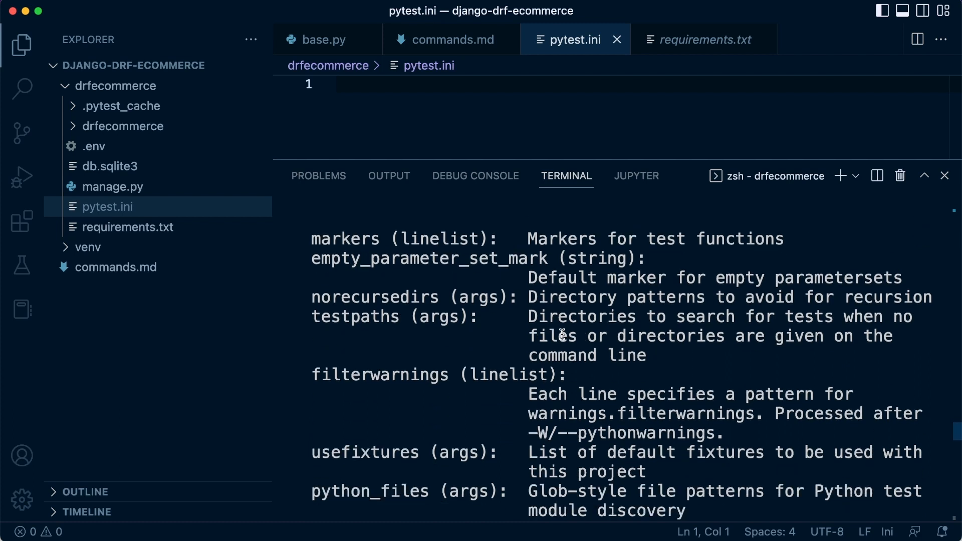
pyautogui.scroll(3)
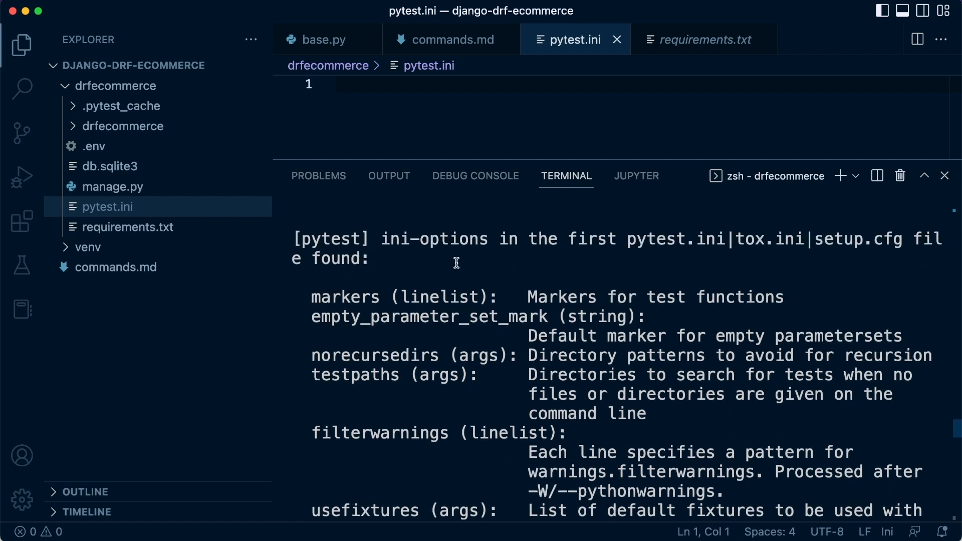
pyautogui.moveTo(535, 292)
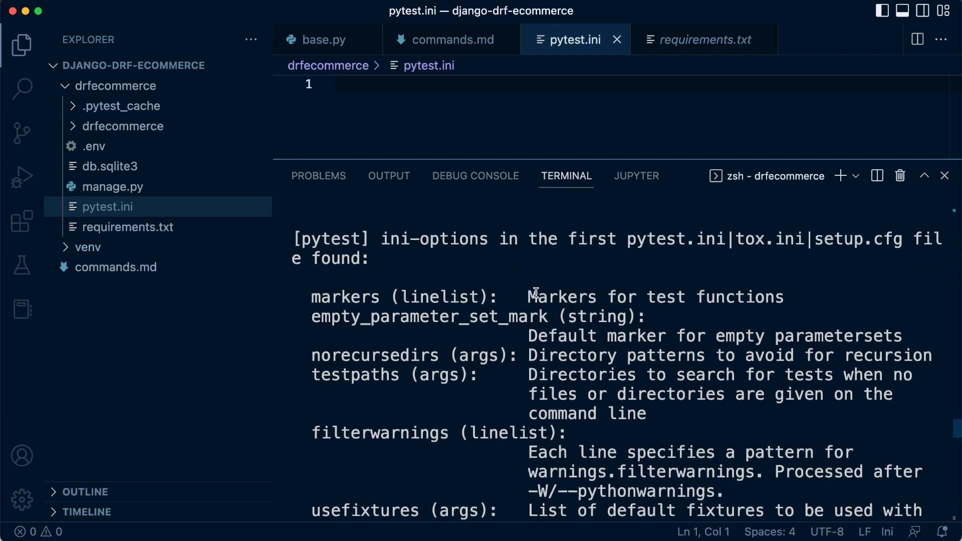
pyautogui.scroll(-3)
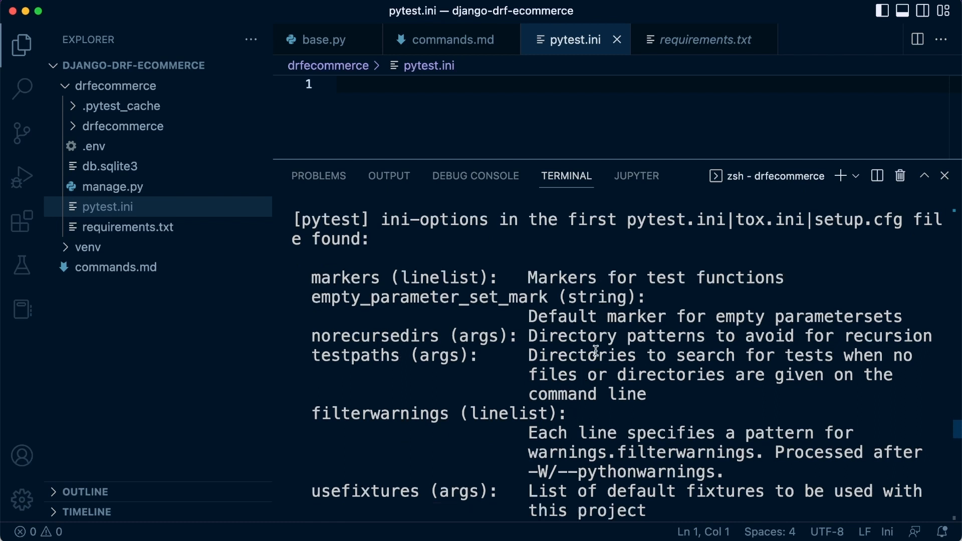
pyautogui.scroll(-3)
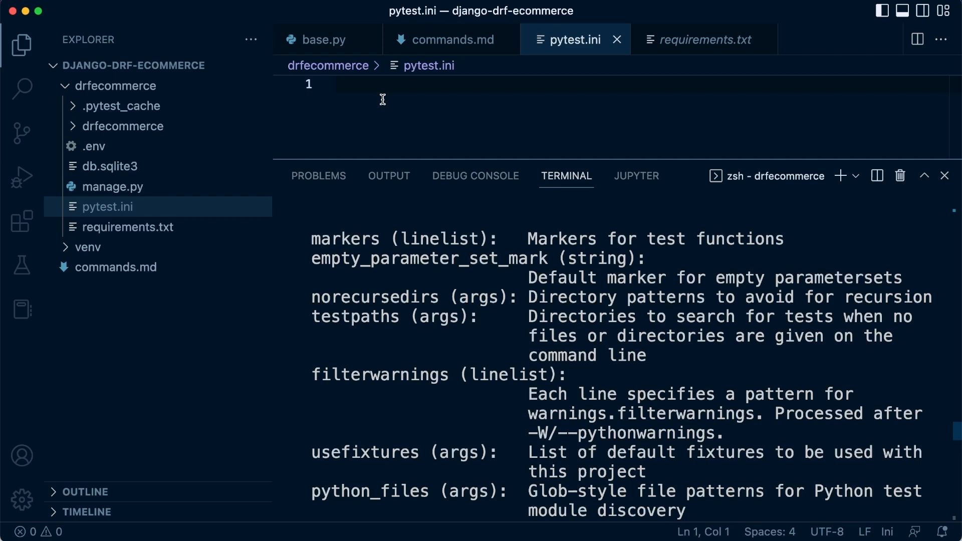
pyautogui.moveTo(457, 342)
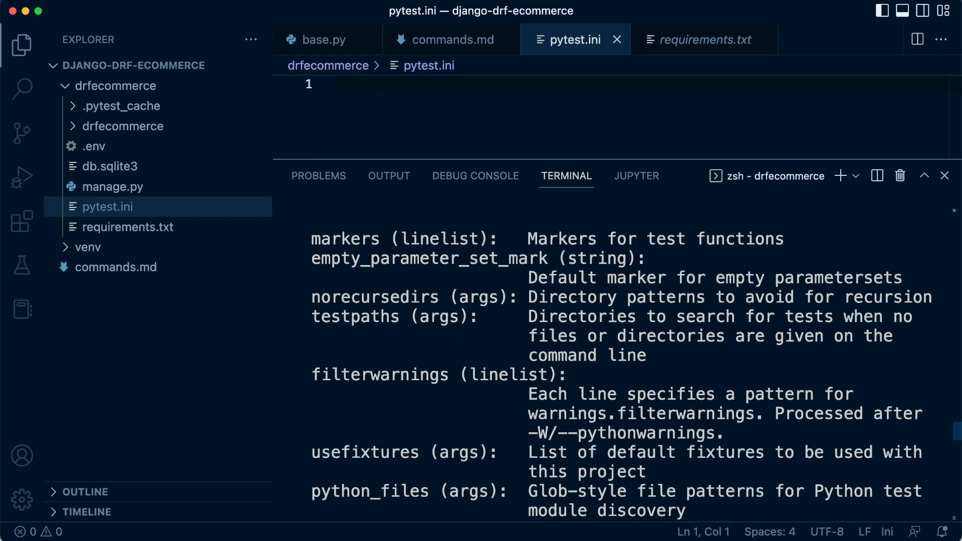
pyautogui.click(324, 39)
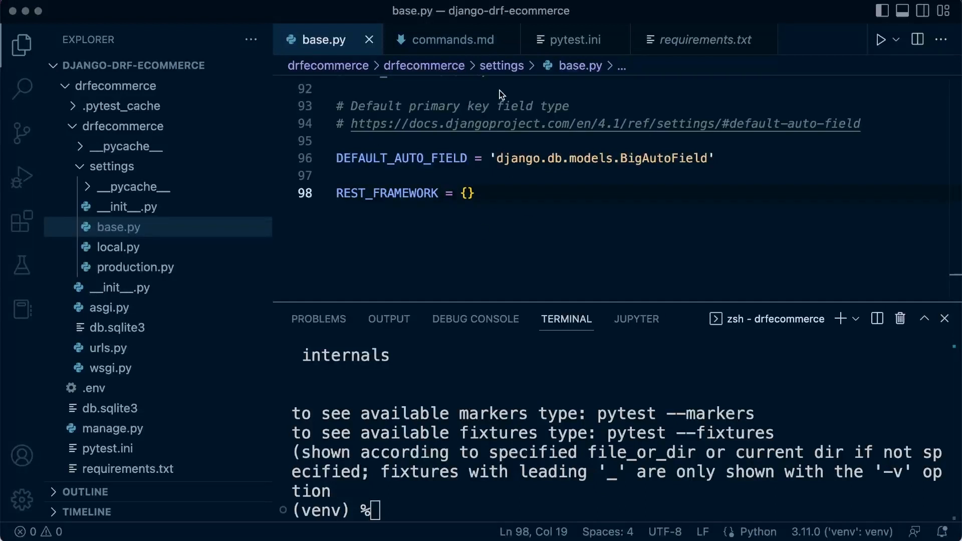
# Step: Write a [pytest] section with DJANGO_SETTINGS_MODULE = drfcommerce.settings.local into pytest.ini
pyautogui.click(571, 39)
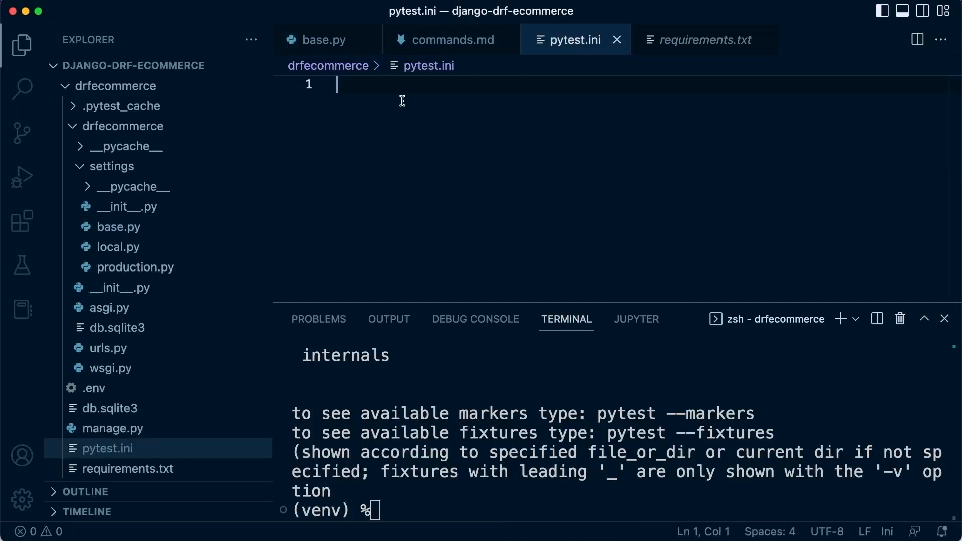
pyautogui.write('[pytest]')
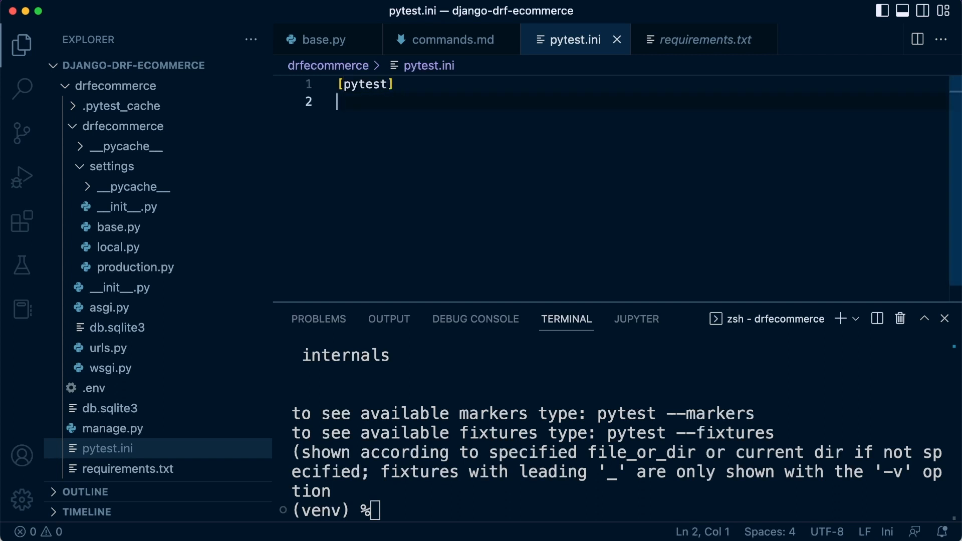
pyautogui.write('DJANGO')
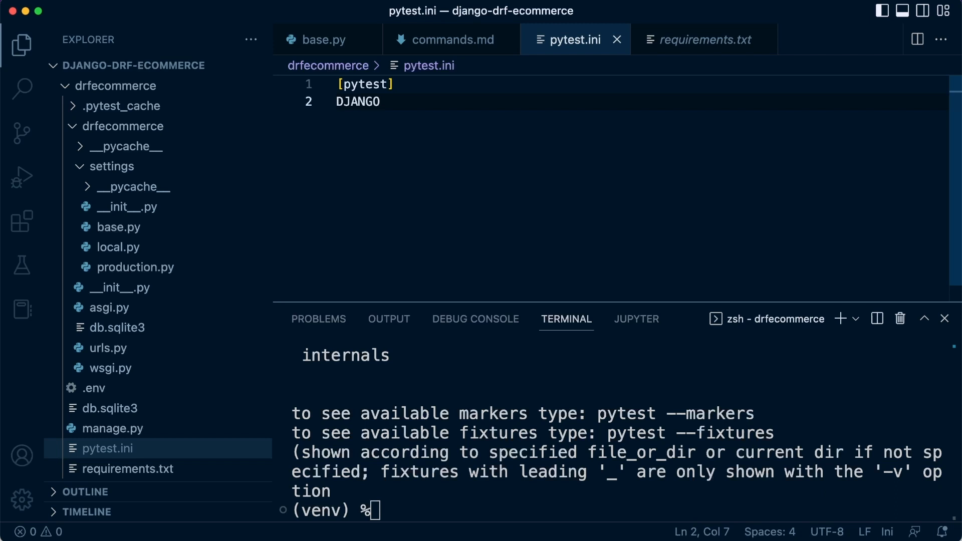
pyautogui.write('_SETTING')
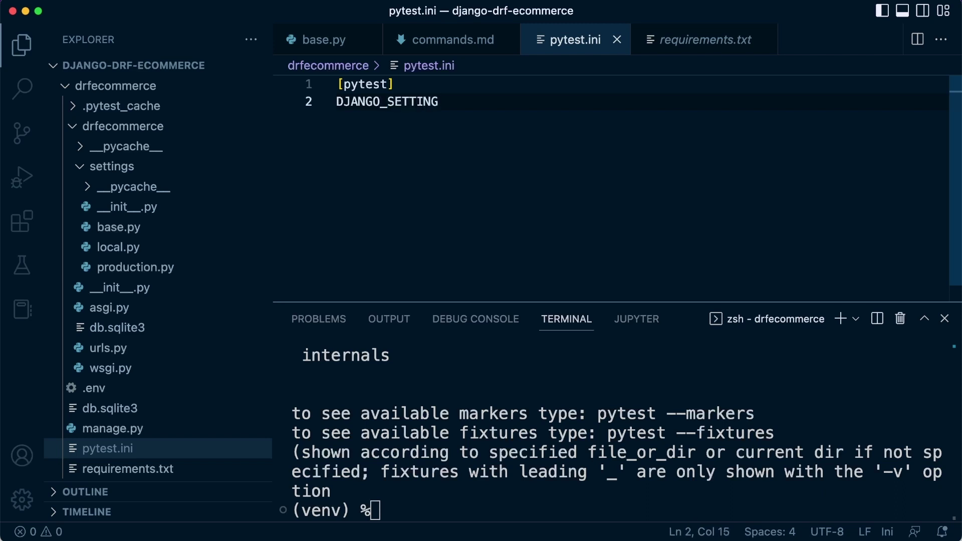
pyautogui.write('S_MODE')
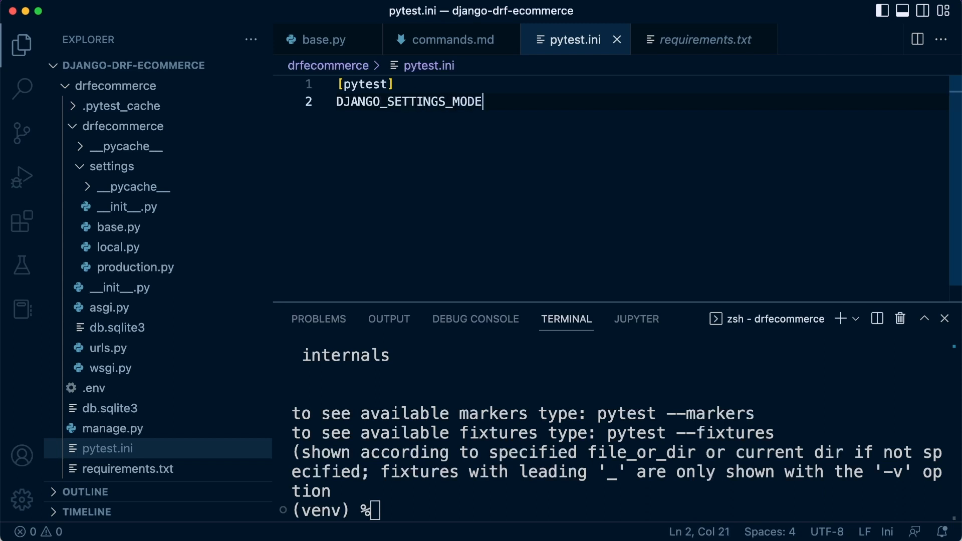
pyautogui.write('LE')
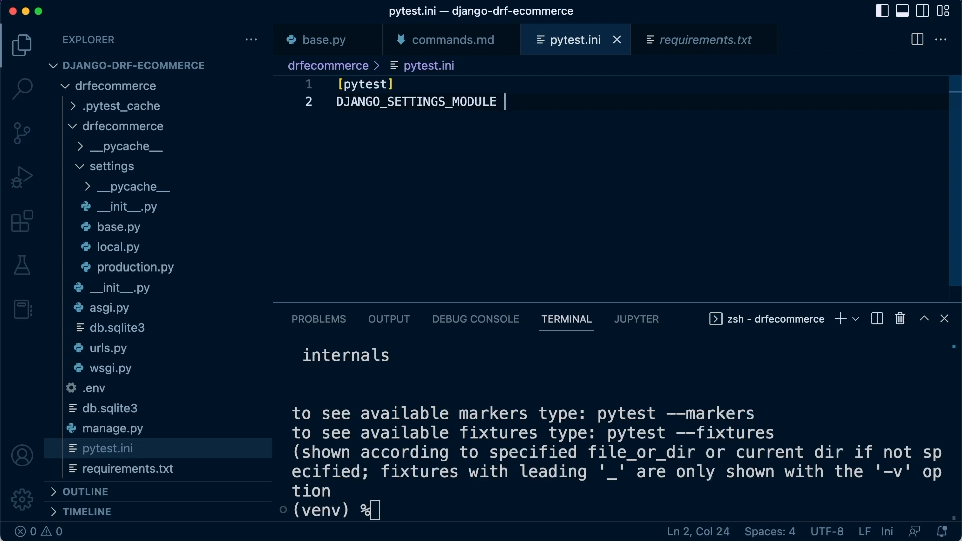
pyautogui.write('= der')
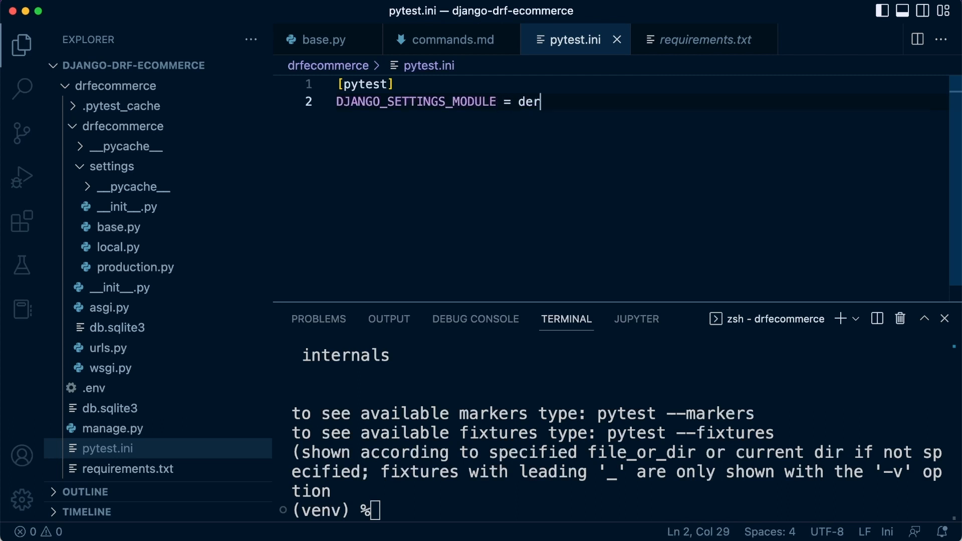
pyautogui.write('rfcomm')
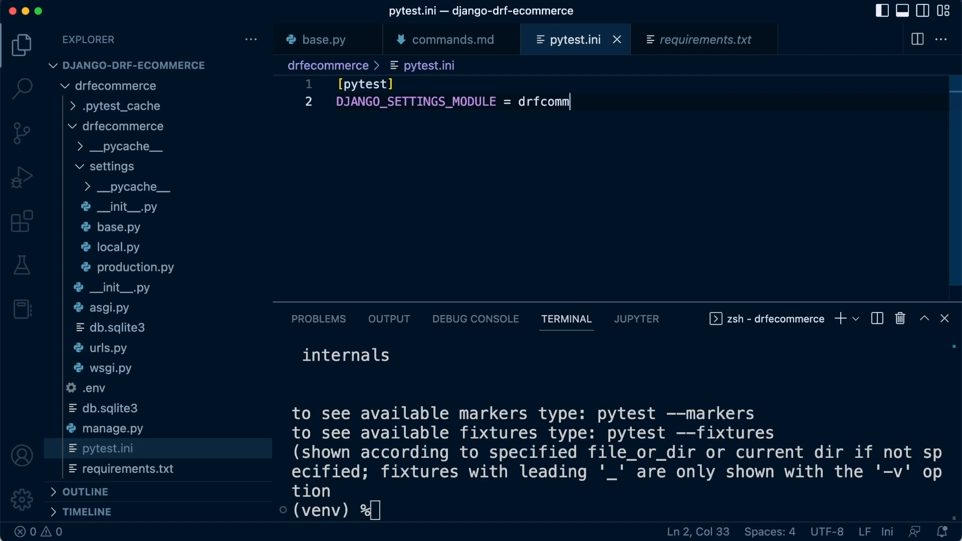
pyautogui.write('erce')
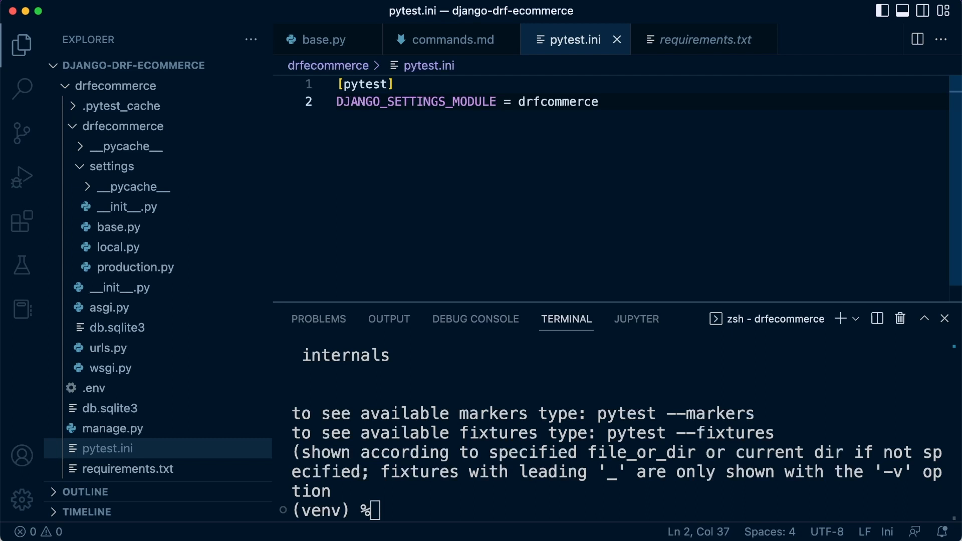
pyautogui.write('.settings.l')
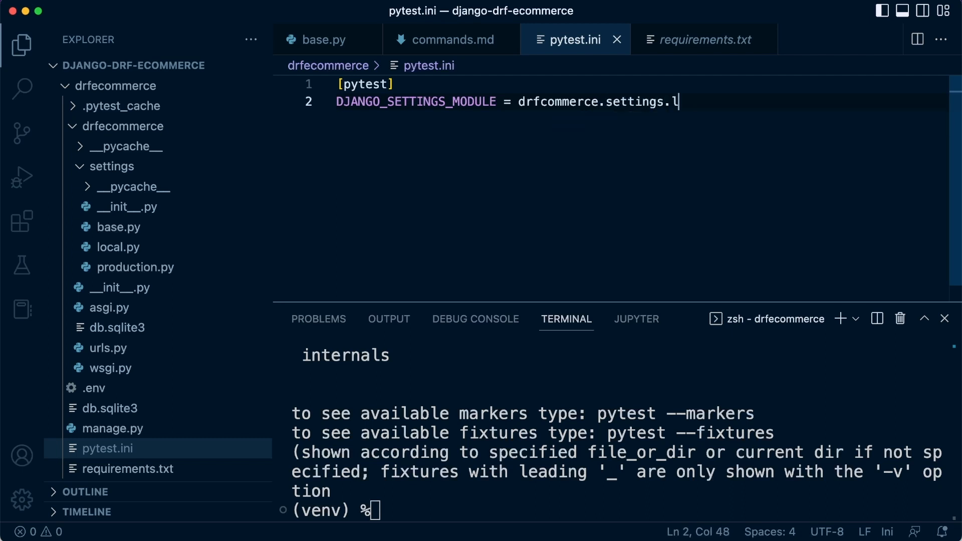
pyautogui.write('ocal')
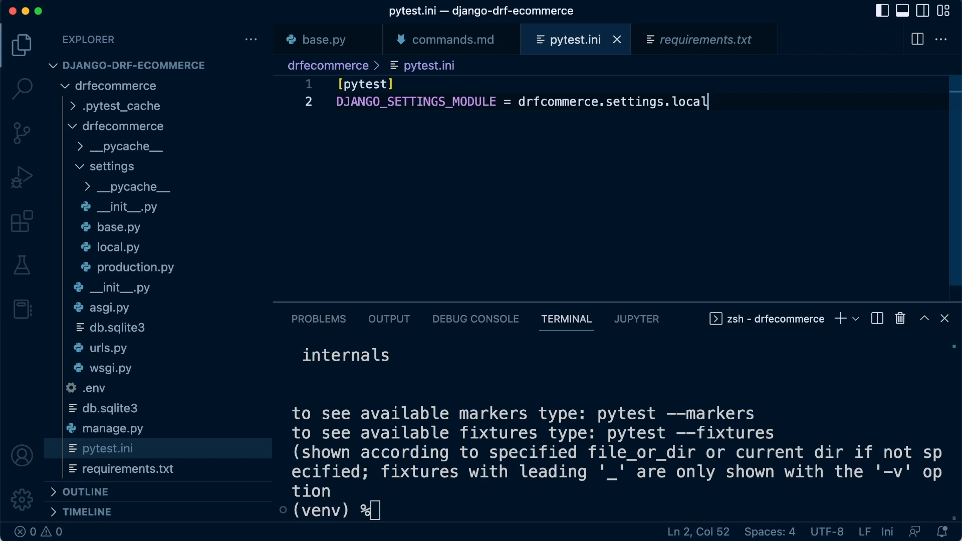
pyautogui.moveTo(575, 141)
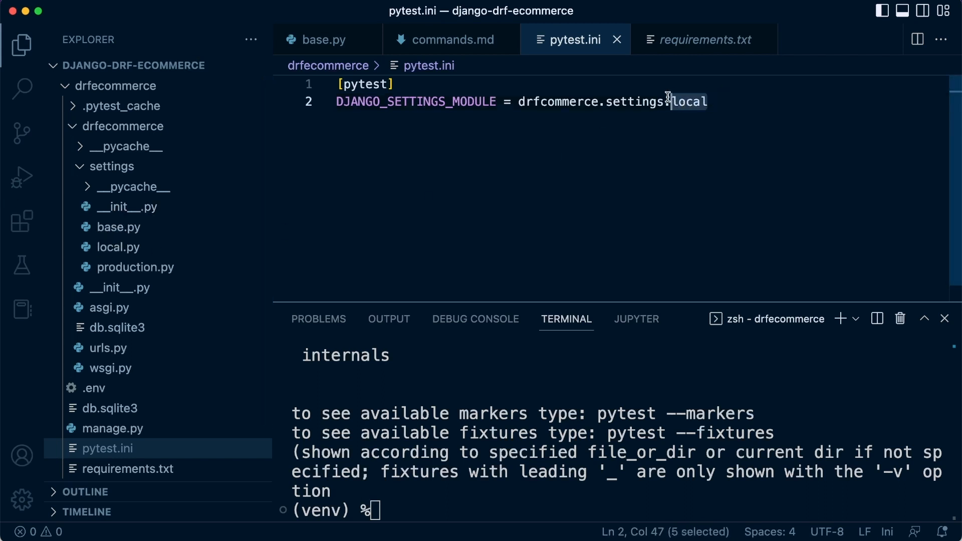
pyautogui.moveTo(117, 246)
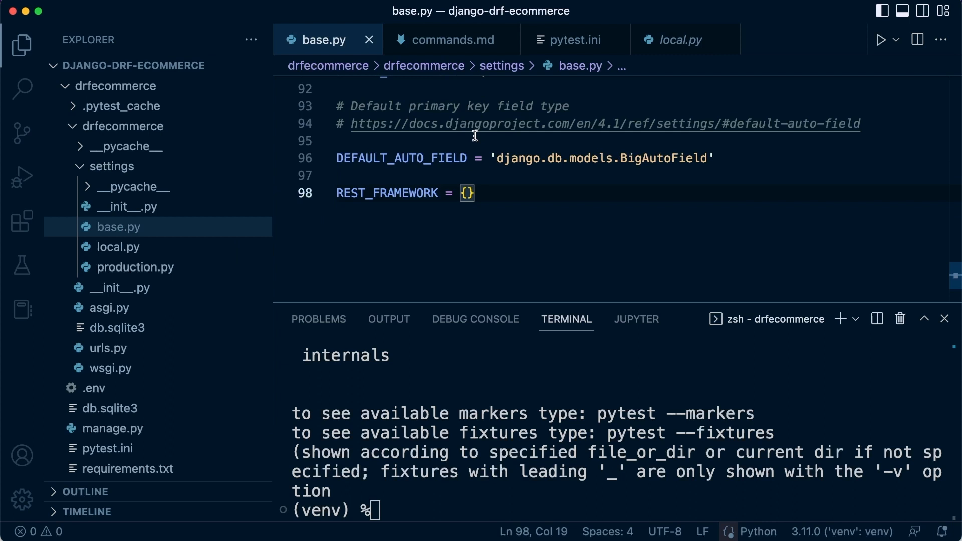
pyautogui.click(573, 39)
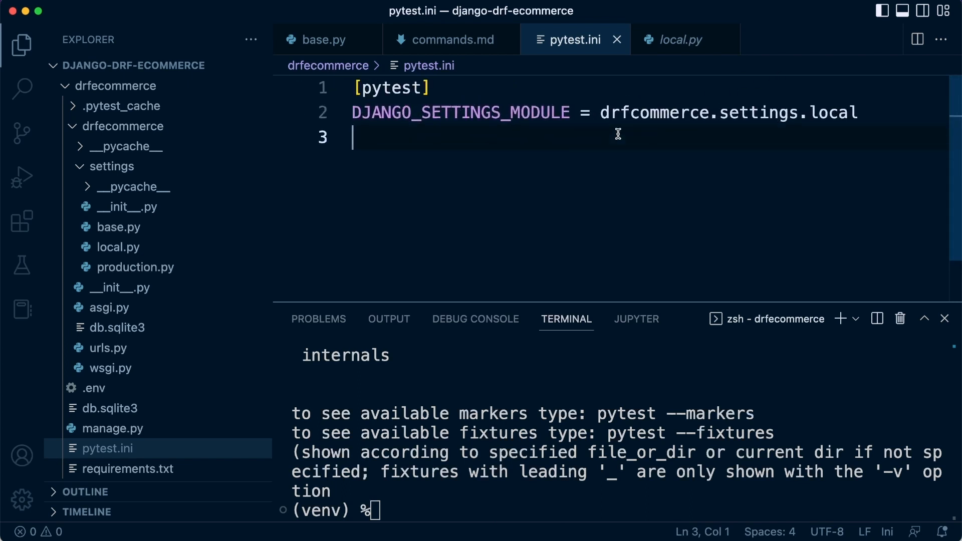
# Step: Add the line python_files = test_*.py to pytest.ini
pyautogui.write('pyte')
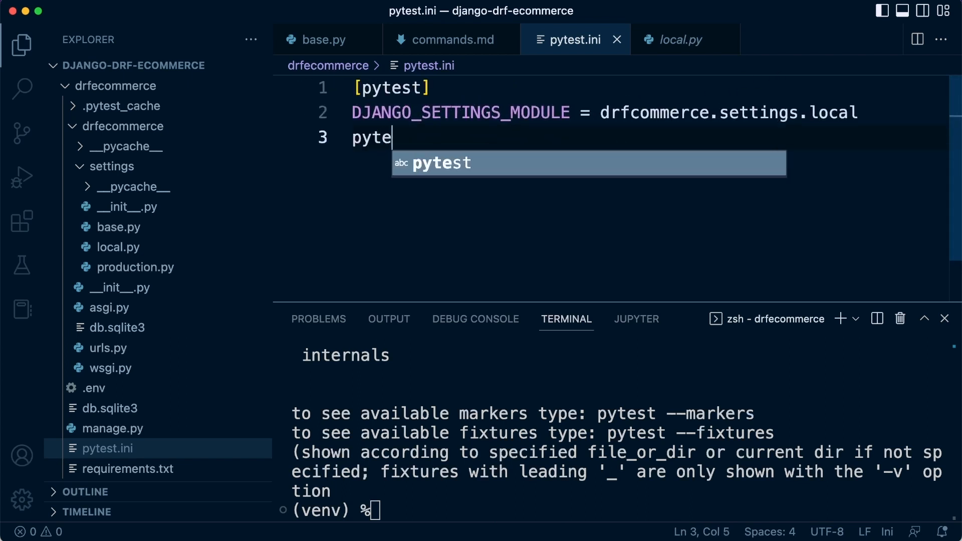
pyautogui.write('s')
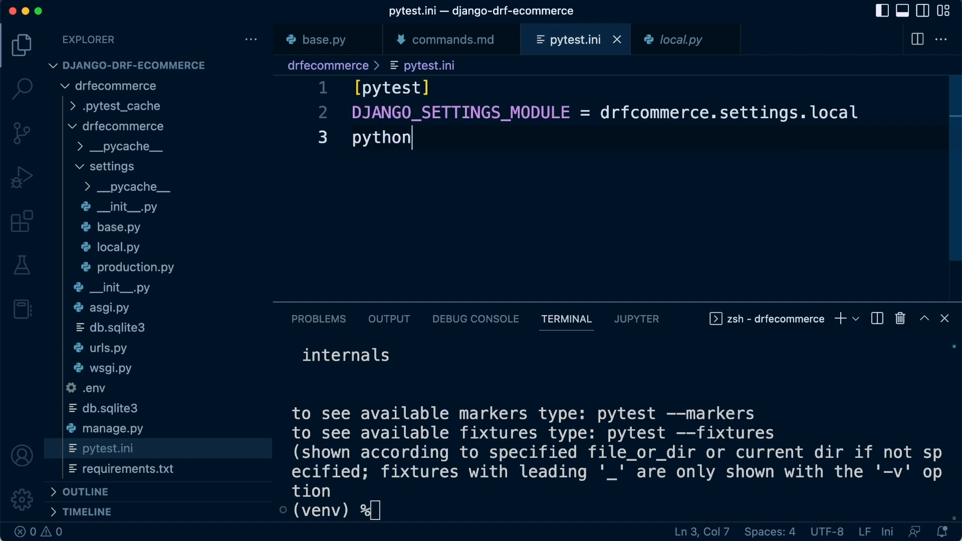
pyautogui.write('_files')
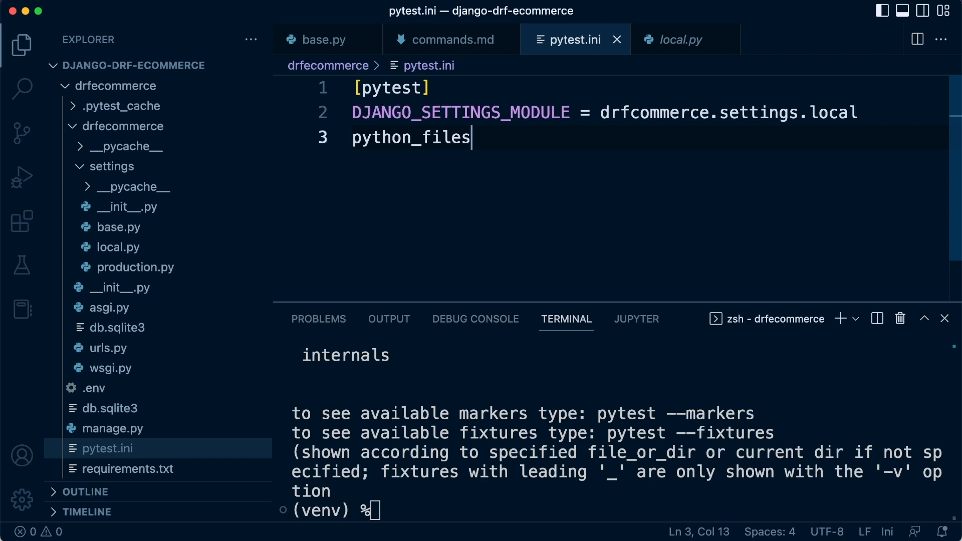
pyautogui.write('=')
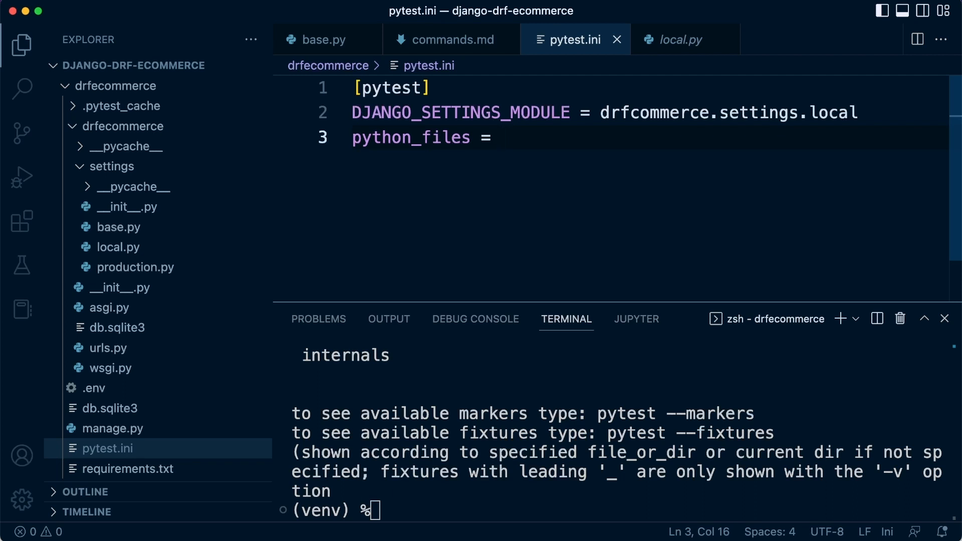
pyautogui.click(501, 137)
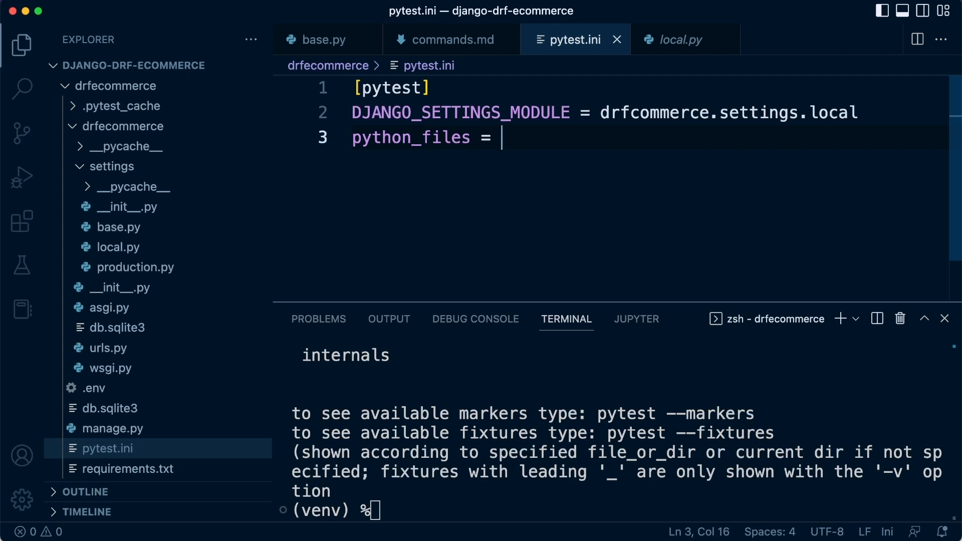
pyautogui.write('test')
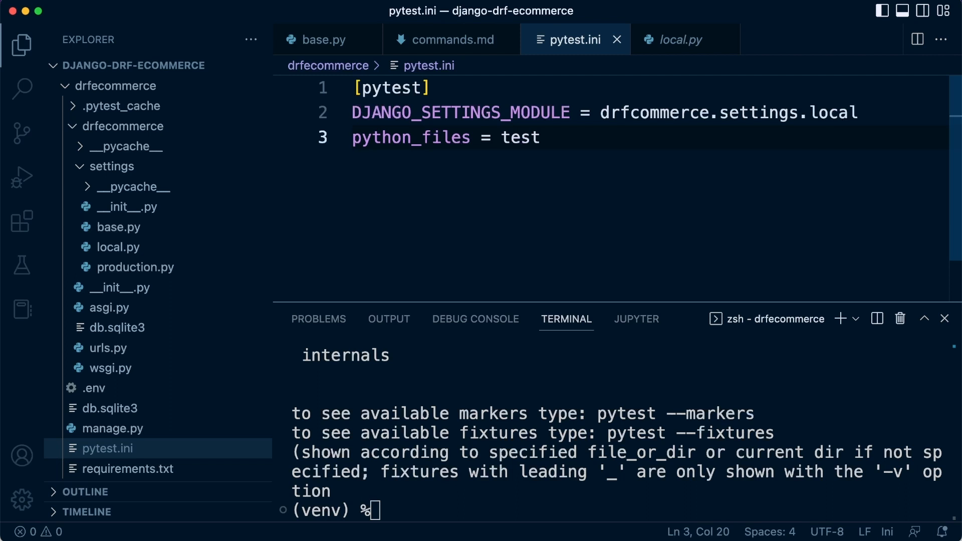
pyautogui.write('_')
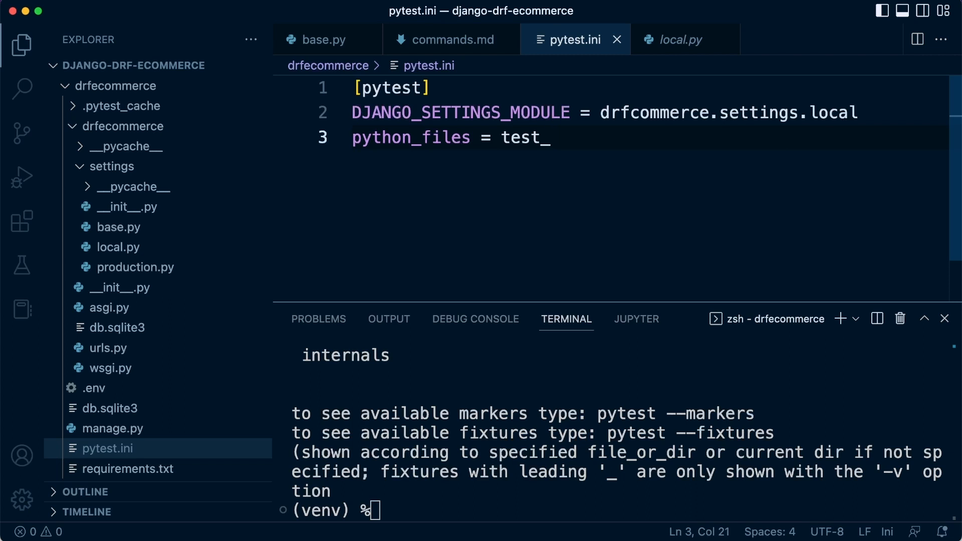
pyautogui.write('*')
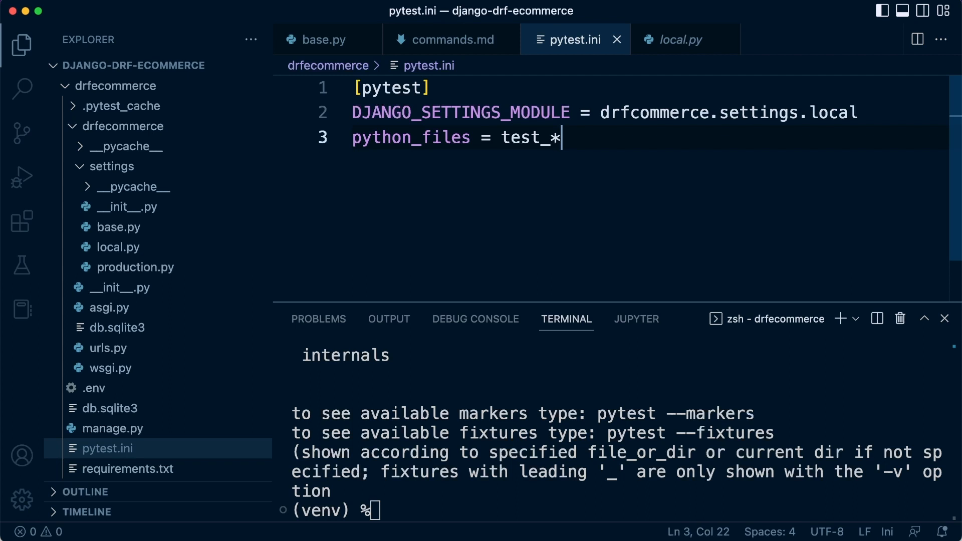
pyautogui.moveTo(537, 138)
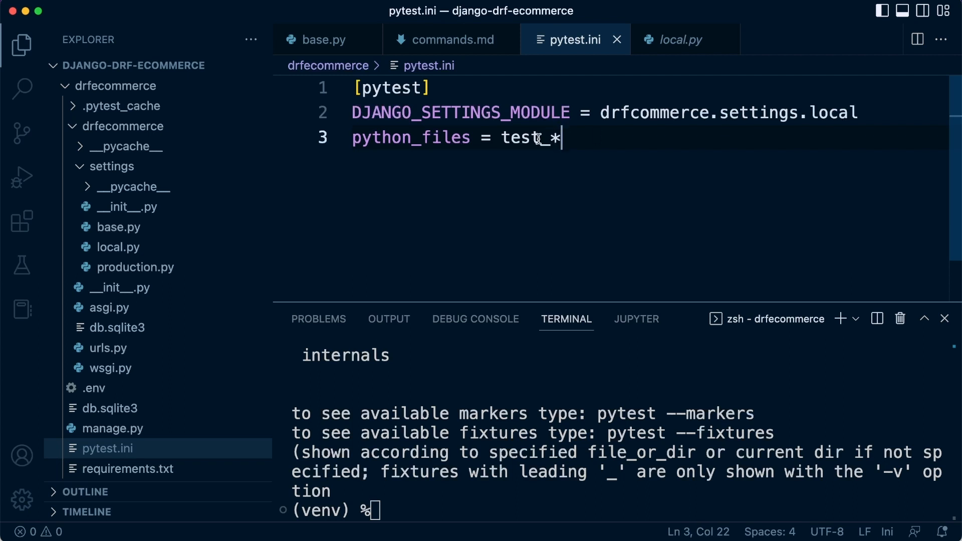
pyautogui.moveTo(375, 151)
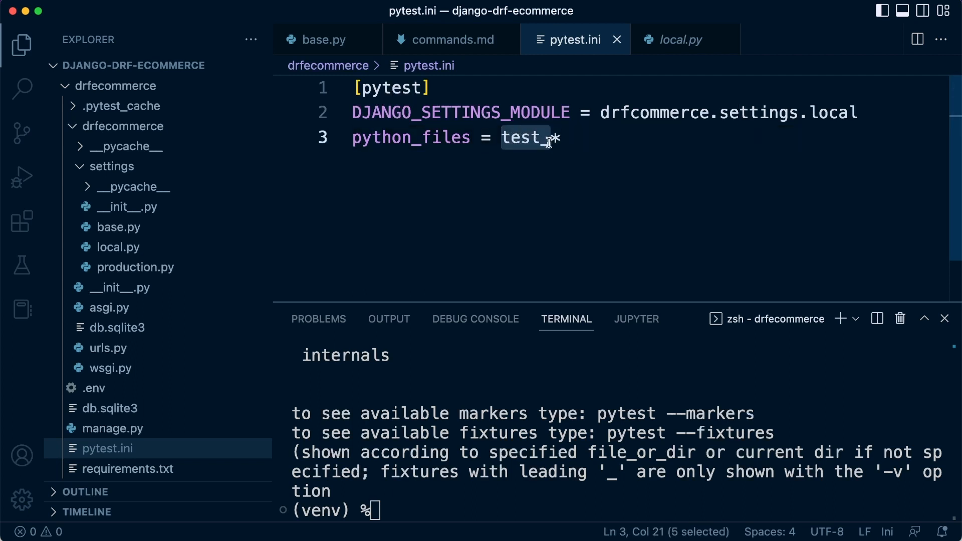
pyautogui.click(564, 137)
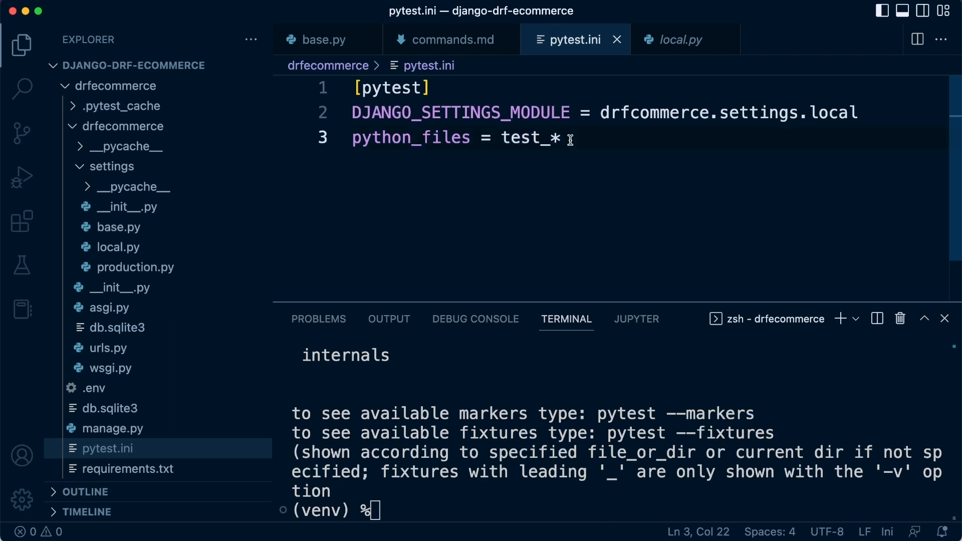
pyautogui.write('.py')
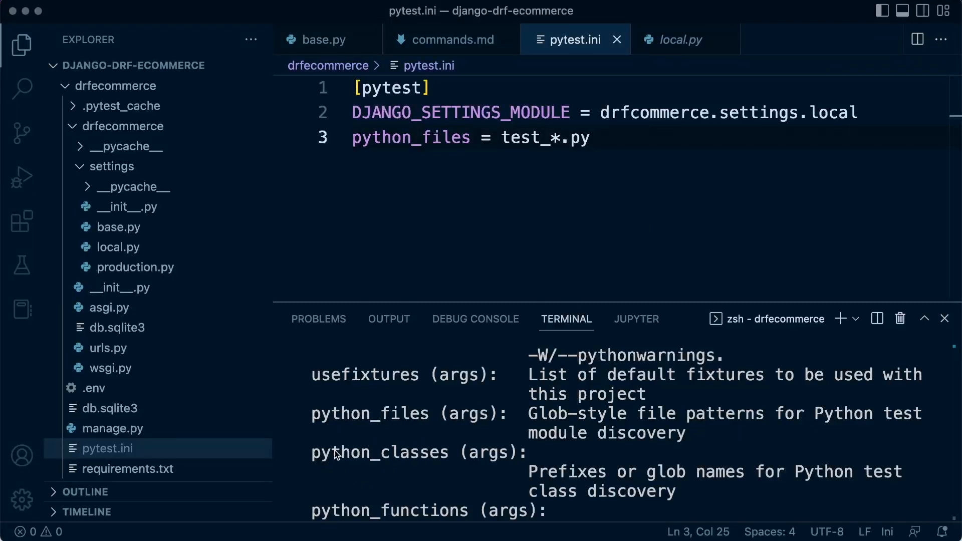
pyautogui.moveTo(397, 426)
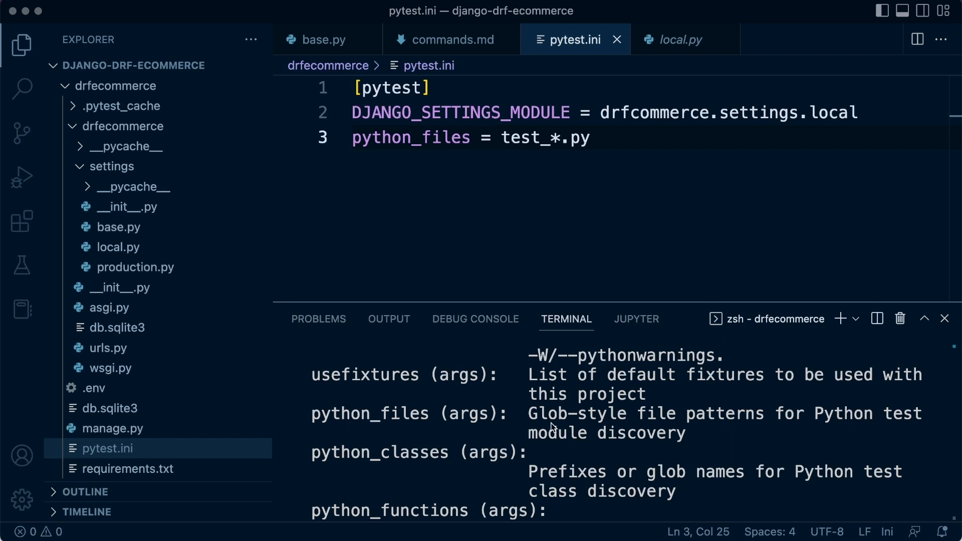
pyautogui.moveTo(780, 425)
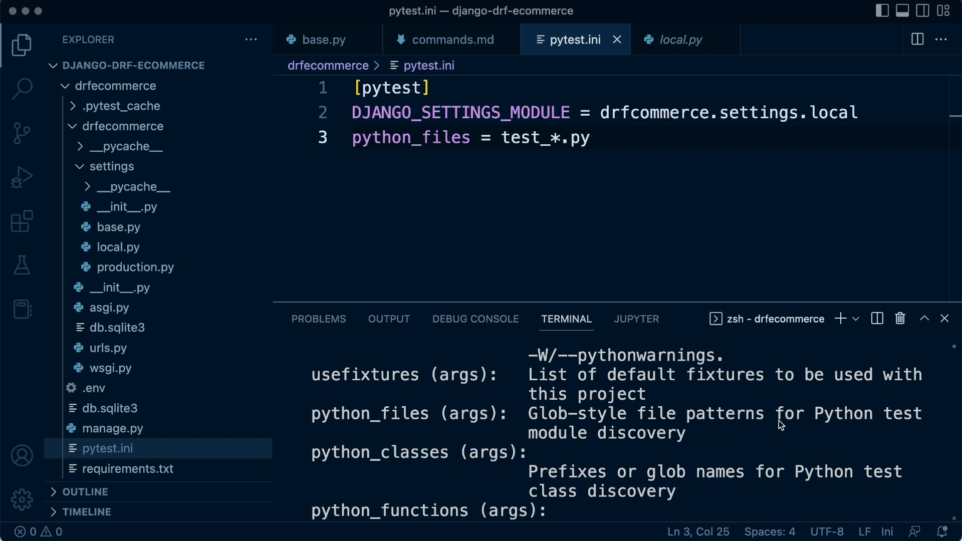
pyautogui.moveTo(649, 444)
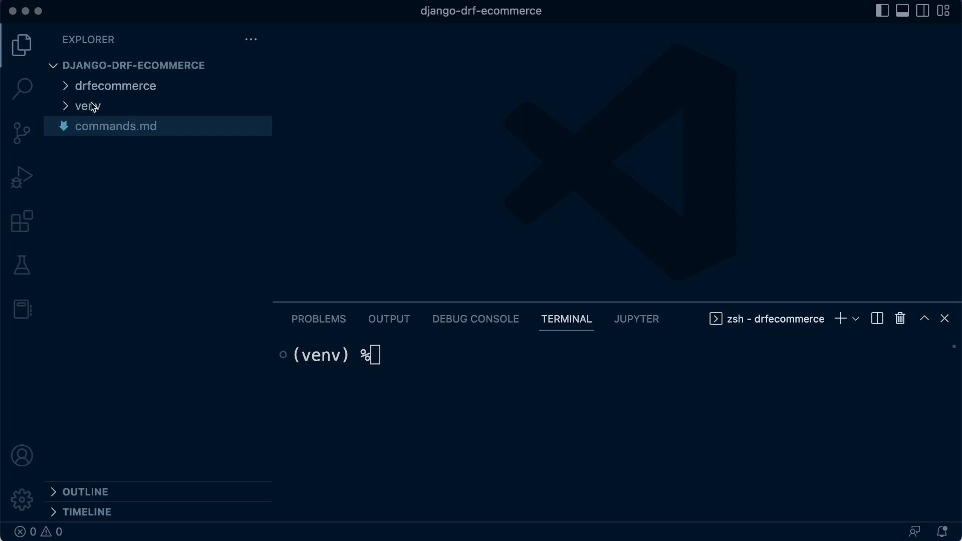
# Step: Expand the outer and inner drfecommerce folders in the Explorer
pyautogui.click(115, 85)
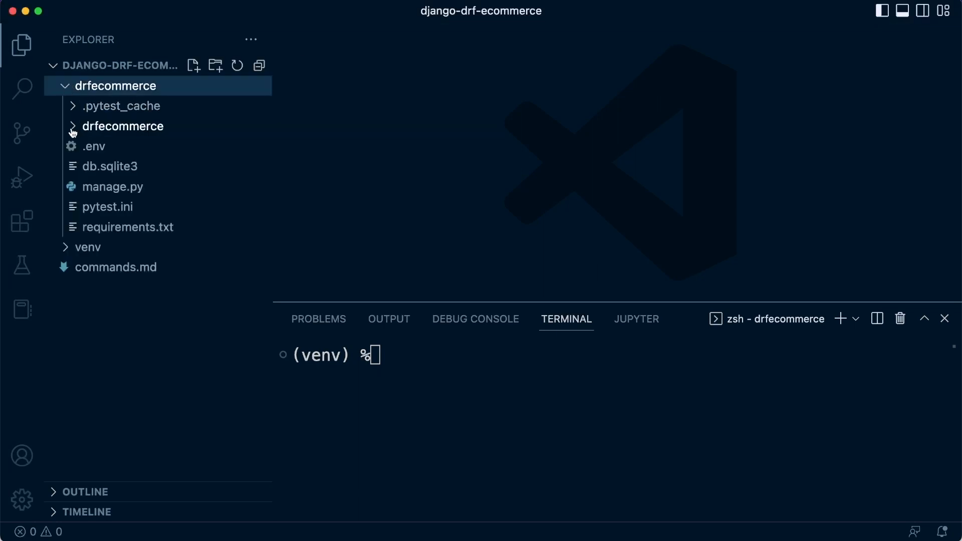
pyautogui.click(121, 126)
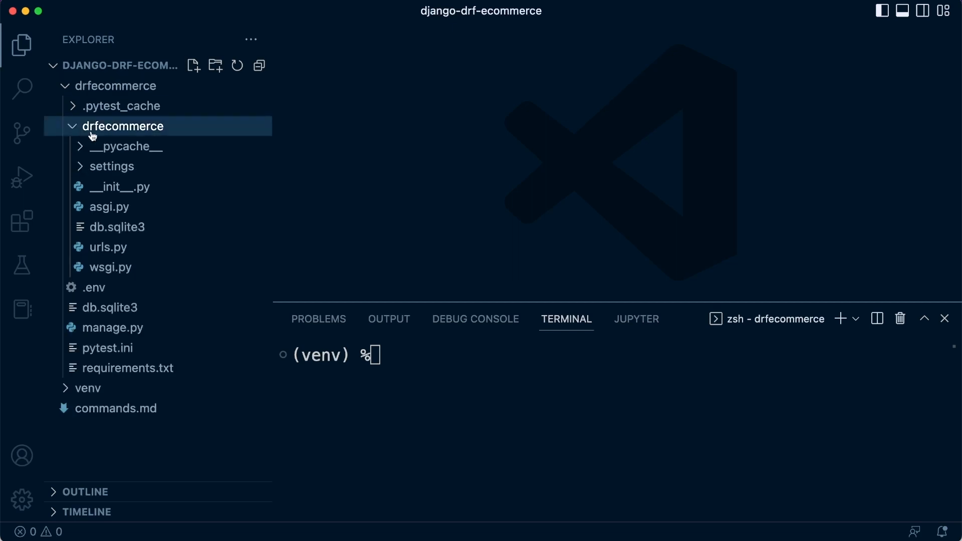
pyautogui.moveTo(127, 146)
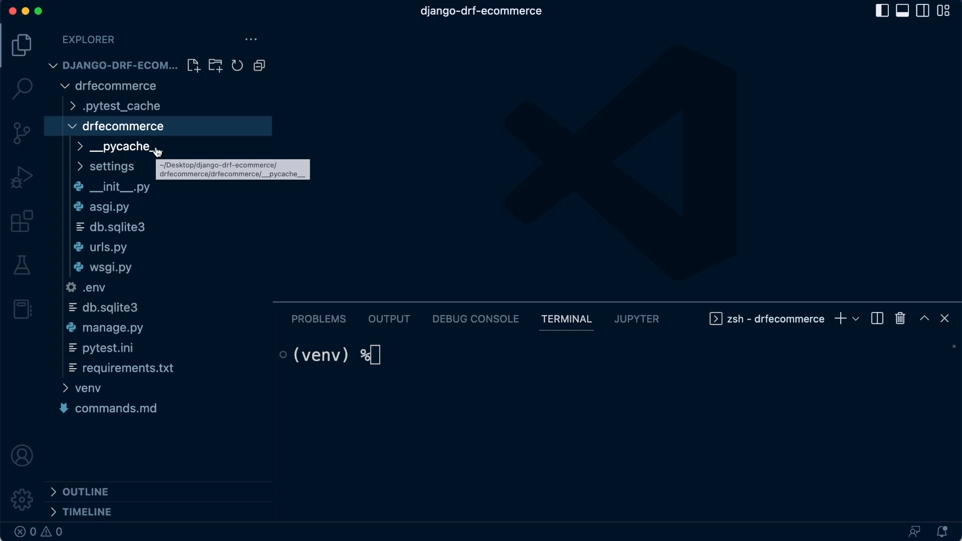
pyautogui.moveTo(81, 110)
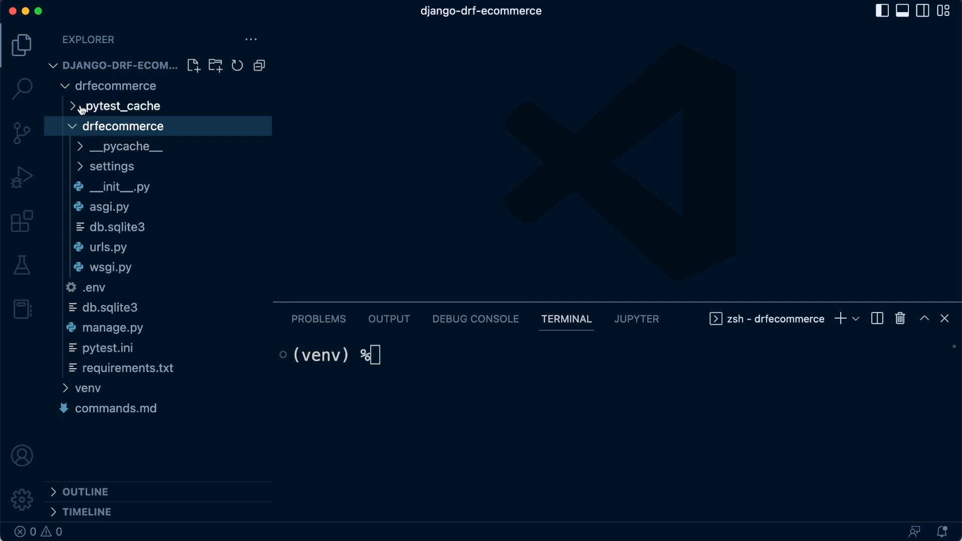
pyautogui.moveTo(123, 107)
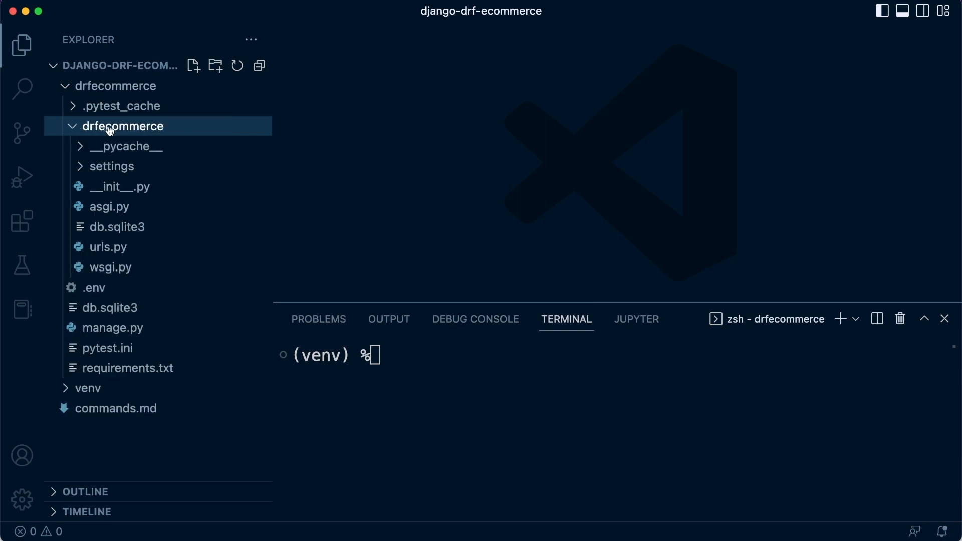
# Step: Create a folder named tests inside the inner drfecommerce package
pyautogui.rightClick(122, 125)
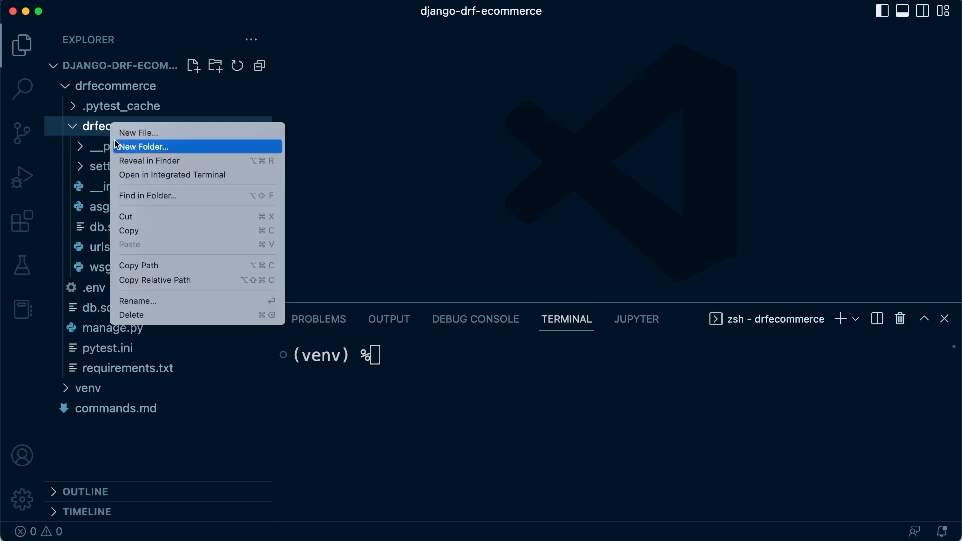
pyautogui.moveTo(173, 161)
pyautogui.write('tests')
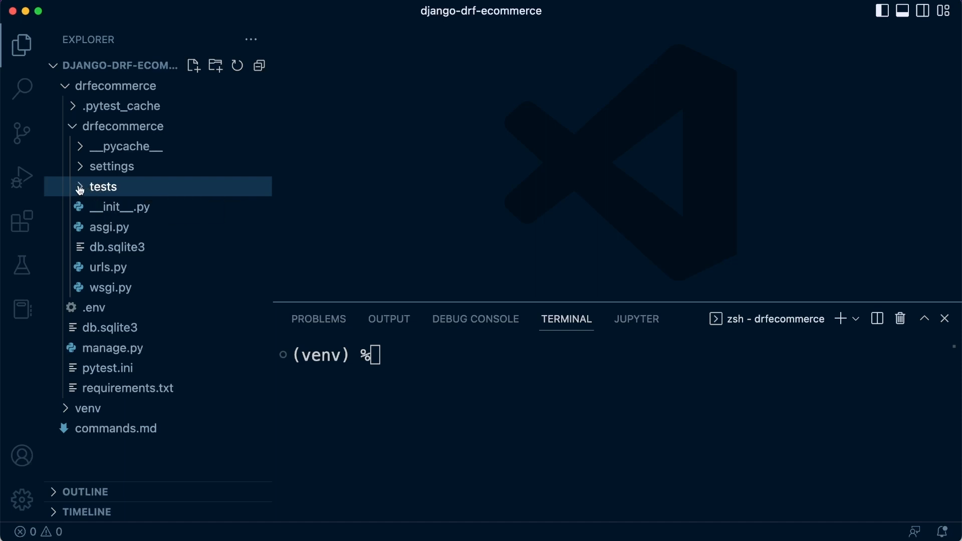
pyautogui.click(102, 186)
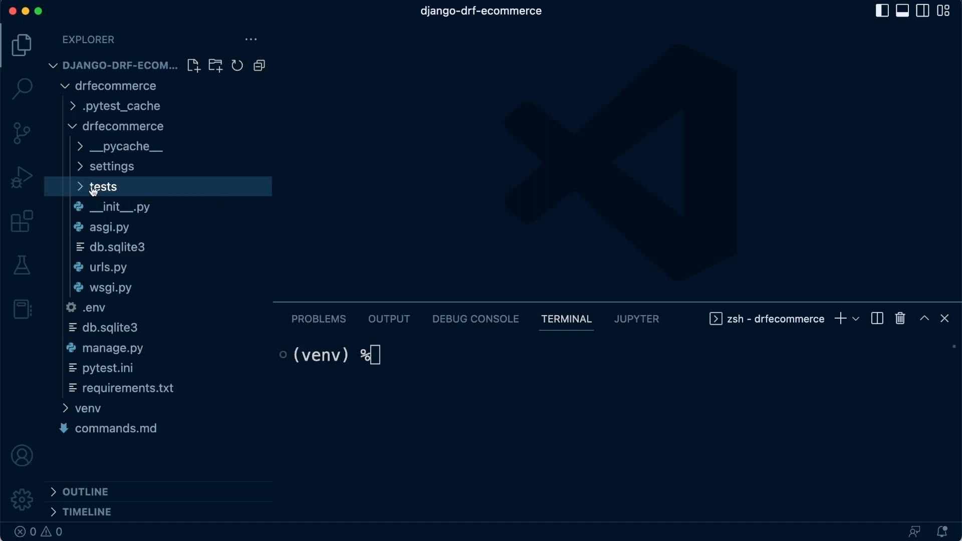
pyautogui.moveTo(120, 206)
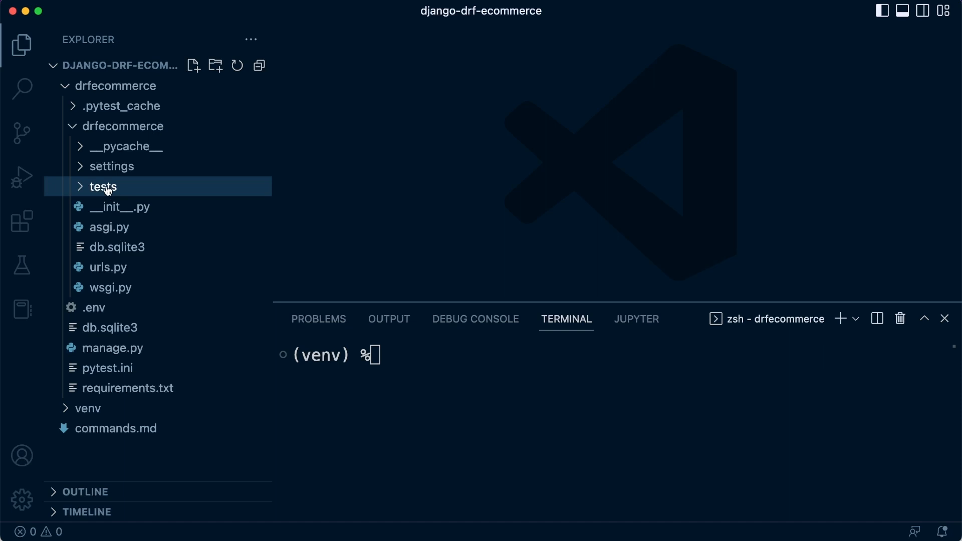
pyautogui.moveTo(104, 186)
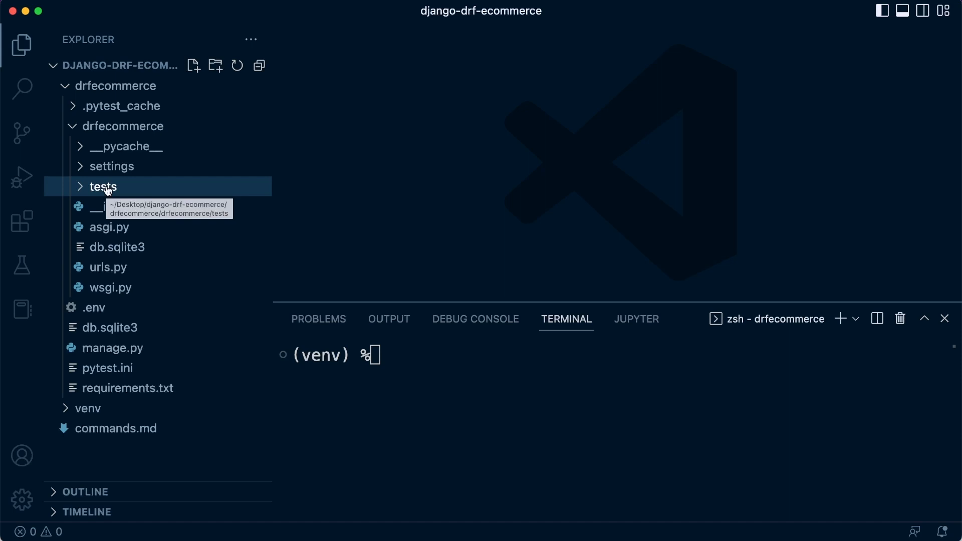
# Step: Create test_example.py inside the tests folder and open it
pyautogui.rightClick(102, 187)
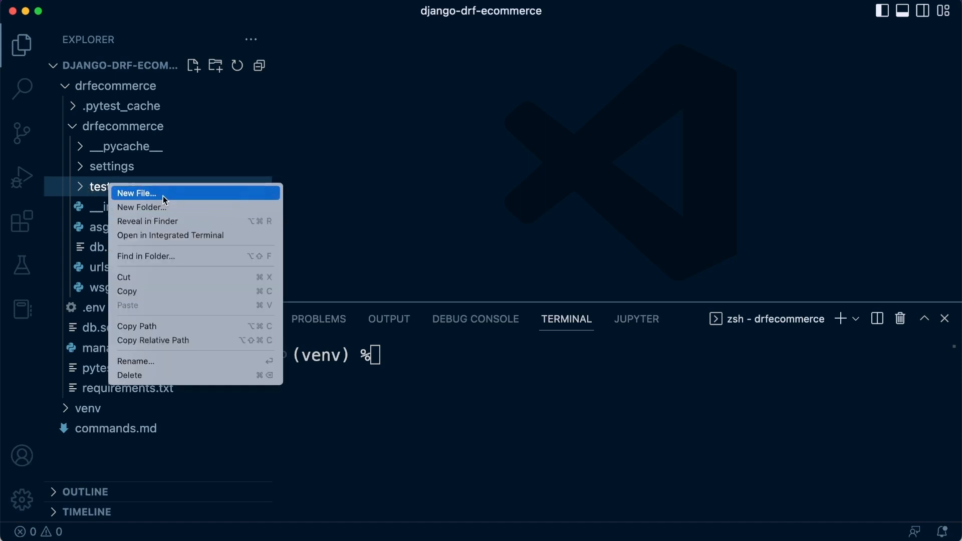
pyautogui.click(136, 192)
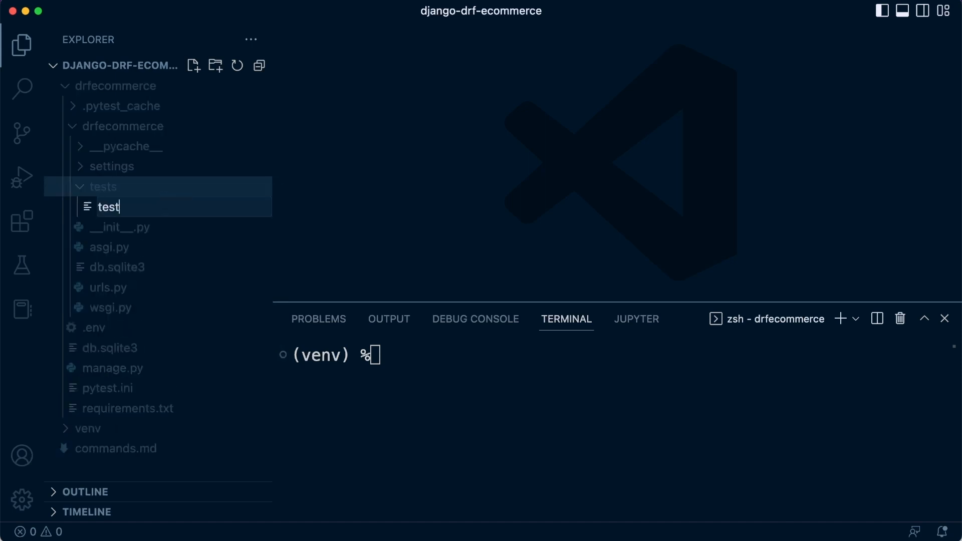
pyautogui.write('_')
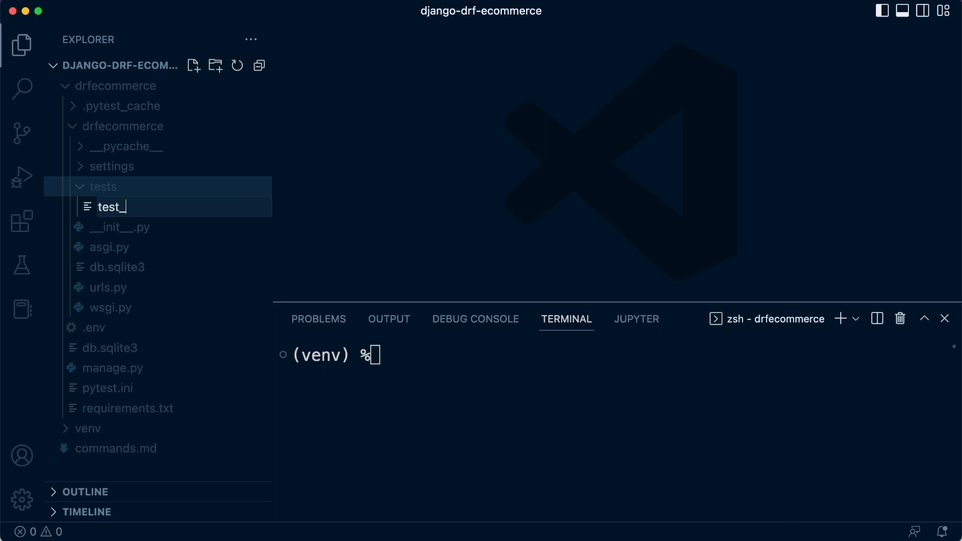
pyautogui.write('example.p')
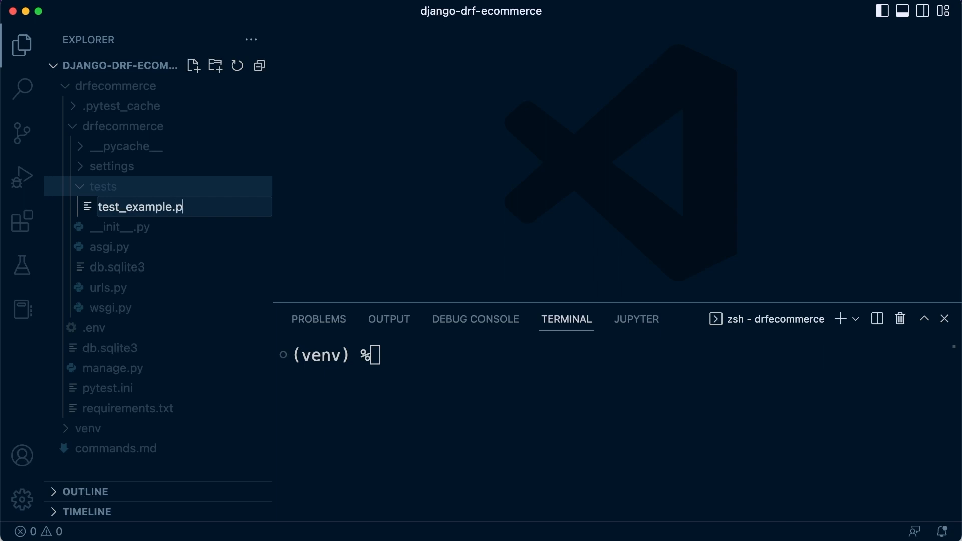
pyautogui.press('Return')
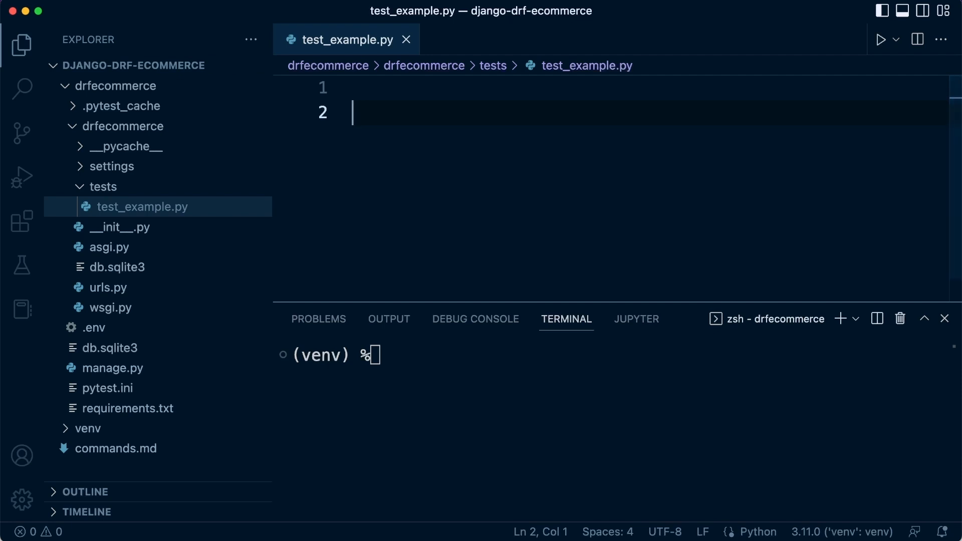
pyautogui.moveTo(390, 130)
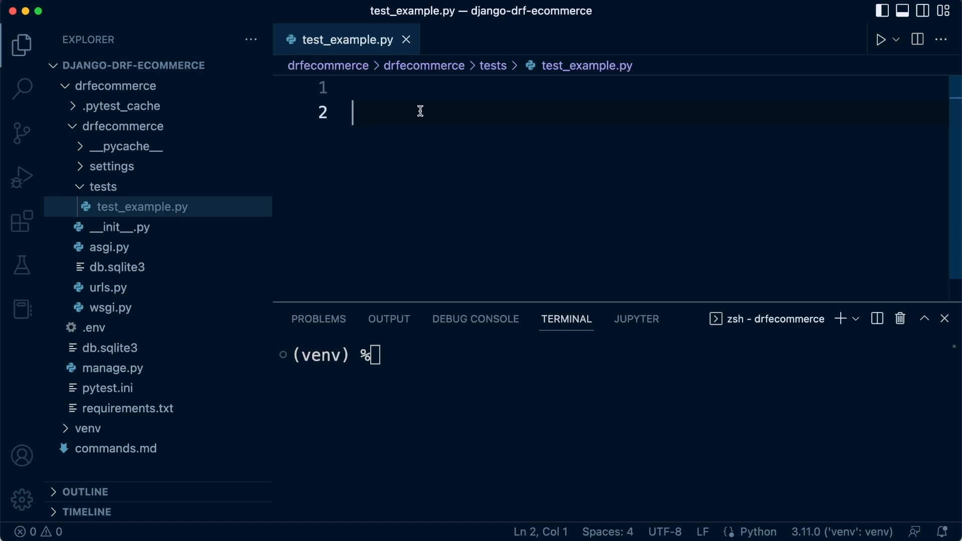
pyautogui.moveTo(419, 111)
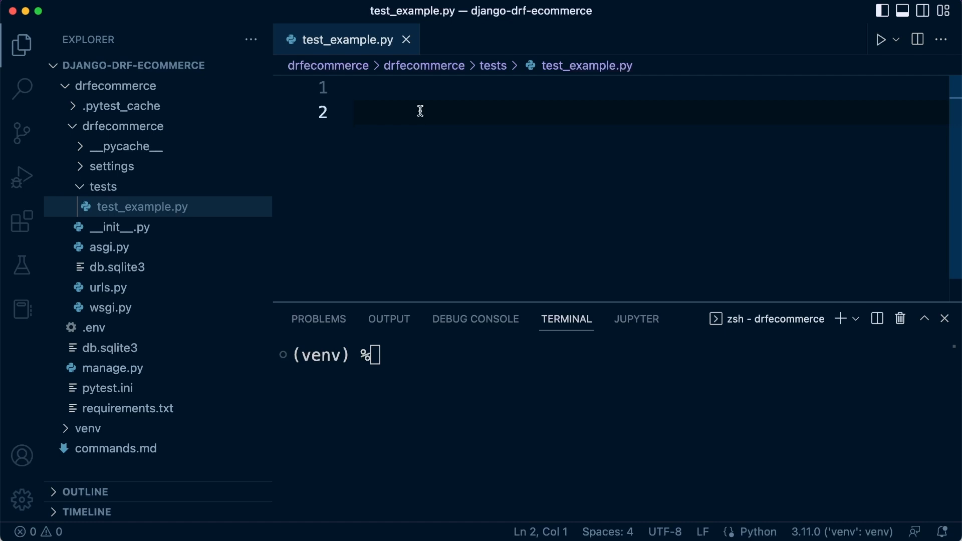
# Step: Write a test_example() function in test_example.py whose body is assert 1 == 1
pyautogui.write('ded')
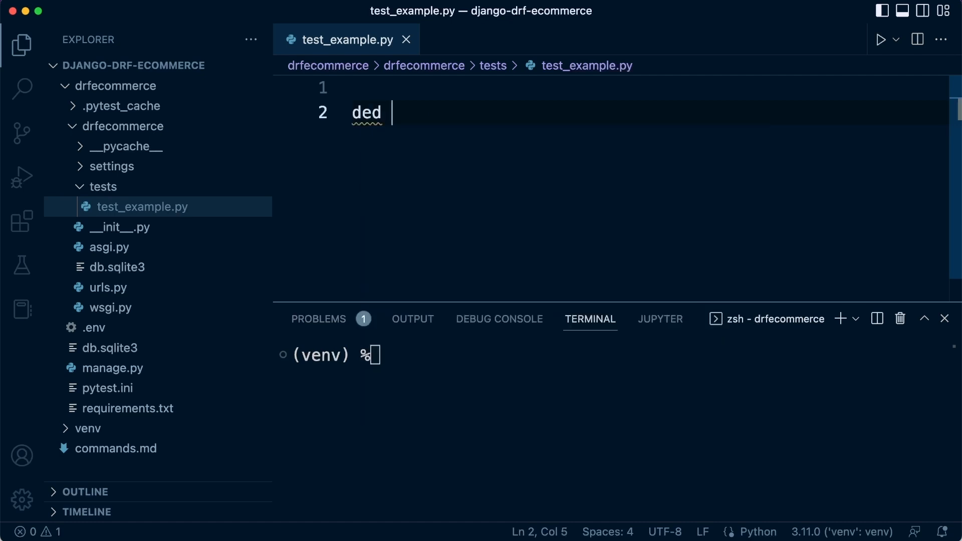
pyautogui.press('Backspace')
pyautogui.write('f exam')
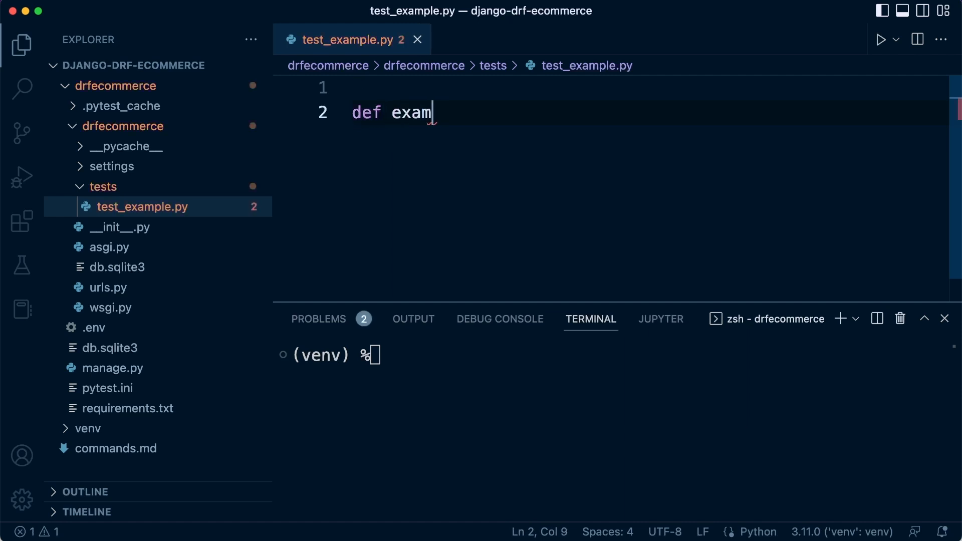
pyautogui.write('test_')
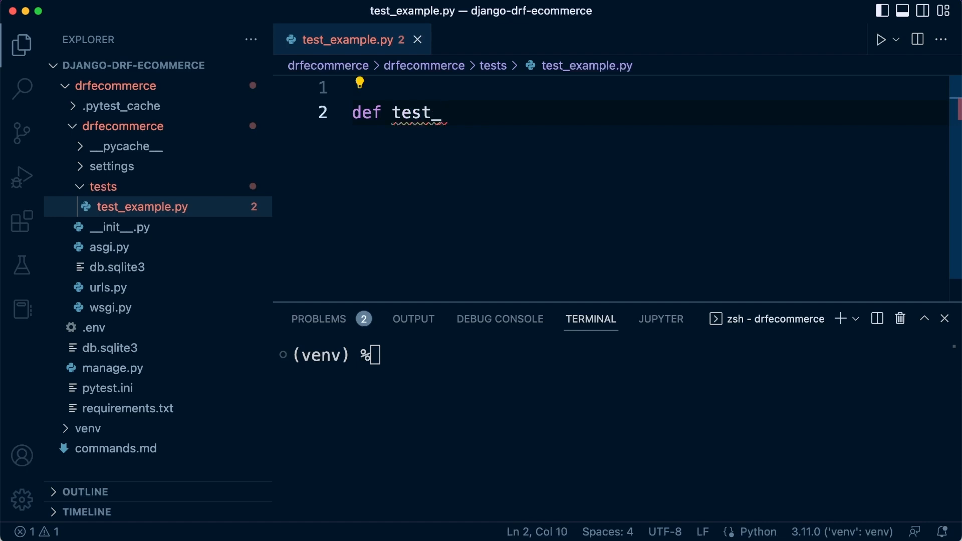
pyautogui.write('examplke')
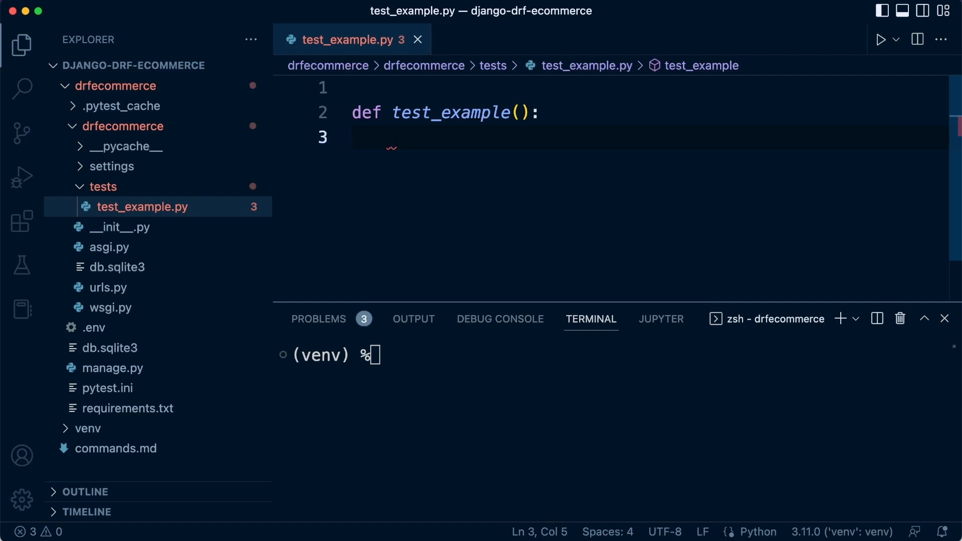
pyautogui.write('assert')
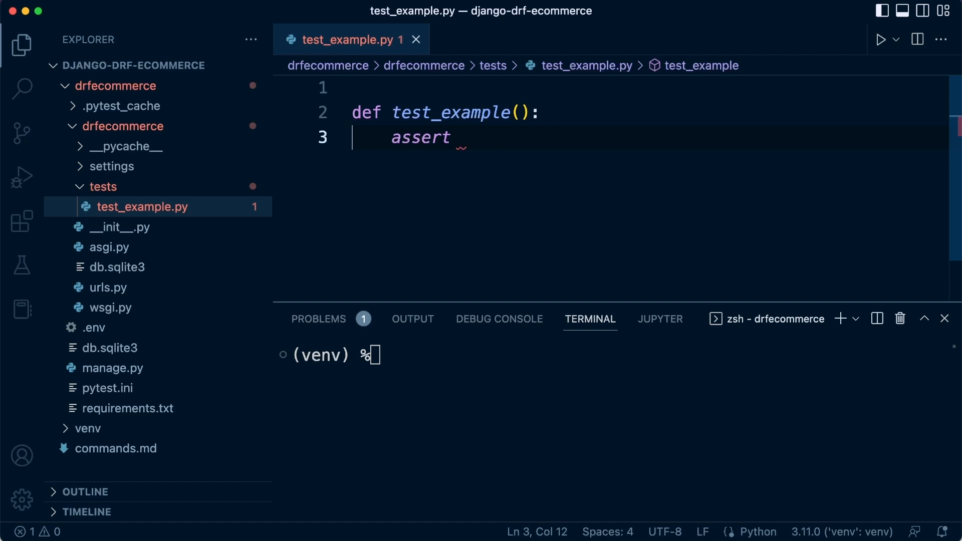
pyautogui.write('1')
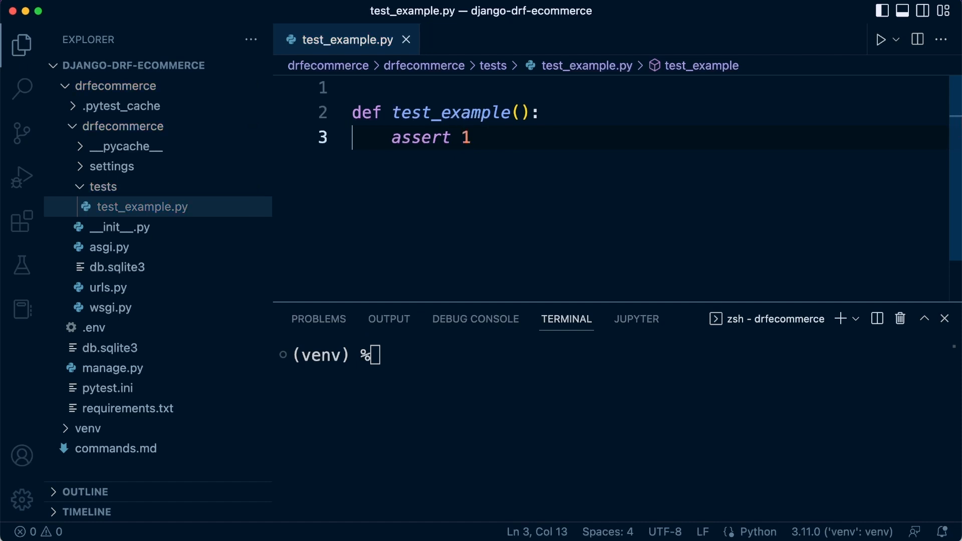
pyautogui.write('==')
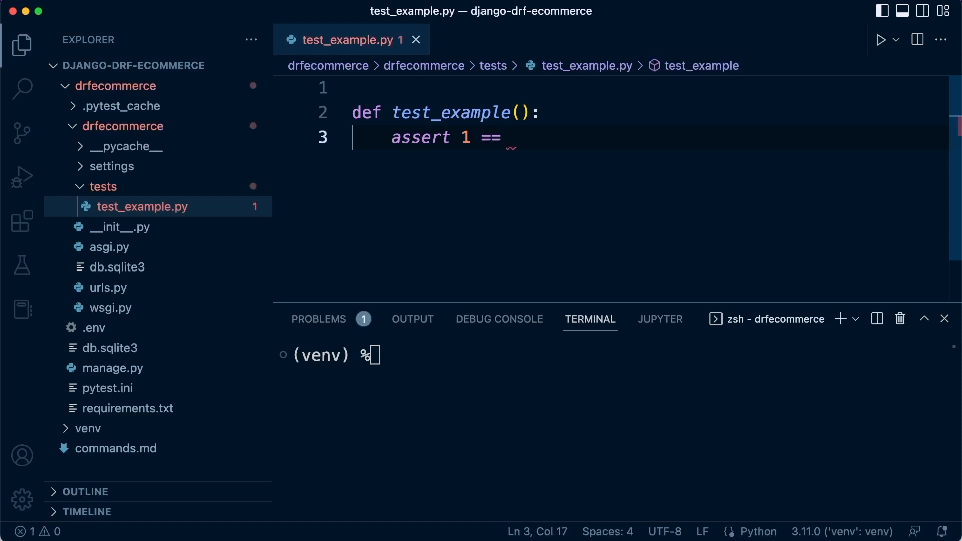
pyautogui.write('1')
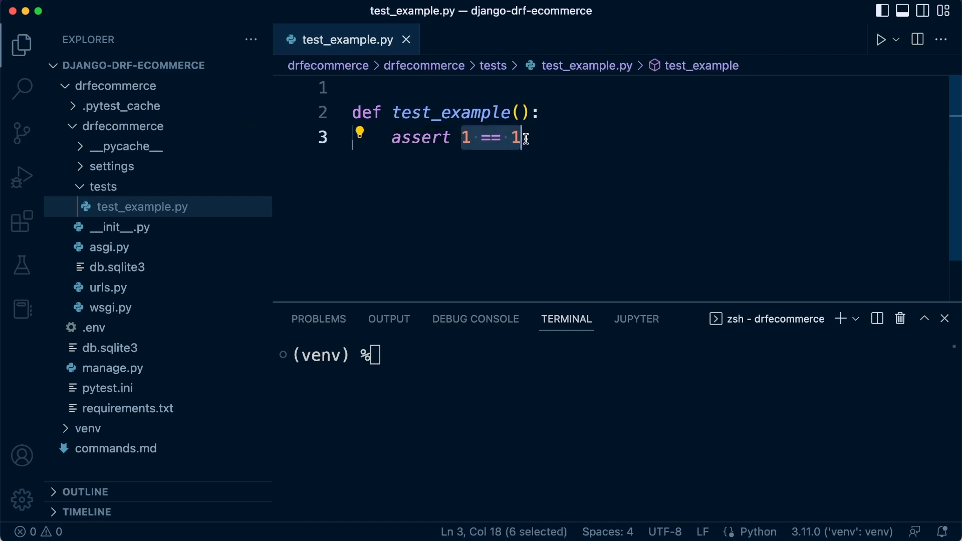
pyautogui.click(465, 137)
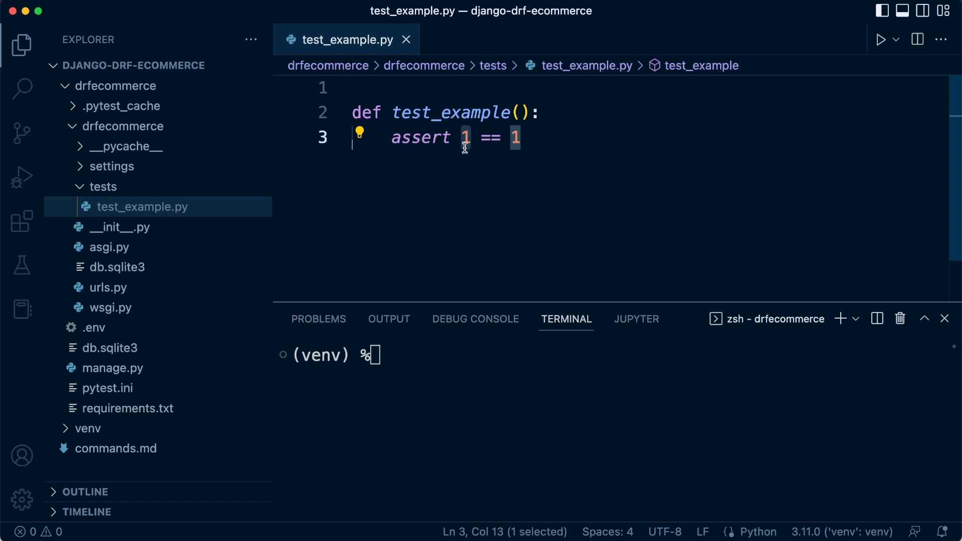
pyautogui.moveTo(509, 137)
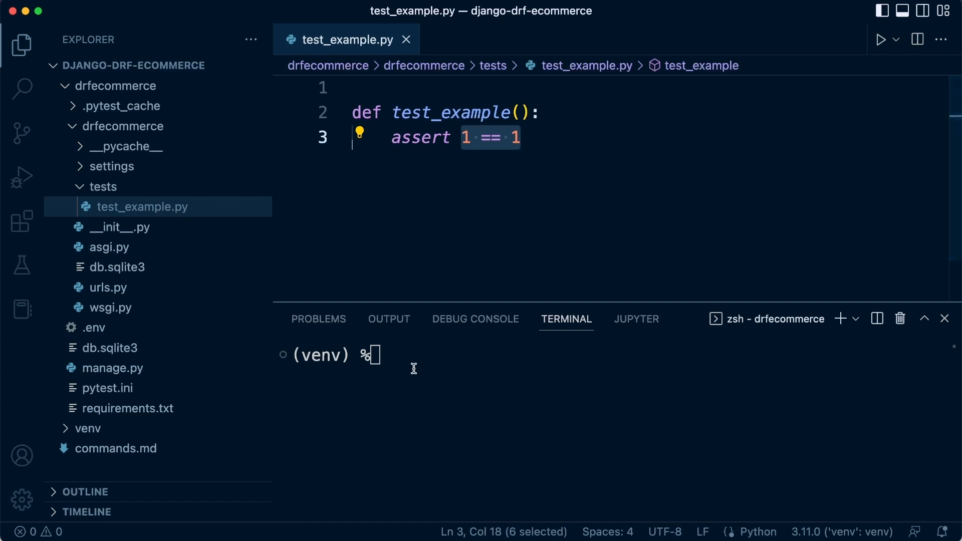
# Step: Run pytest, check pytest.ini, and review the 'Unknown config option DJANGO_SETTINGS_MODULE' warning
pyautogui.write('pytest -h')
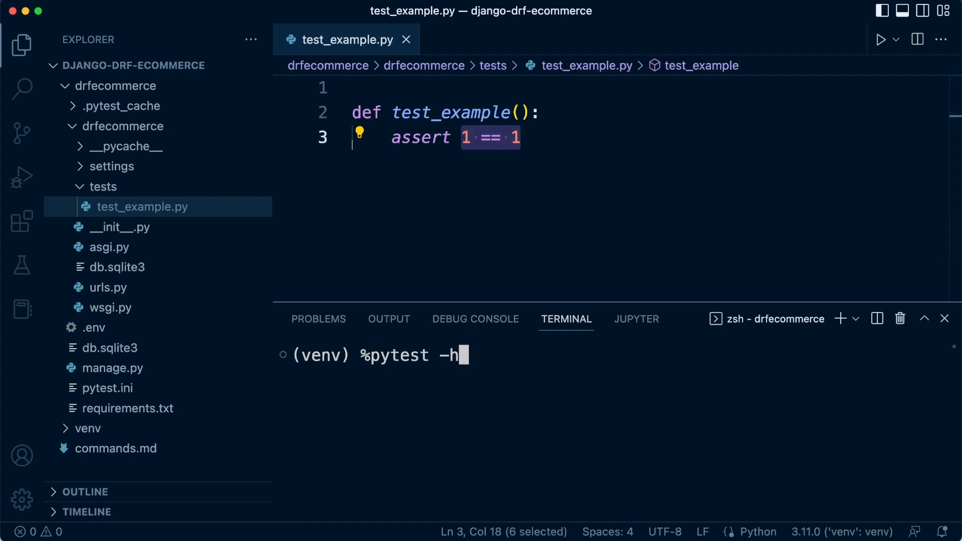
pyautogui.press('Return')
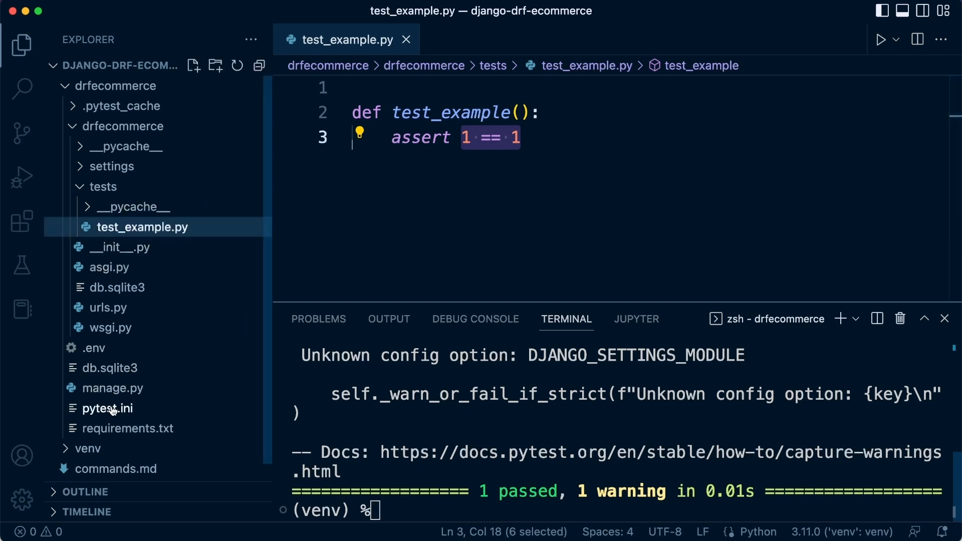
pyautogui.click(108, 408)
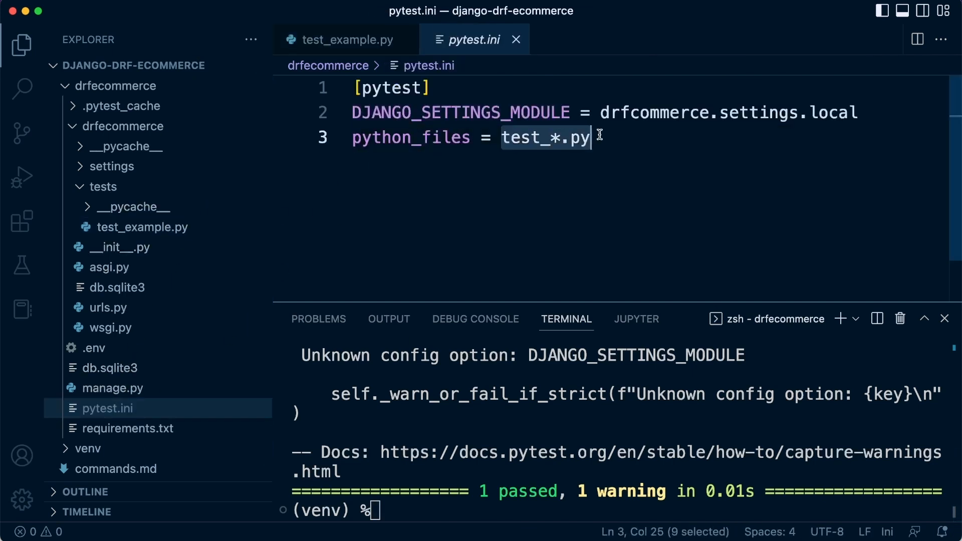
pyautogui.moveTo(449, 170)
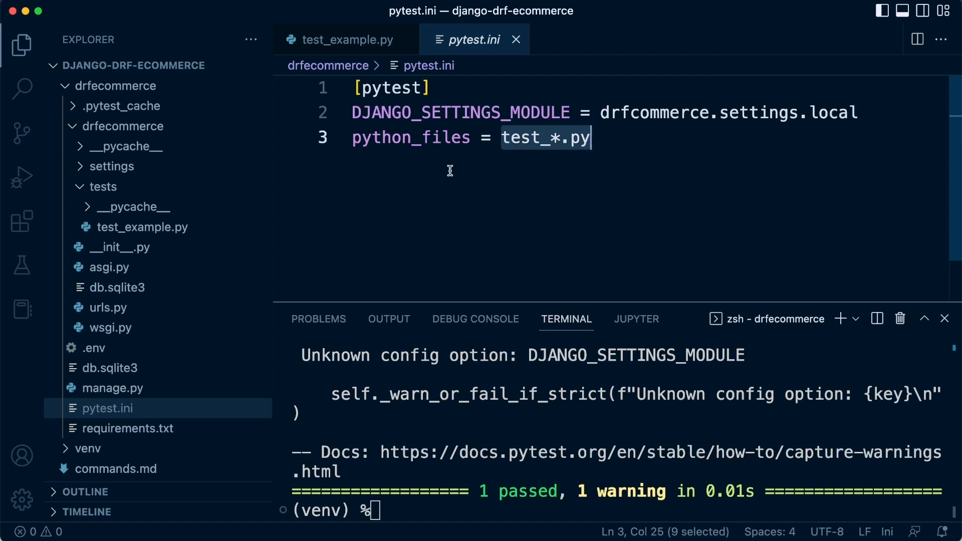
pyautogui.moveTo(517, 59)
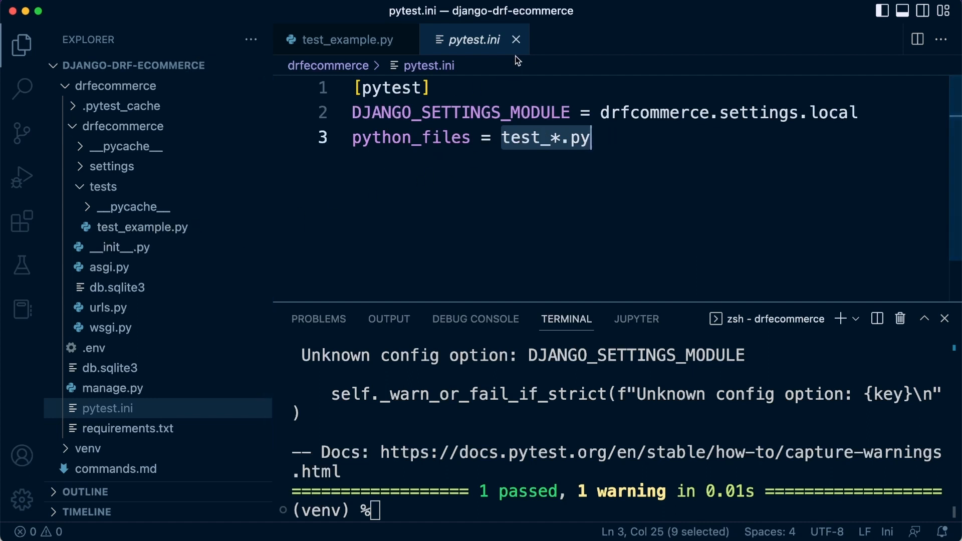
pyautogui.moveTo(191, 177)
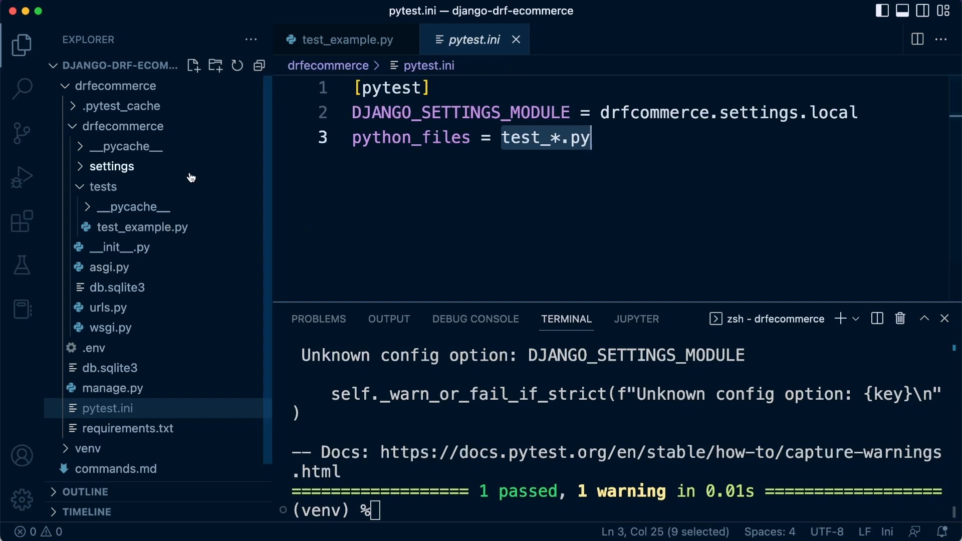
pyautogui.moveTo(517, 40)
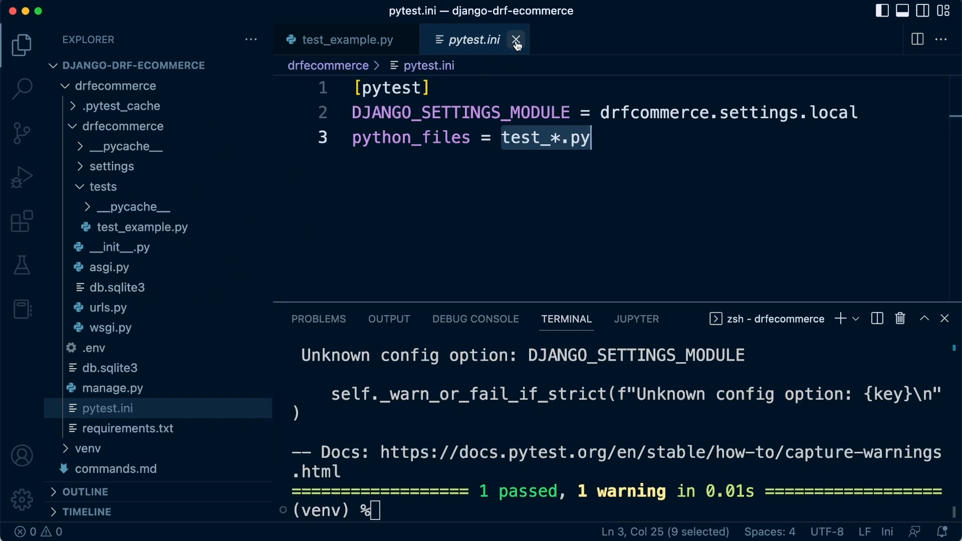
pyautogui.click(517, 40)
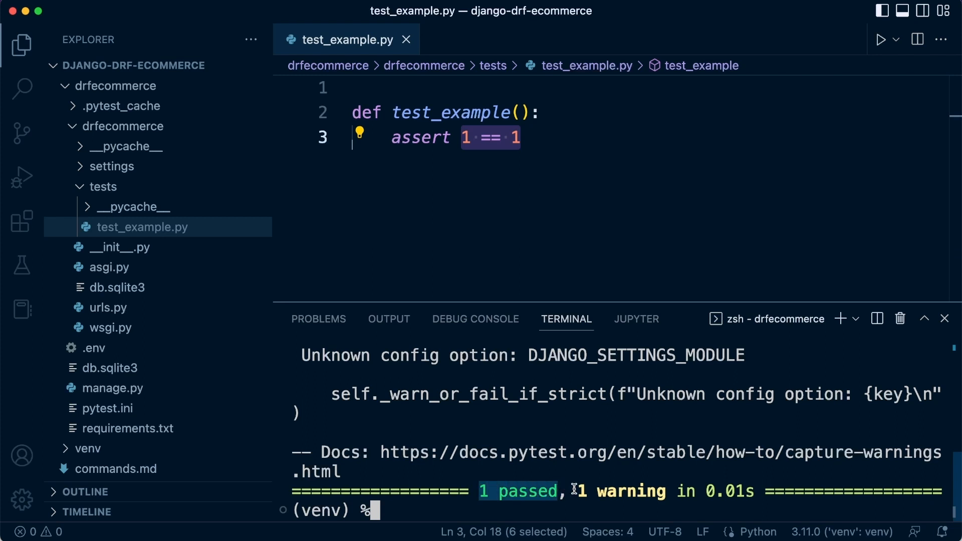
pyautogui.scroll(3)
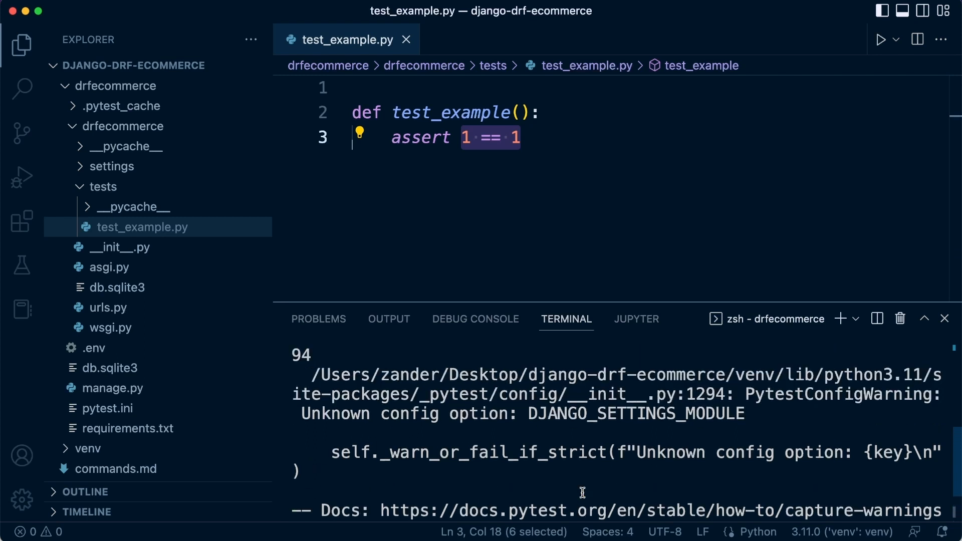
pyautogui.scroll(-3)
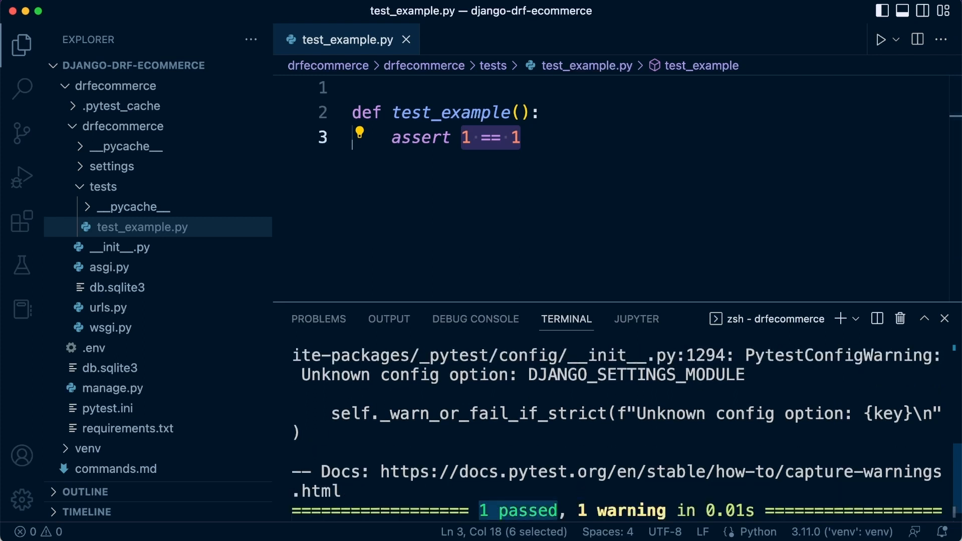
pyautogui.moveTo(402, 393)
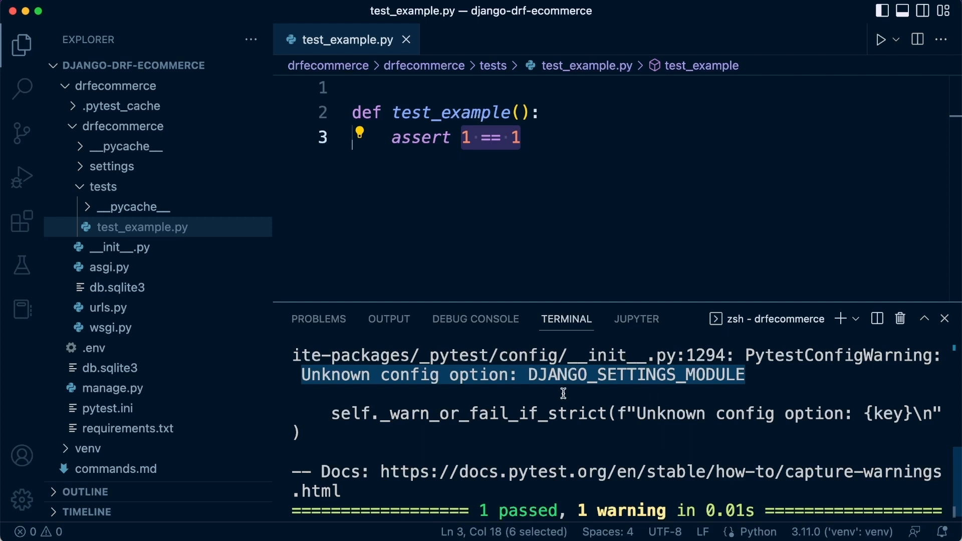
pyautogui.moveTo(563, 393)
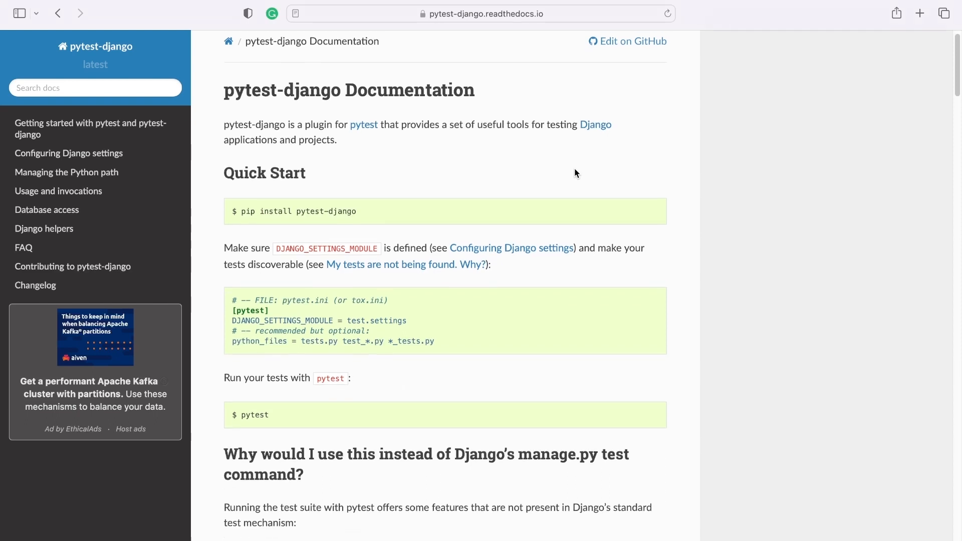
# Step: Browse the pytest-django docs in Safari back to the Quick Start pip install and pytest.ini example
pyautogui.scroll(-3)
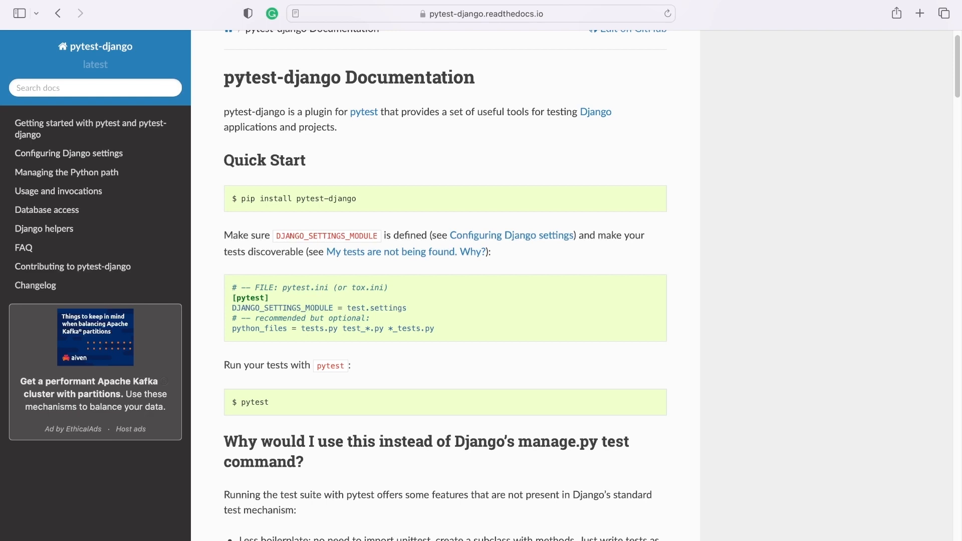
pyautogui.moveTo(529, 244)
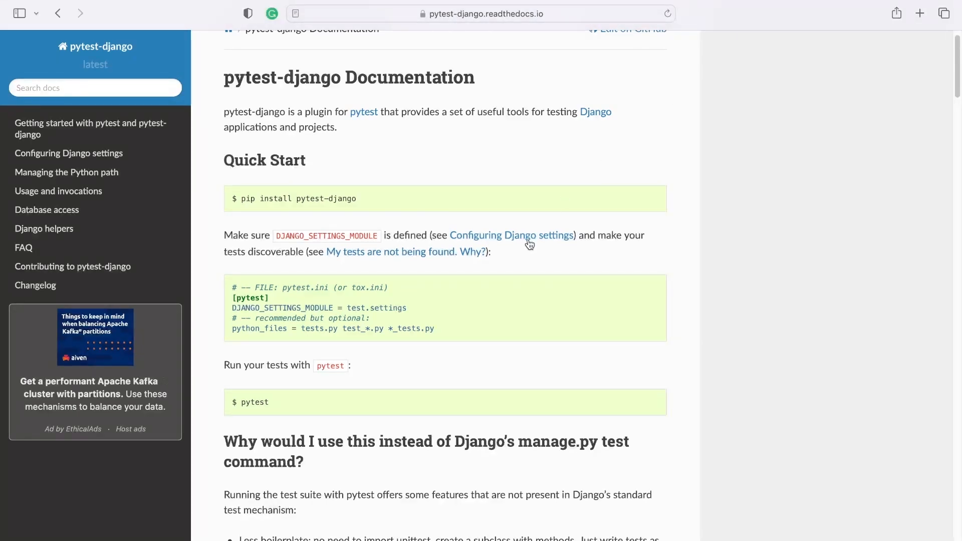
pyautogui.scroll(-3)
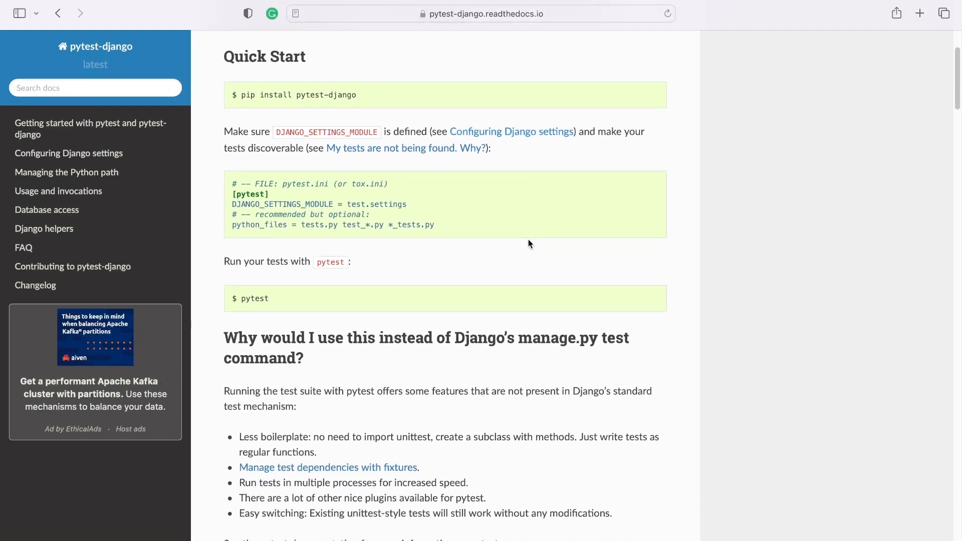
pyautogui.scroll(-3)
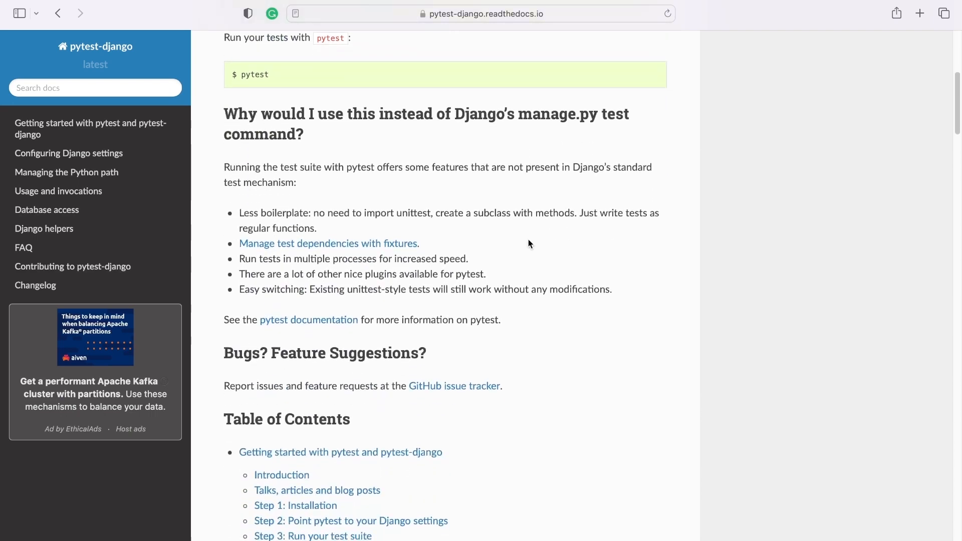
pyautogui.moveTo(450, 291)
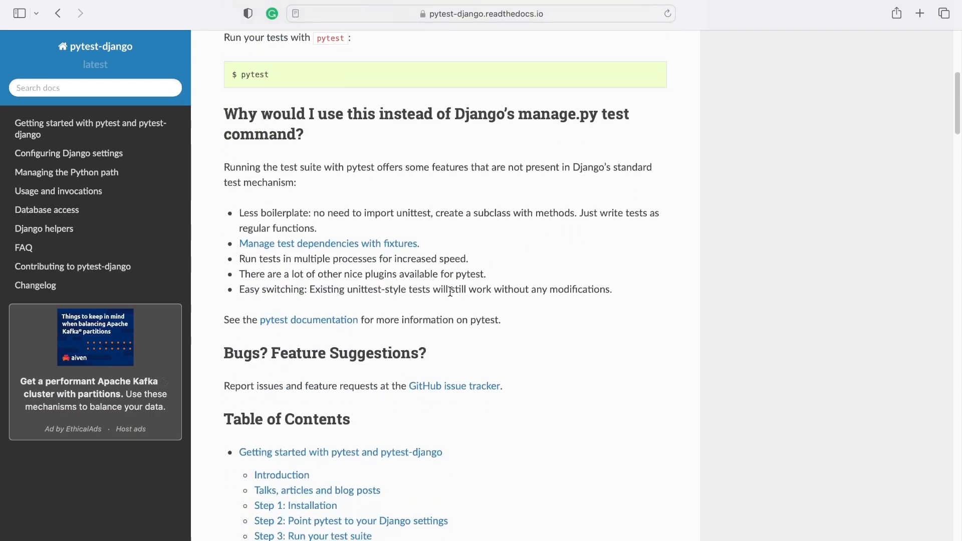
pyautogui.moveTo(364, 228)
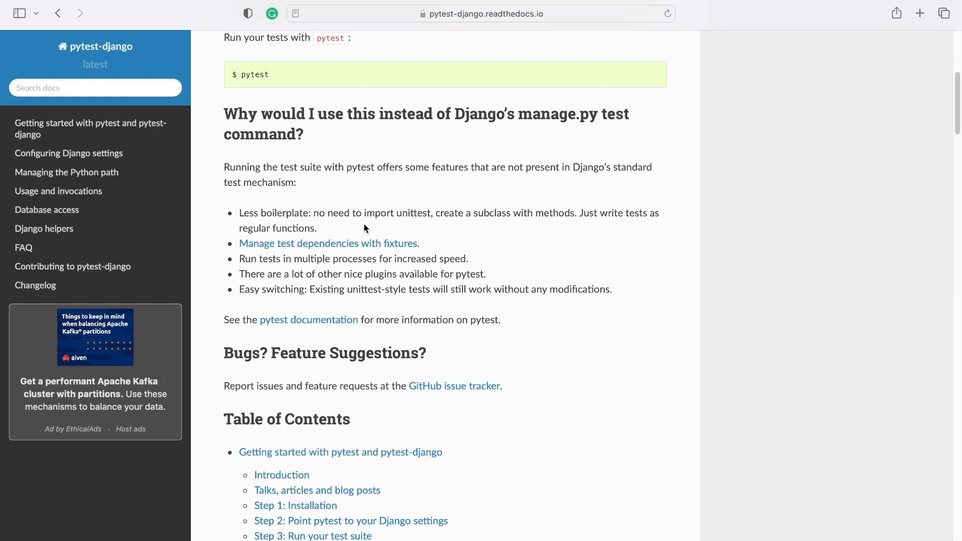
pyautogui.scroll(3)
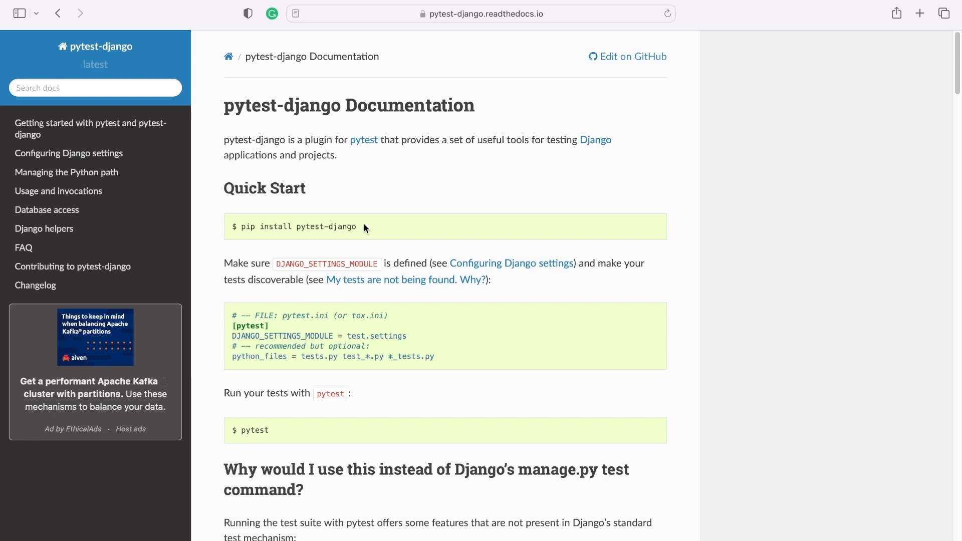
pyautogui.moveTo(95, 47)
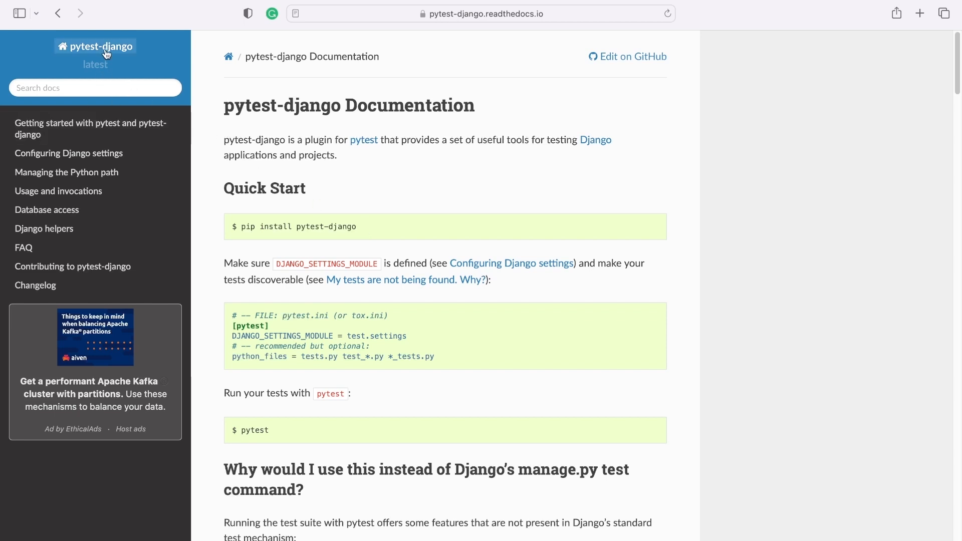
pyautogui.moveTo(139, 134)
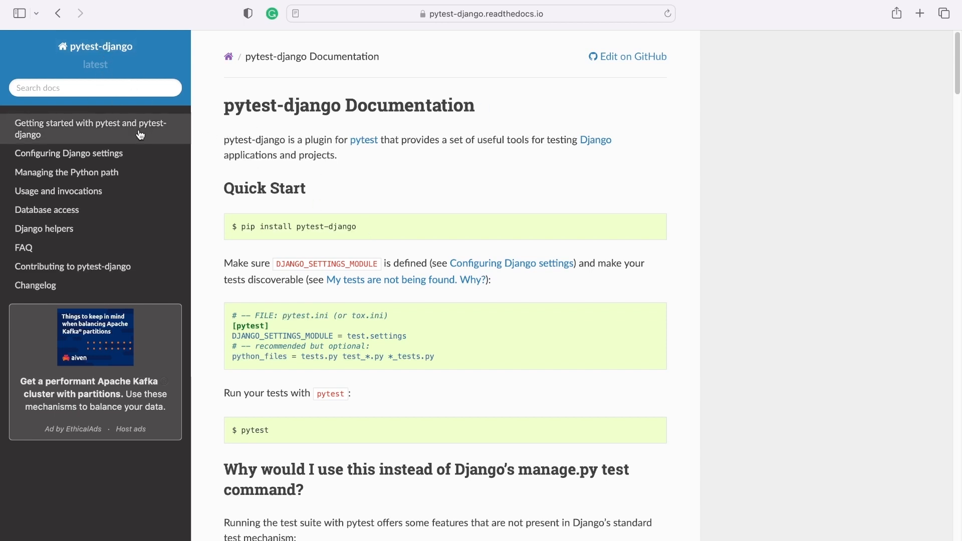
pyautogui.click(478, 13)
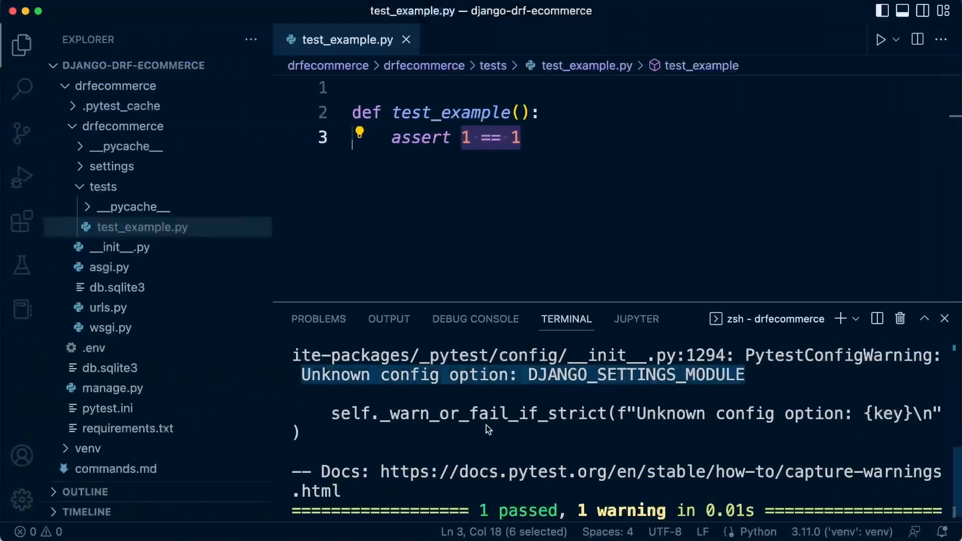
# Step: Install pytest-django 4.5.2 into the virtual environment with 'pip install pytest-django'
pyautogui.scroll(-3)
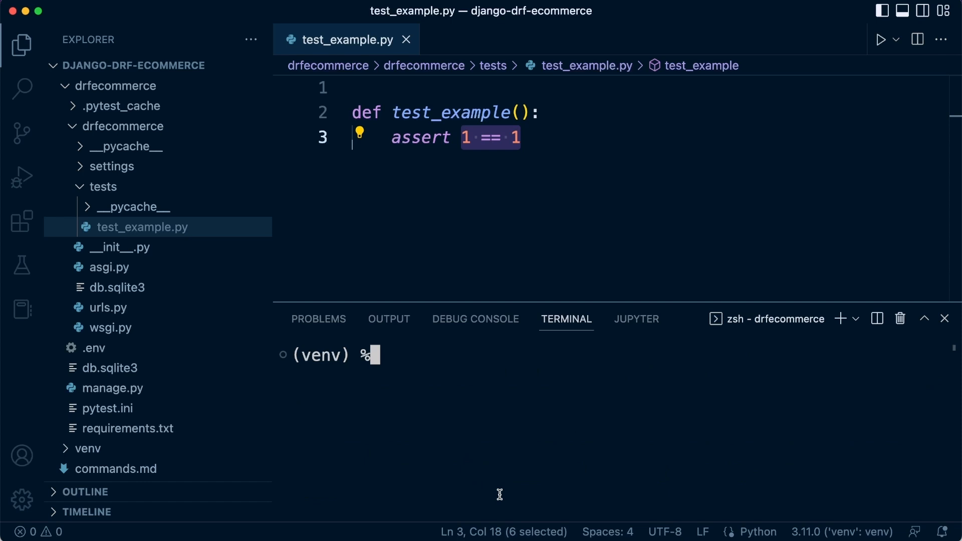
pyautogui.write('pip install pytest-django')
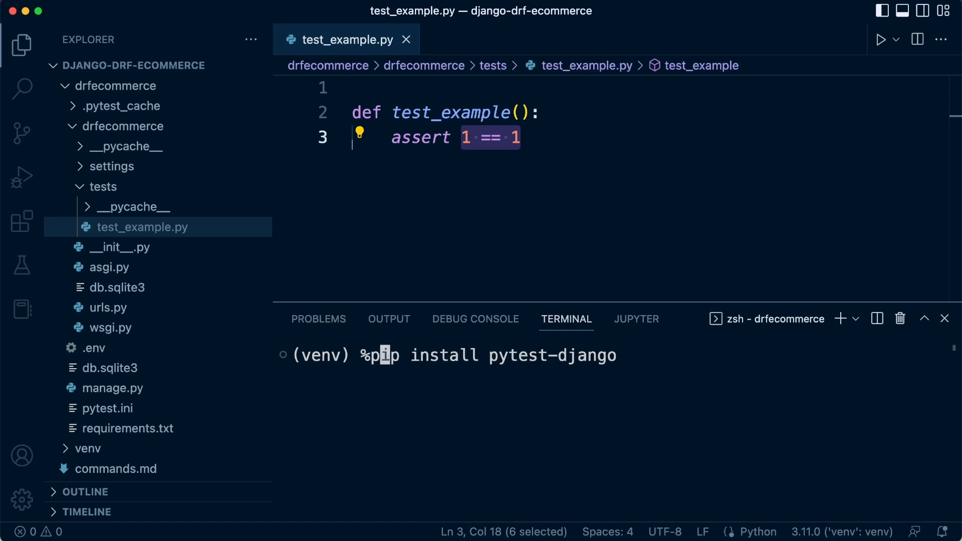
pyautogui.moveTo(564, 355)
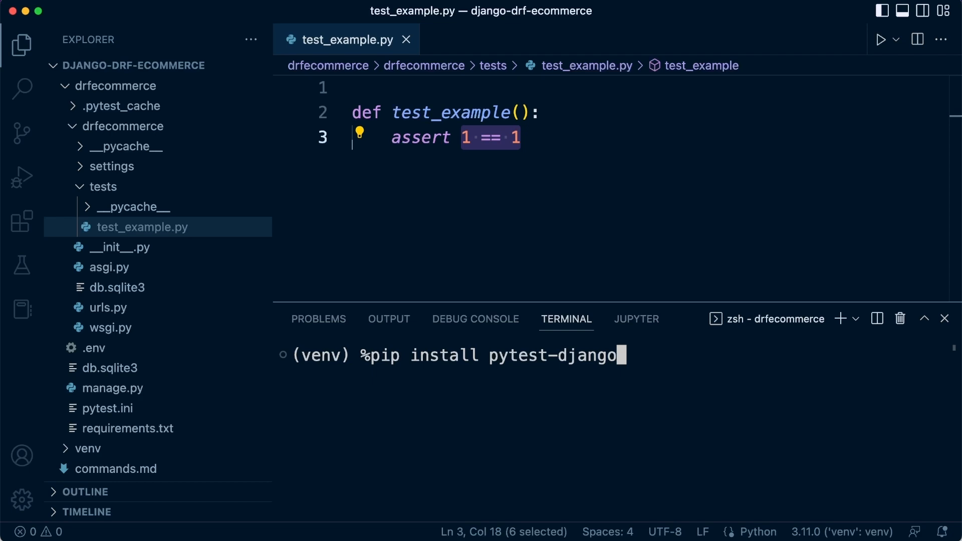
pyautogui.moveTo(741, 363)
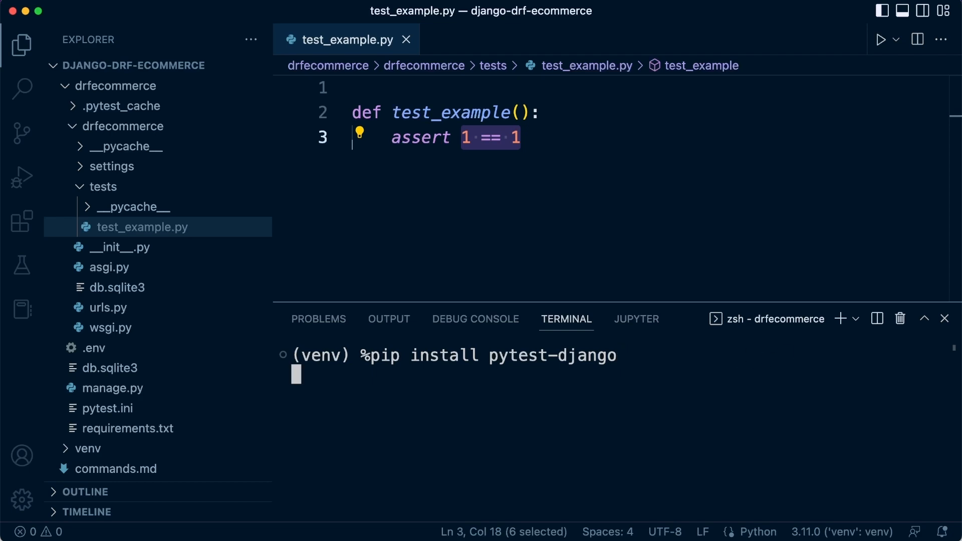
pyautogui.press('Return')
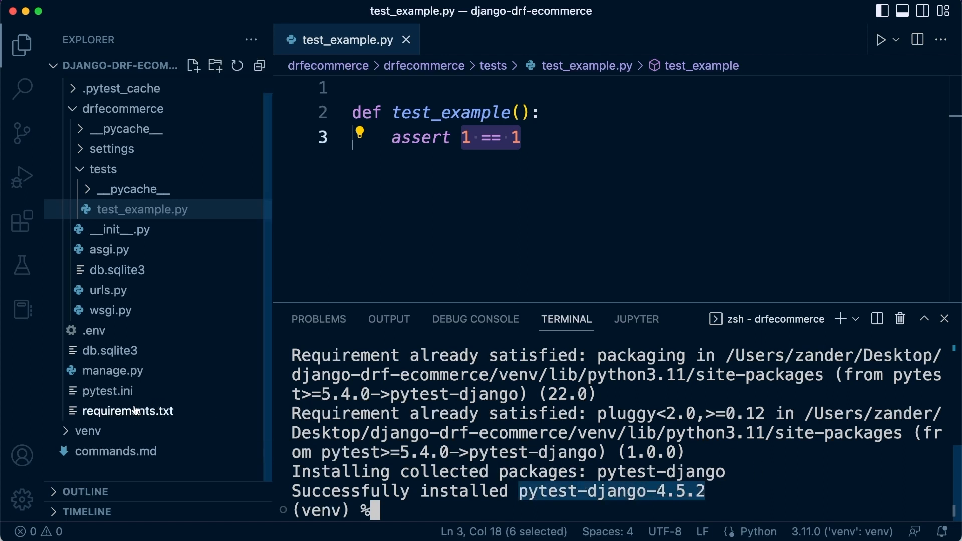
# Step: Open commands.md beside the test file and scroll to its ## Pytest heading
pyautogui.click(116, 450)
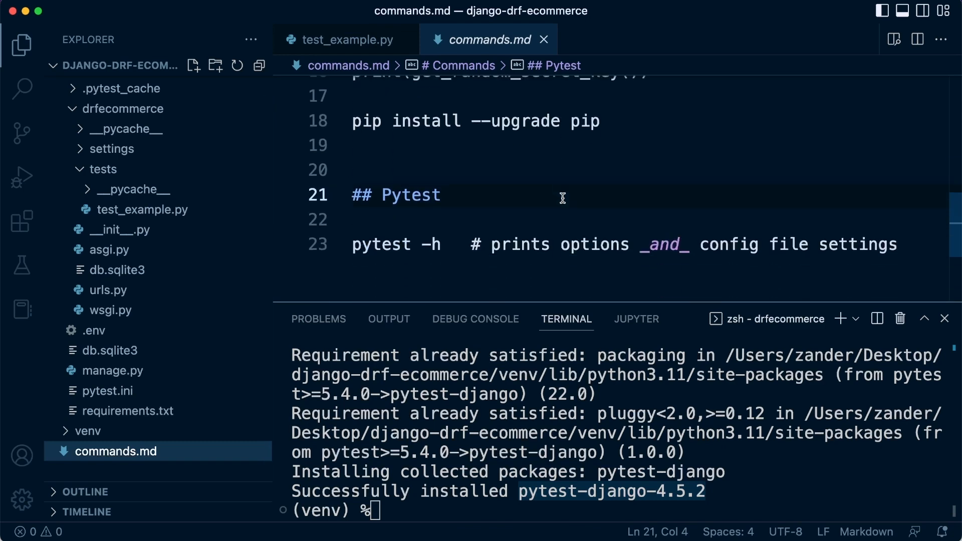
pyautogui.scroll(3)
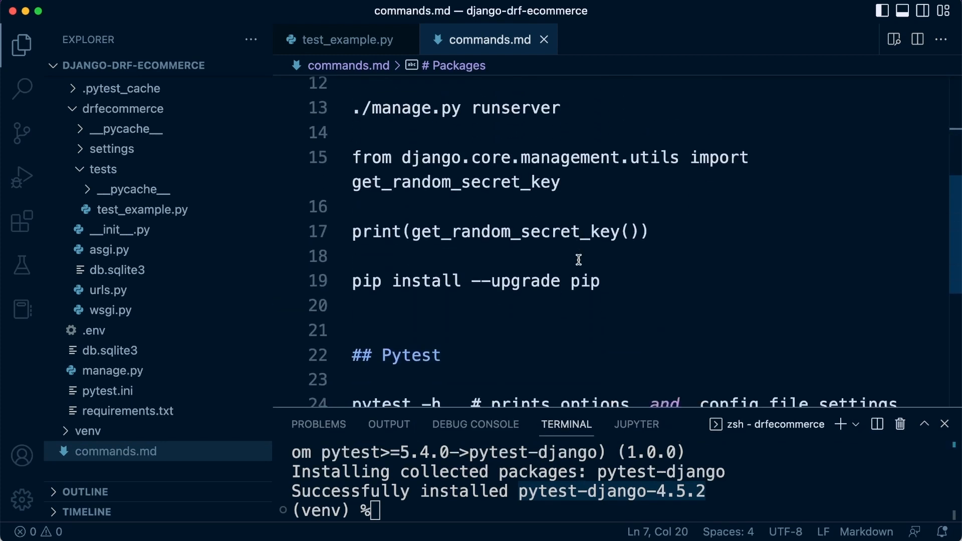
pyautogui.scroll(-3)
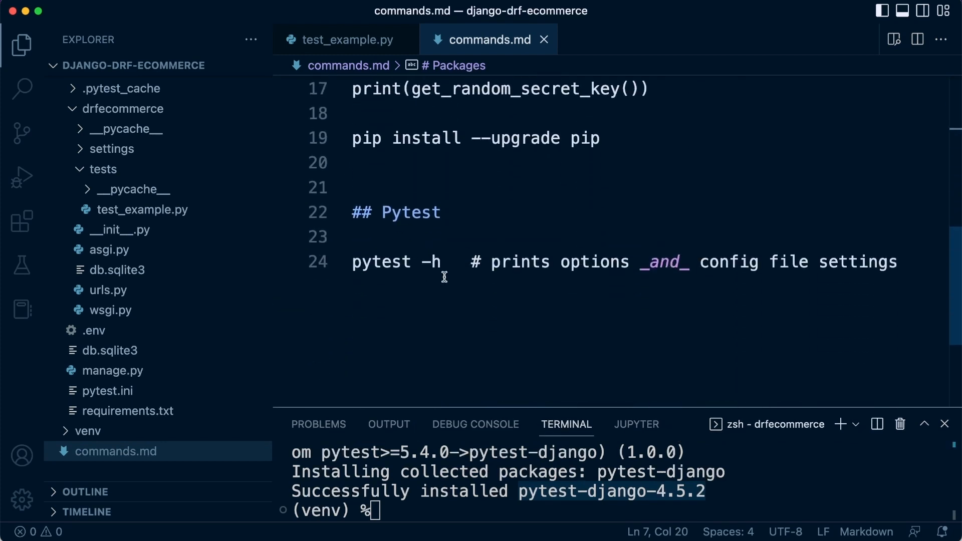
pyautogui.moveTo(481, 299)
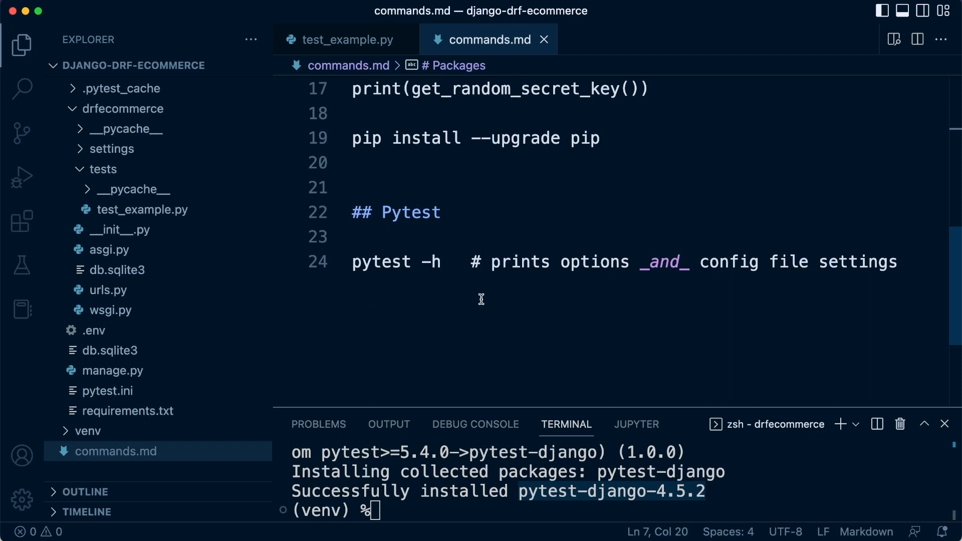
pyautogui.scroll(3)
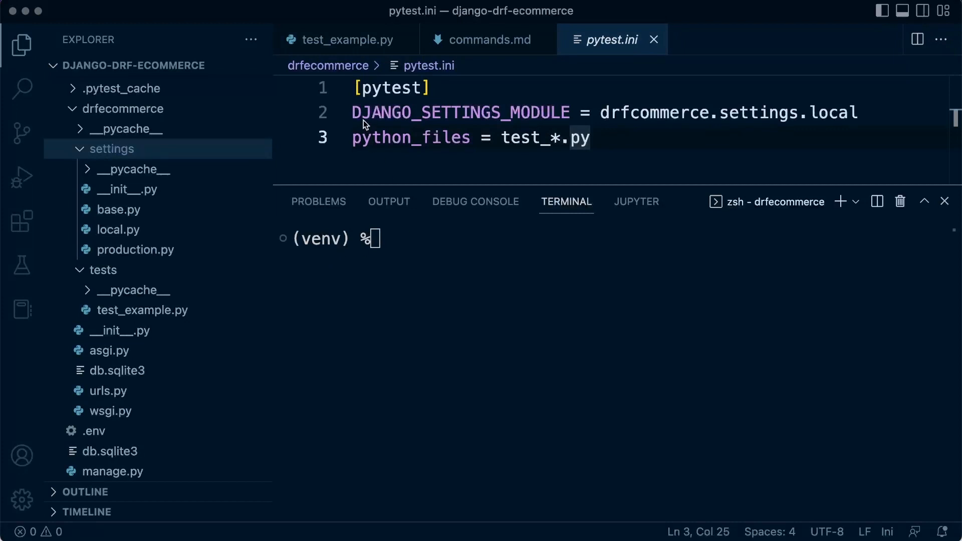
pyautogui.moveTo(569, 118)
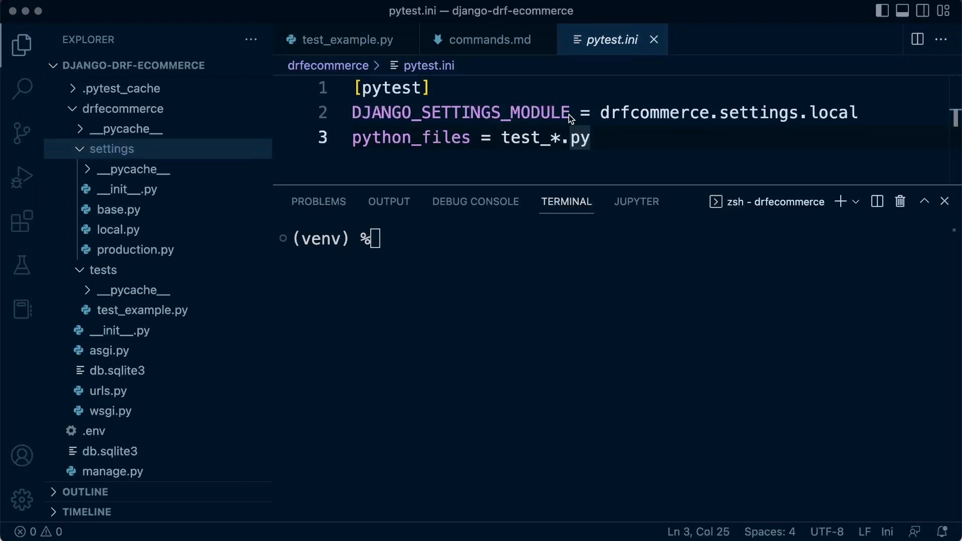
pyautogui.moveTo(646, 130)
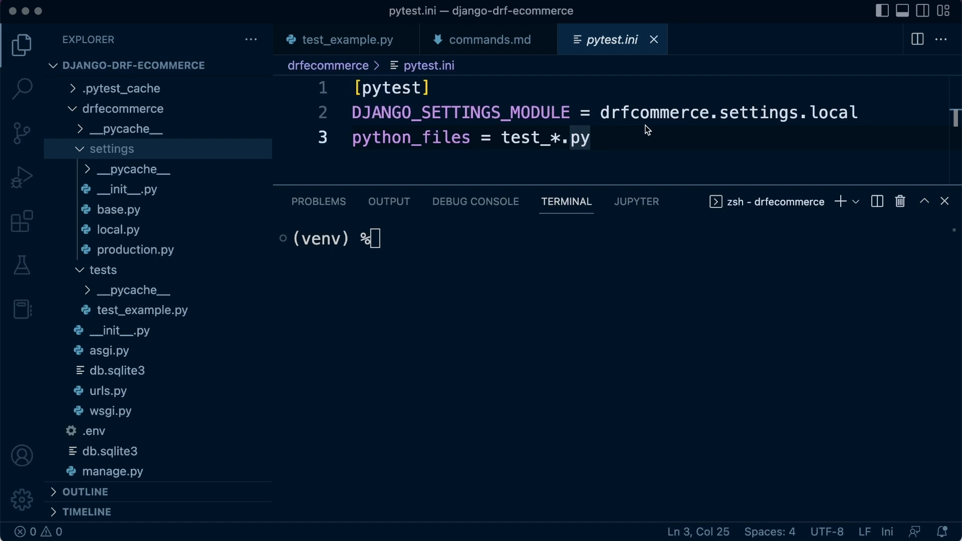
pyautogui.moveTo(440, 306)
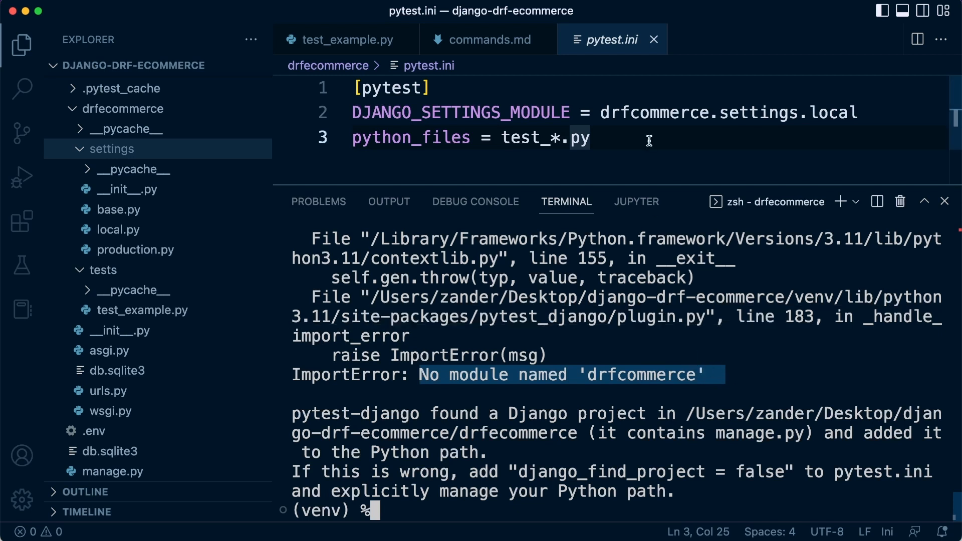
pyautogui.moveTo(619, 106)
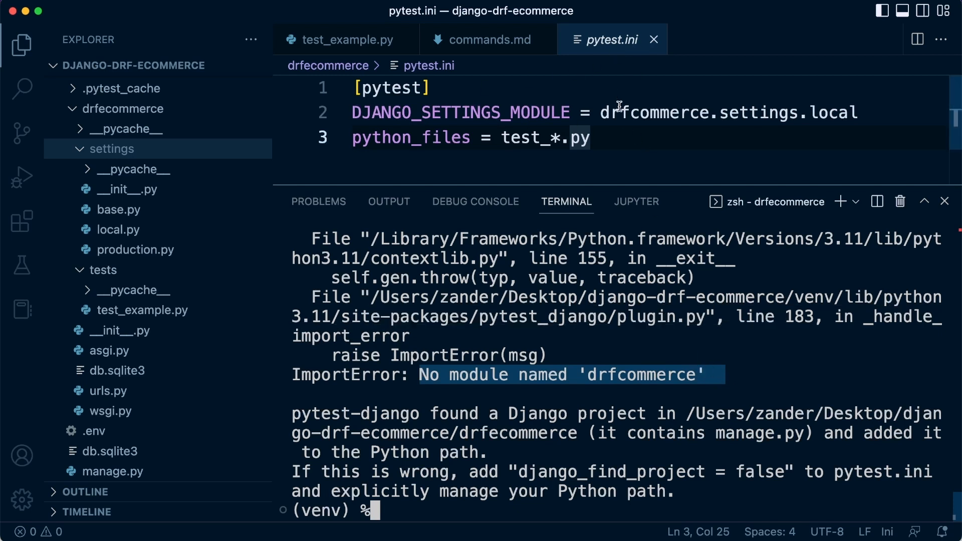
# Step: Select the misspelled 'drfcommerce' on line 2 of pytest.ini
pyautogui.doubleClick(652, 112)
pyautogui.write('e')
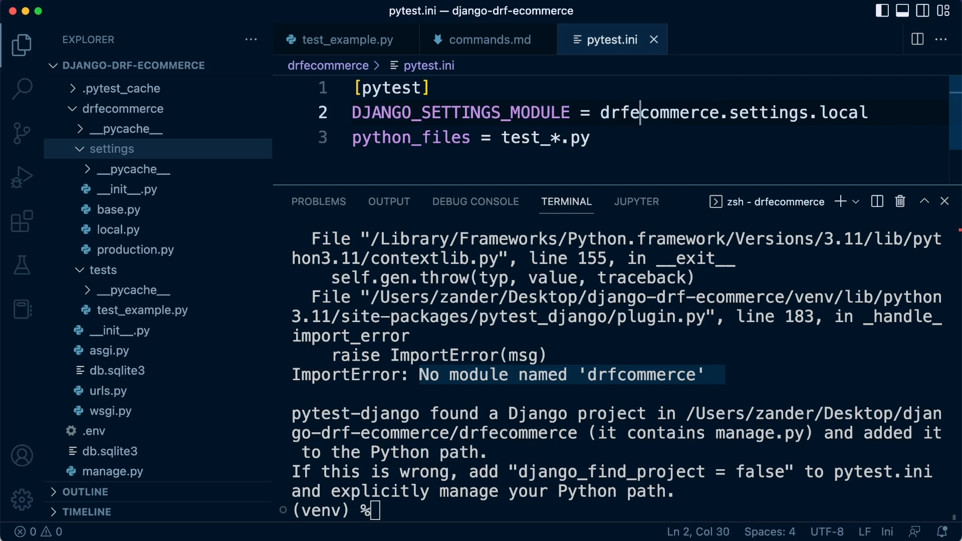
pyautogui.moveTo(661, 238)
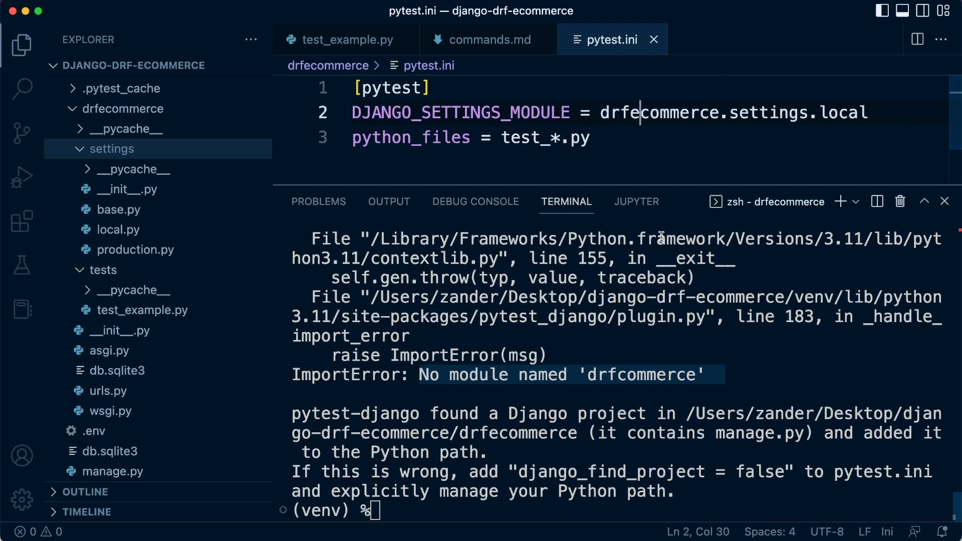
pyautogui.moveTo(582, 306)
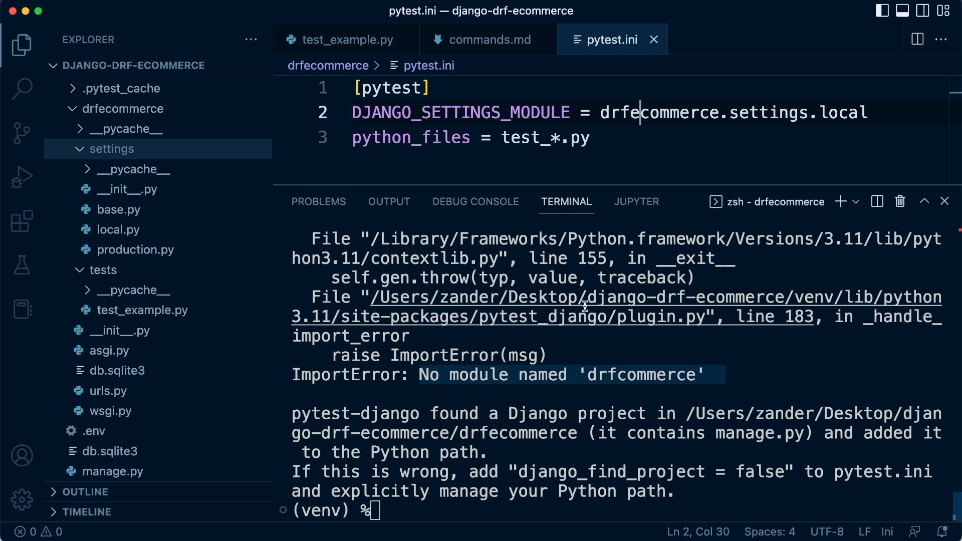
pyautogui.moveTo(463, 472)
pyautogui.write('pytest')
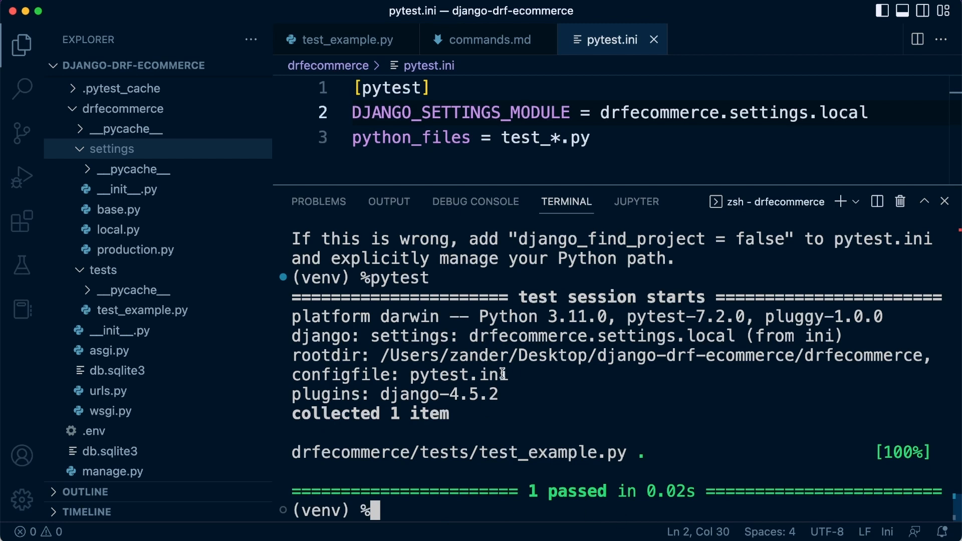
pyautogui.moveTo(527, 489)
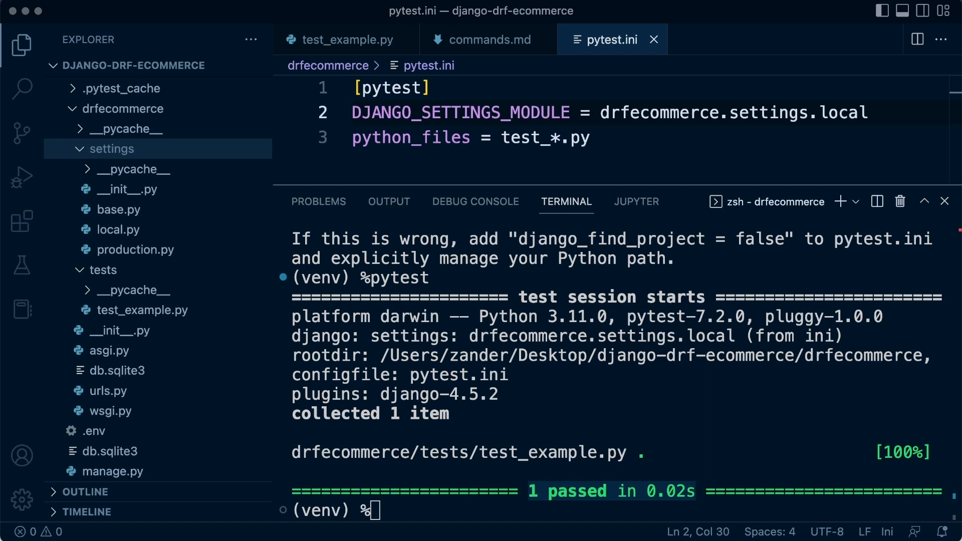
pyautogui.moveTo(808, 77)
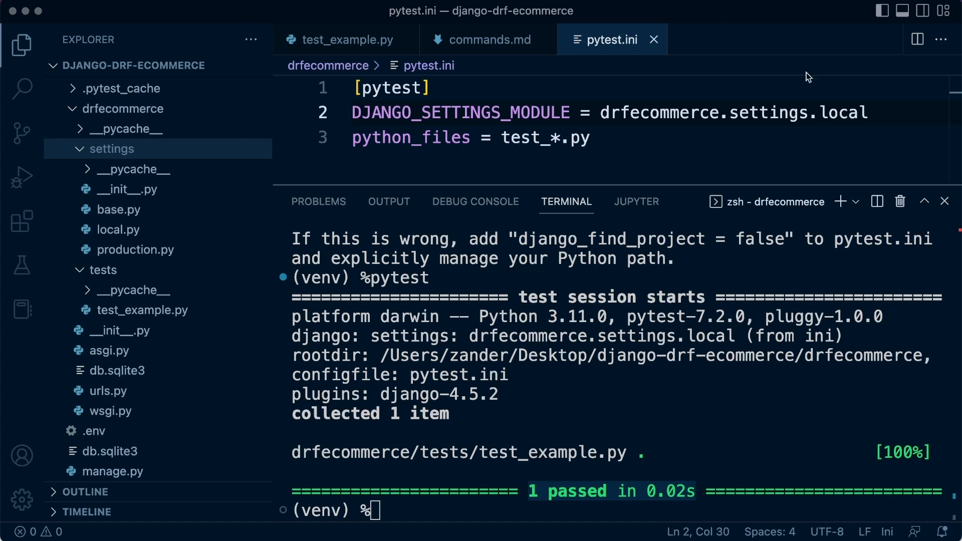
pyautogui.moveTo(293, 453)
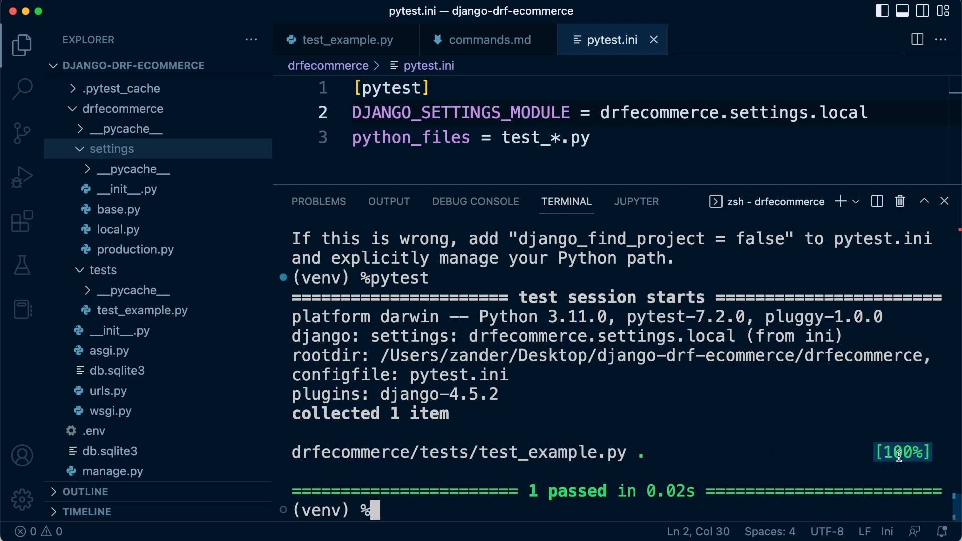
pyautogui.moveTo(749, 446)
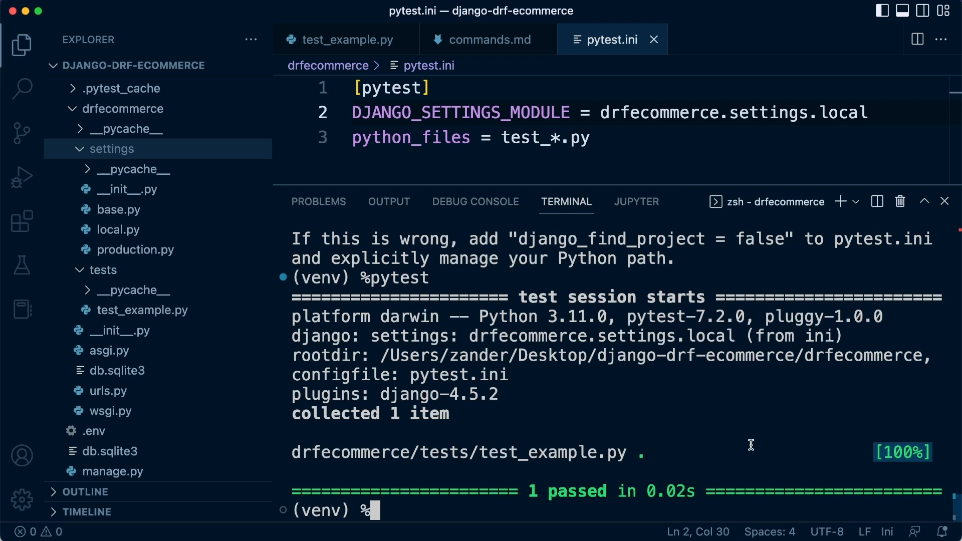